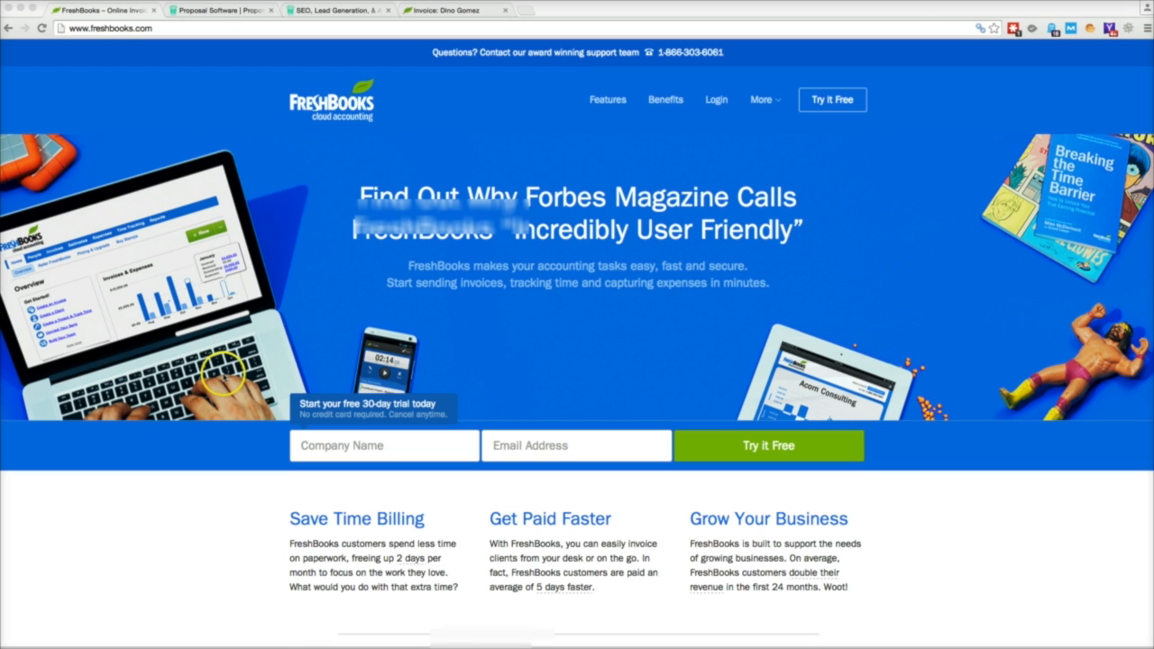
mouse_move(208, 159)
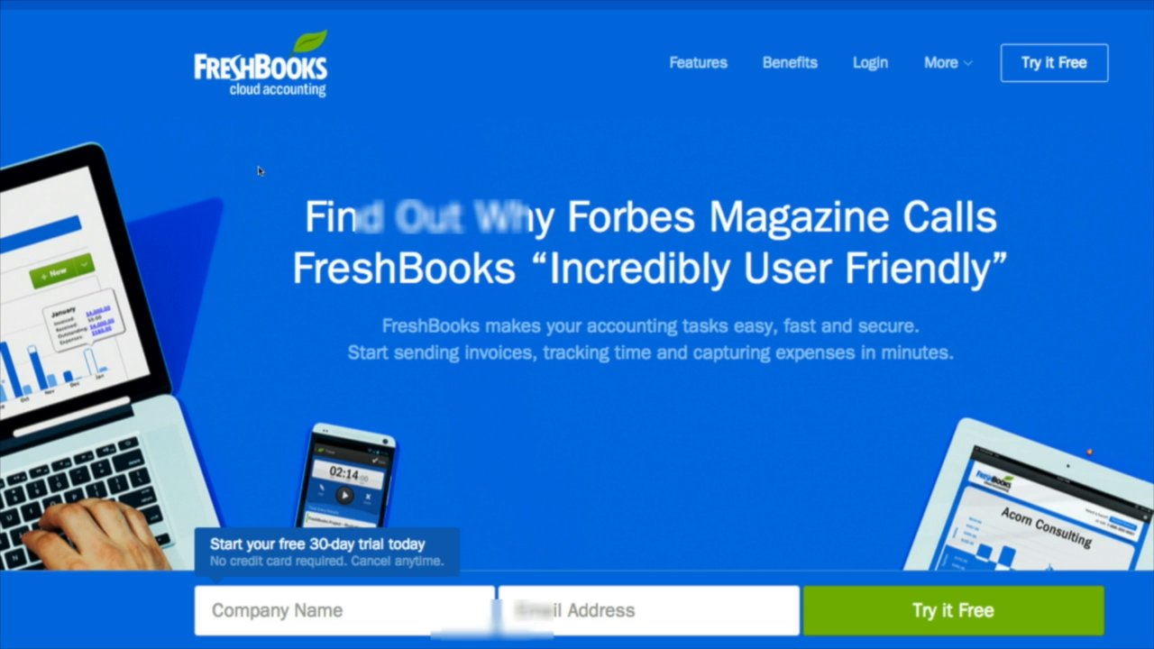
Scroll through invoice 0000177's AUTO-PAID header and its SEO line item
scroll("down", 3)
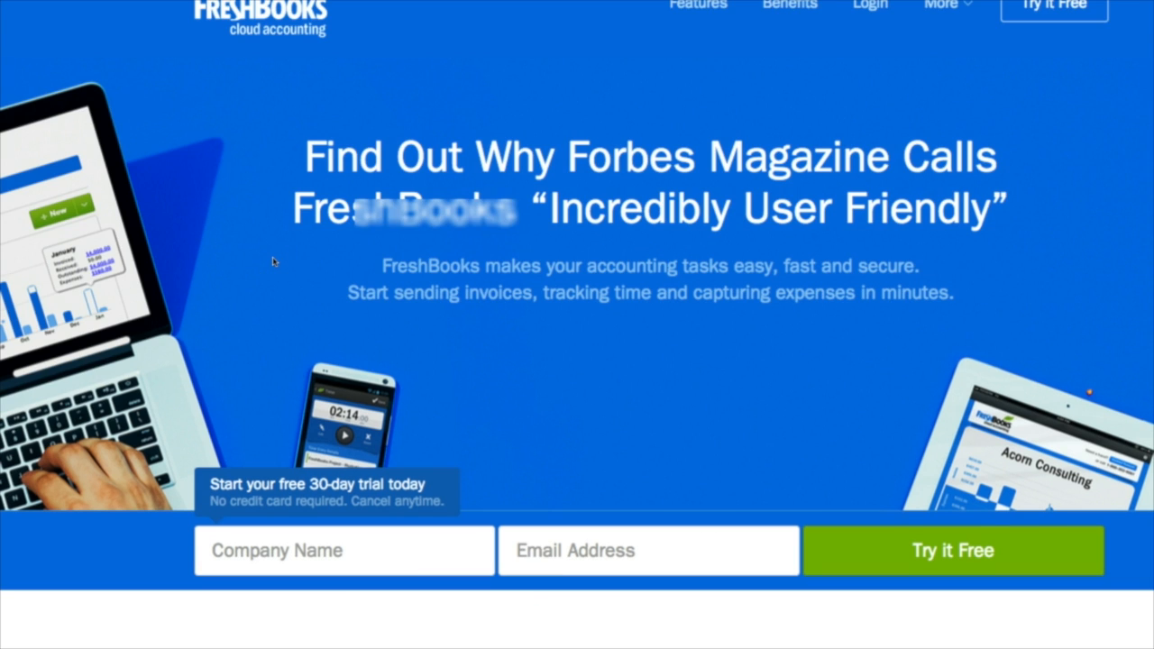
scroll("down", 3)
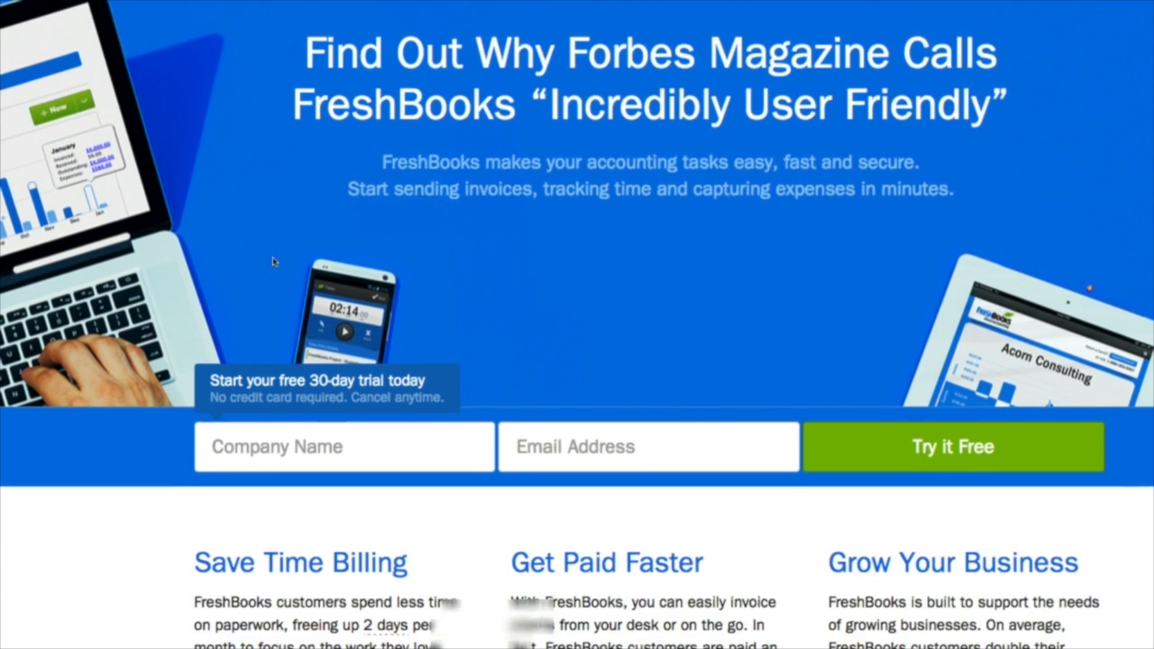
scroll("down", 3)
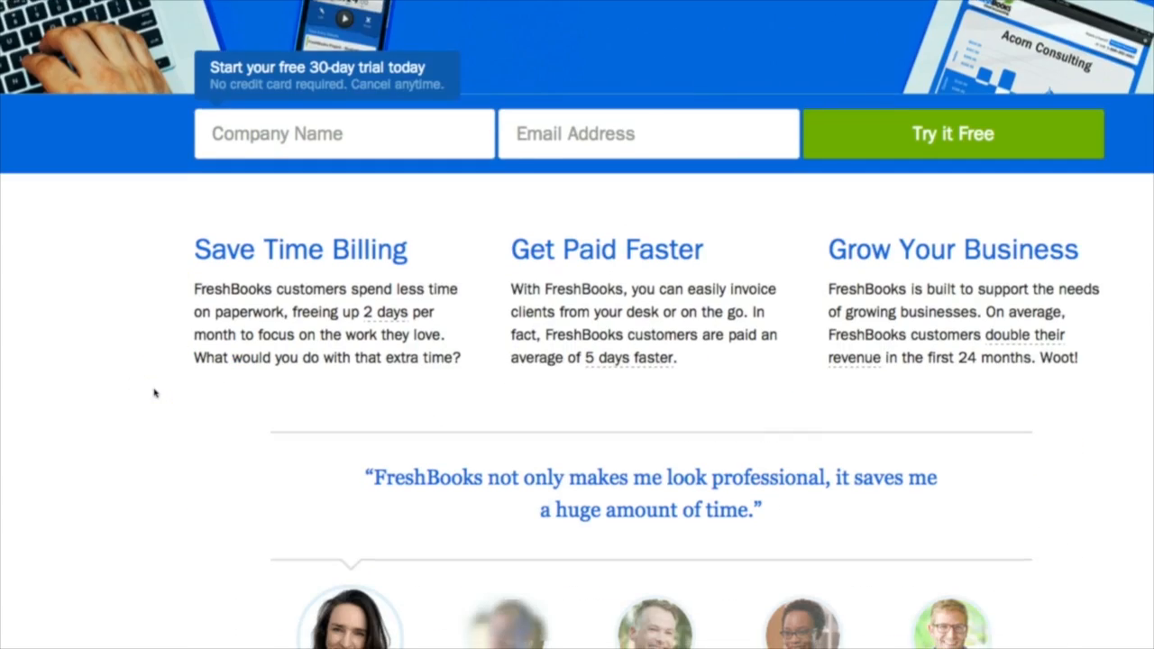
scroll("down", 3)
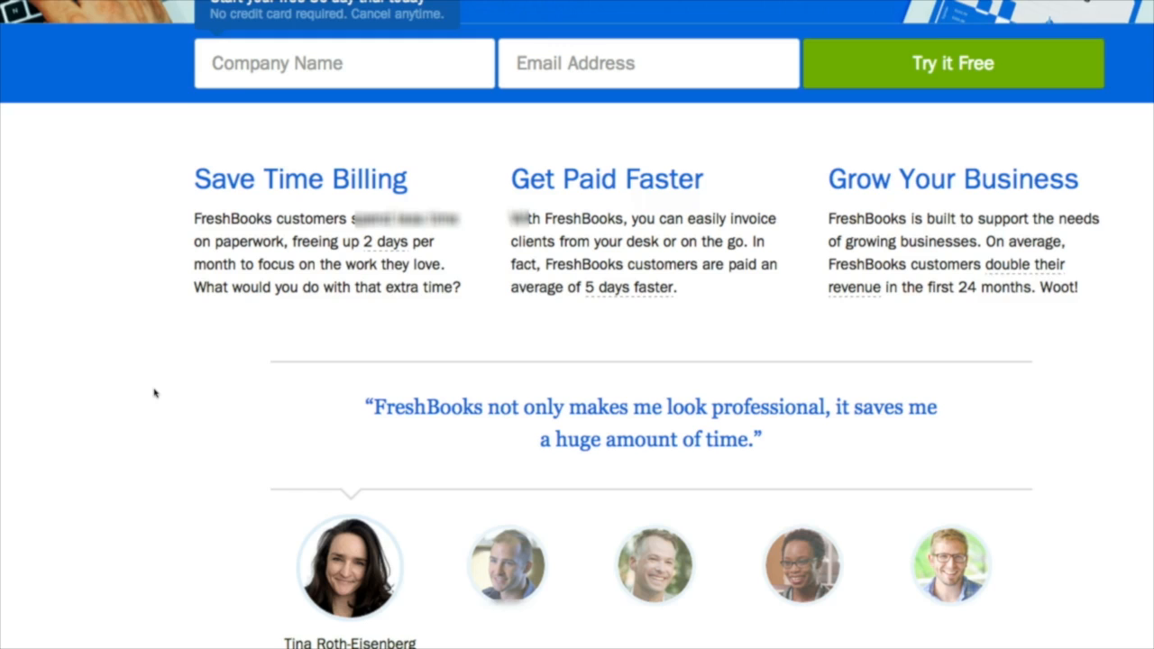
scroll("down", 3)
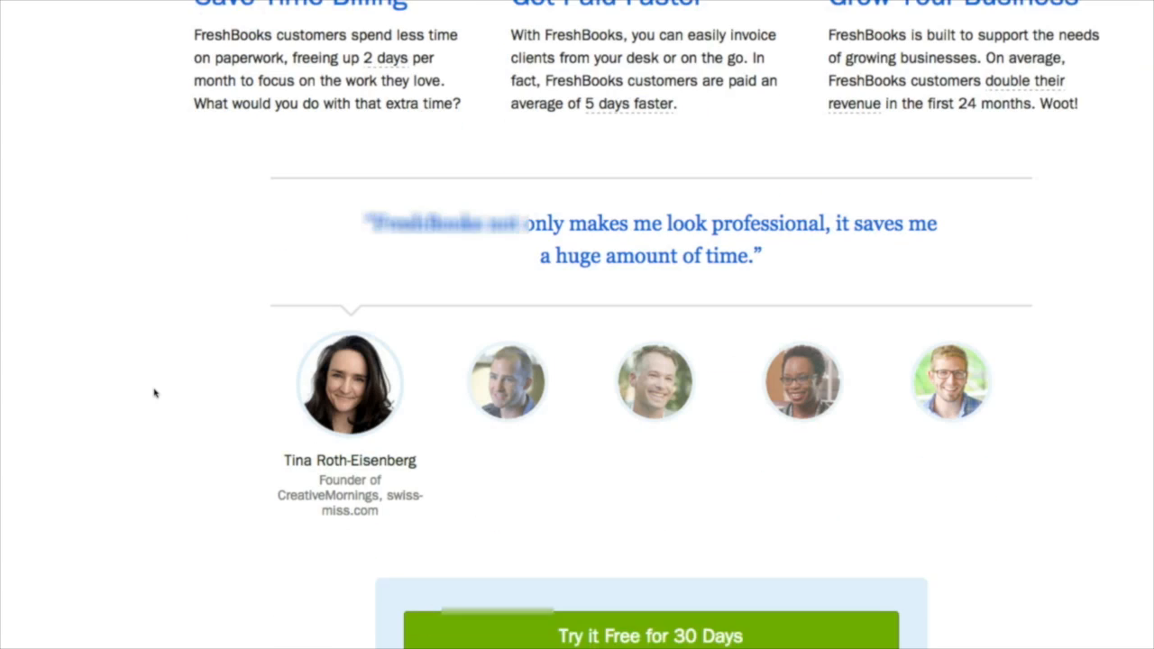
scroll("down", 3)
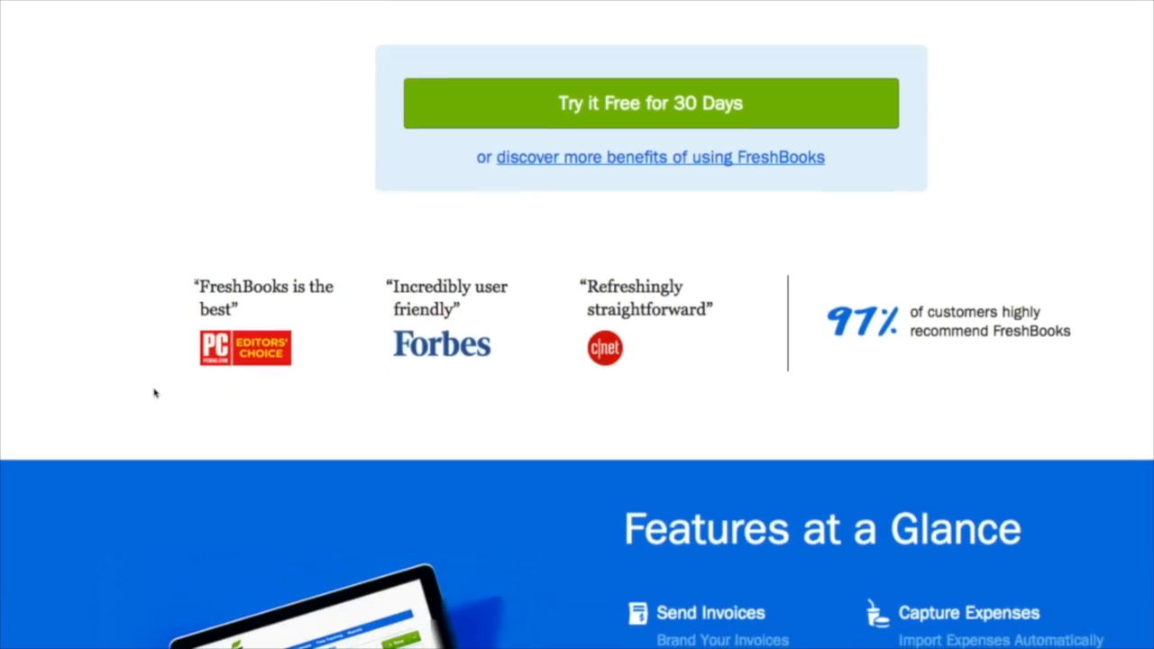
scroll("down", 3)
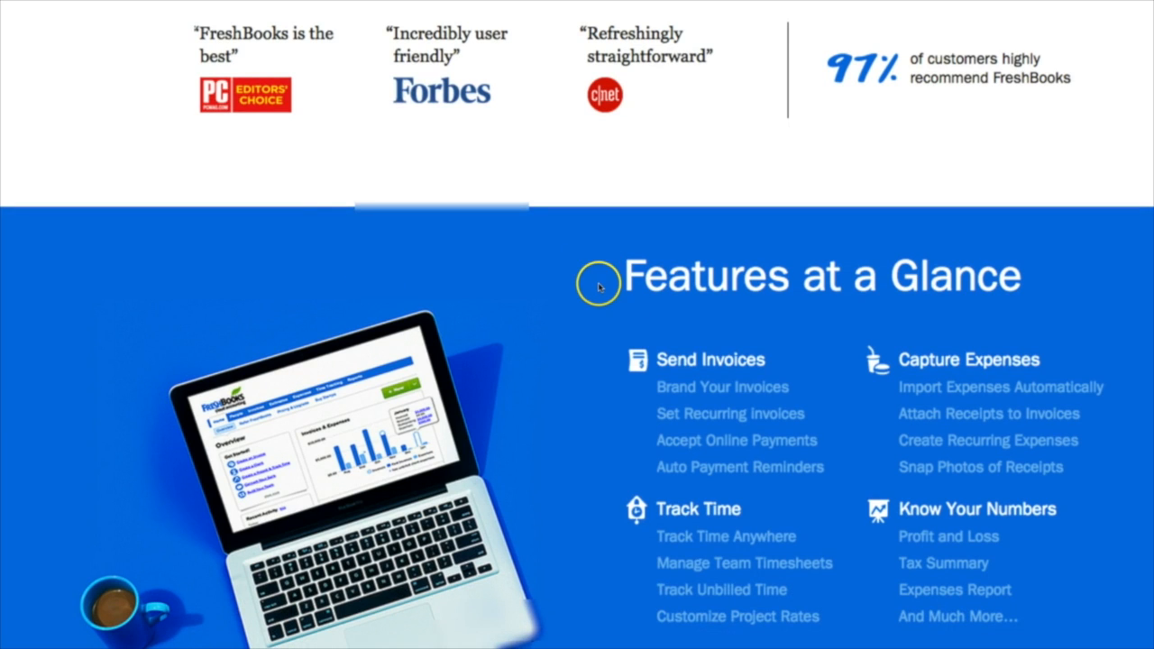
scroll("down", 3)
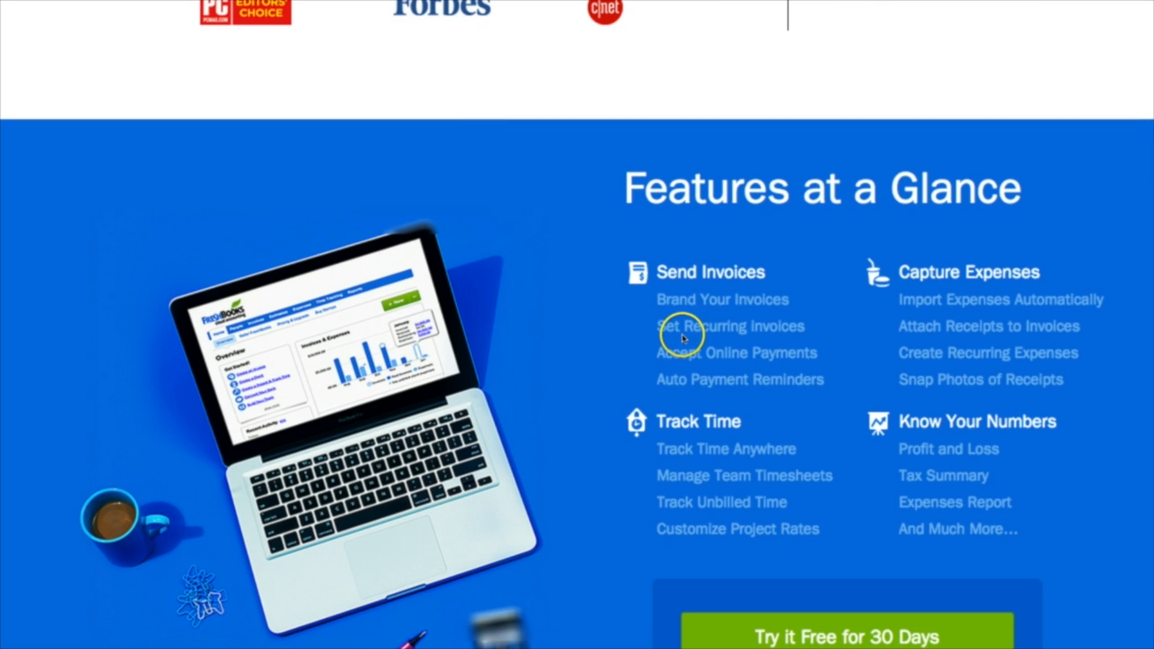
mouse_move(638, 350)
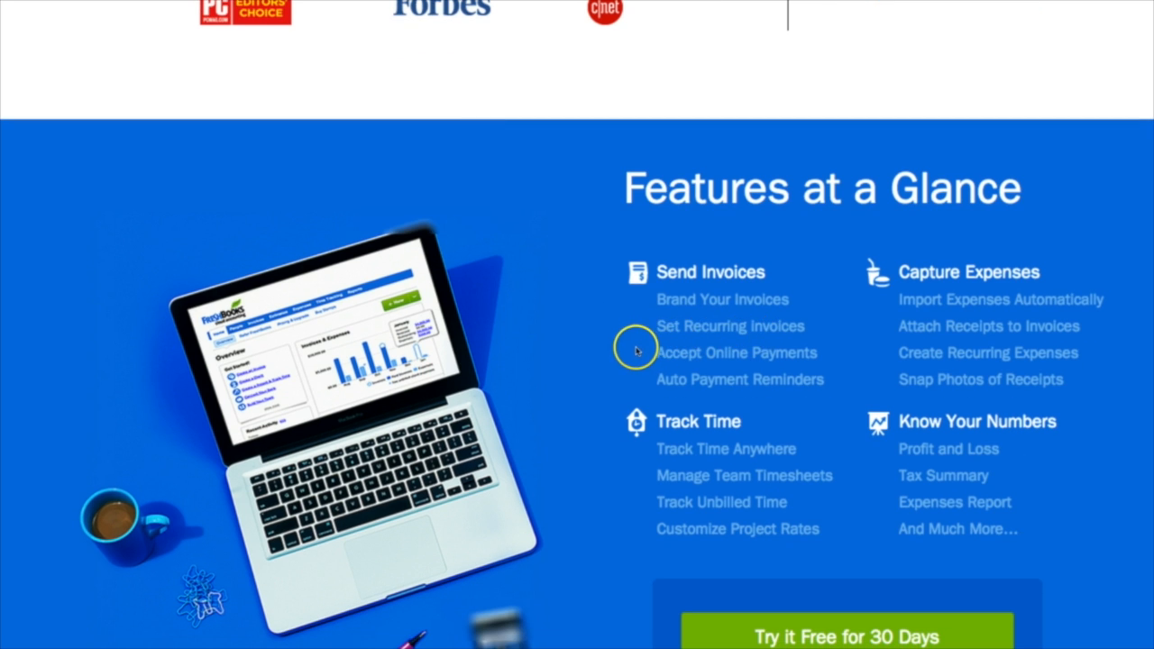
mouse_move(636, 352)
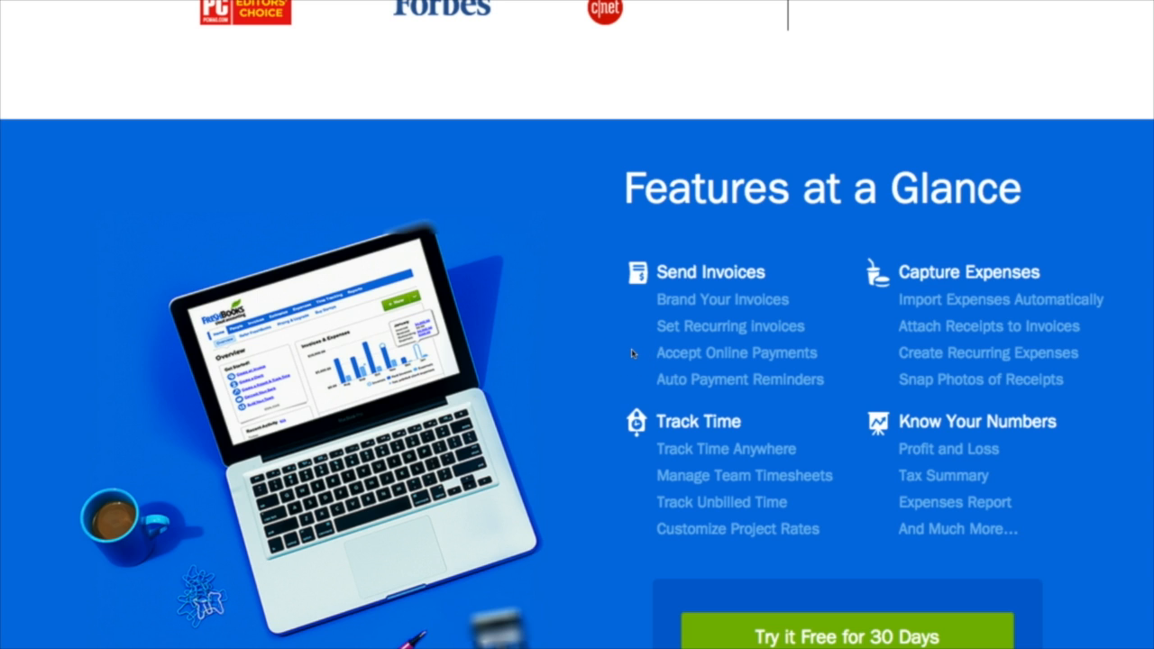
Continue down the invoice to the full 2,300 payment and the credit-card terms
scroll("down", 3)
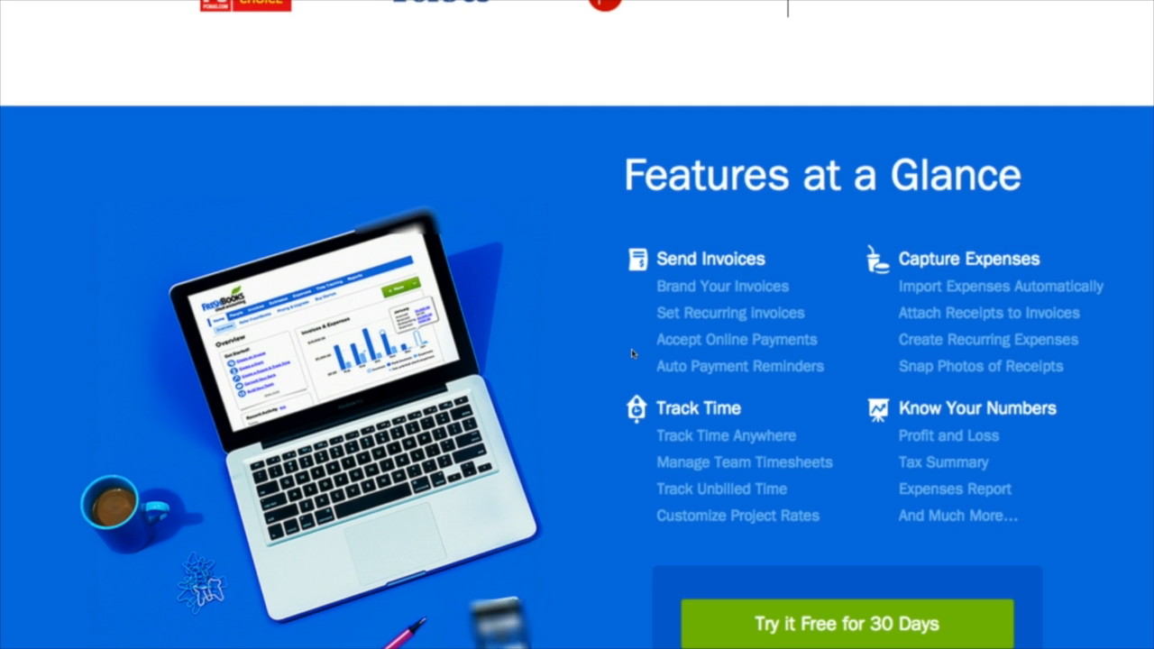
mouse_move(629, 347)
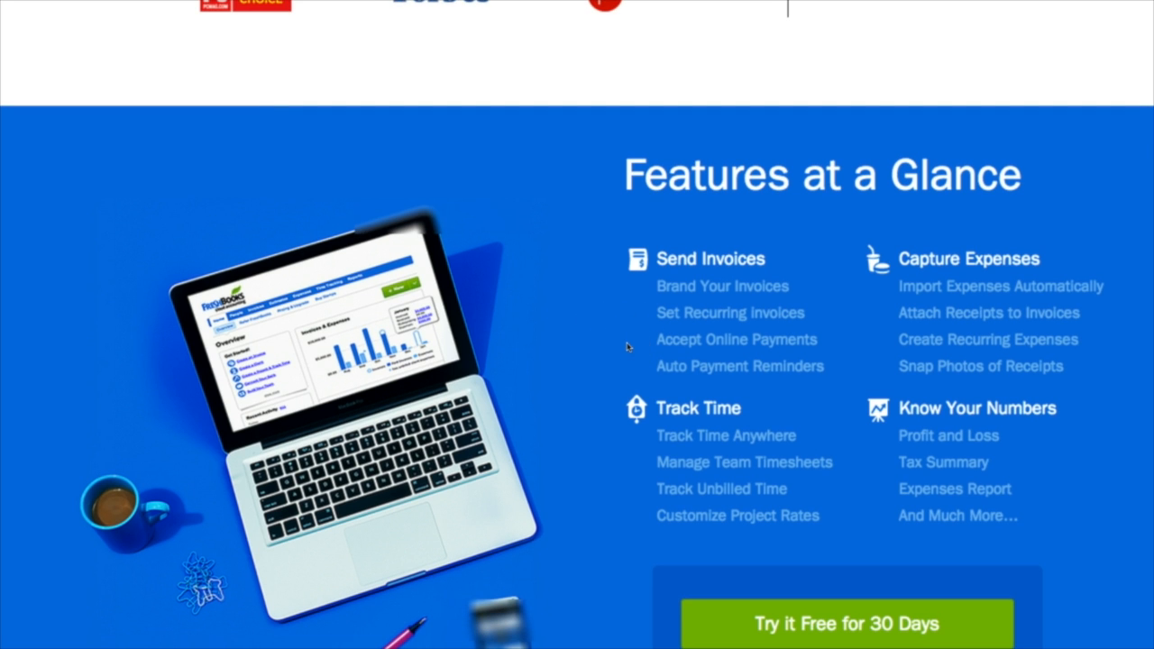
scroll("down", 3)
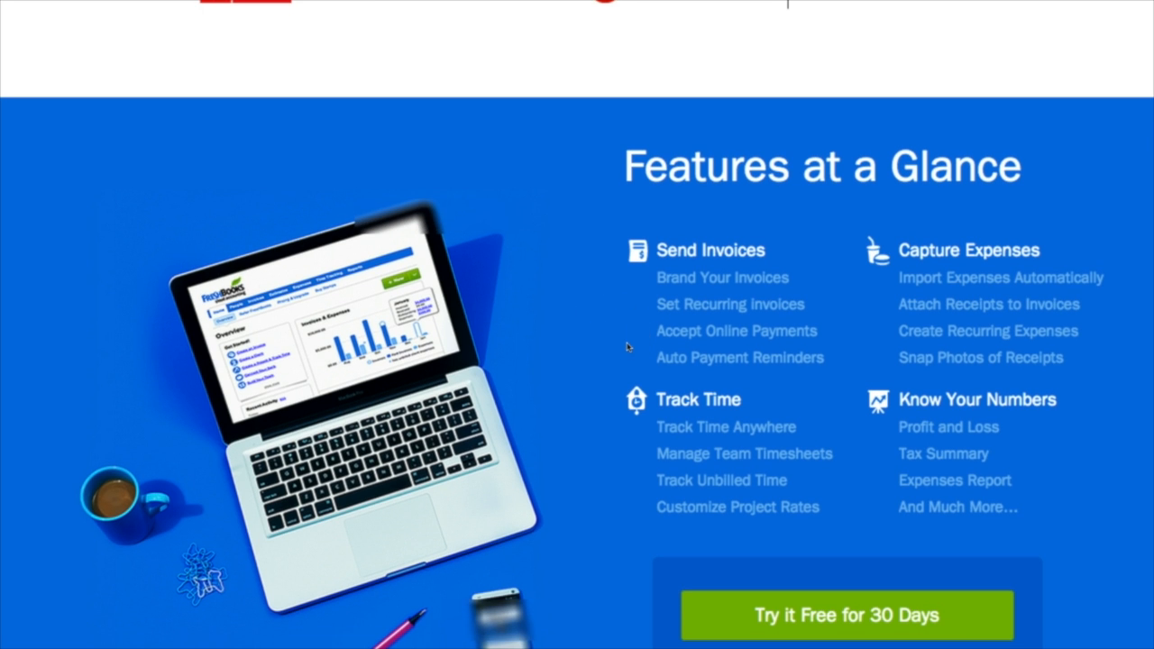
scroll("down", 3)
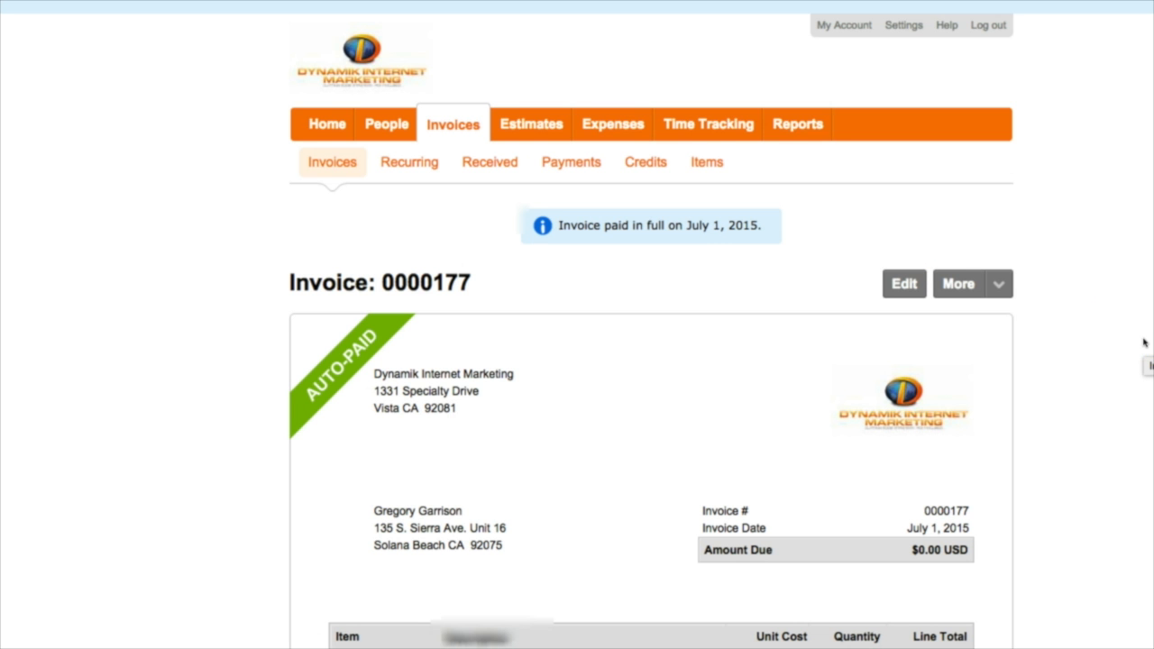
scroll("down", 3)
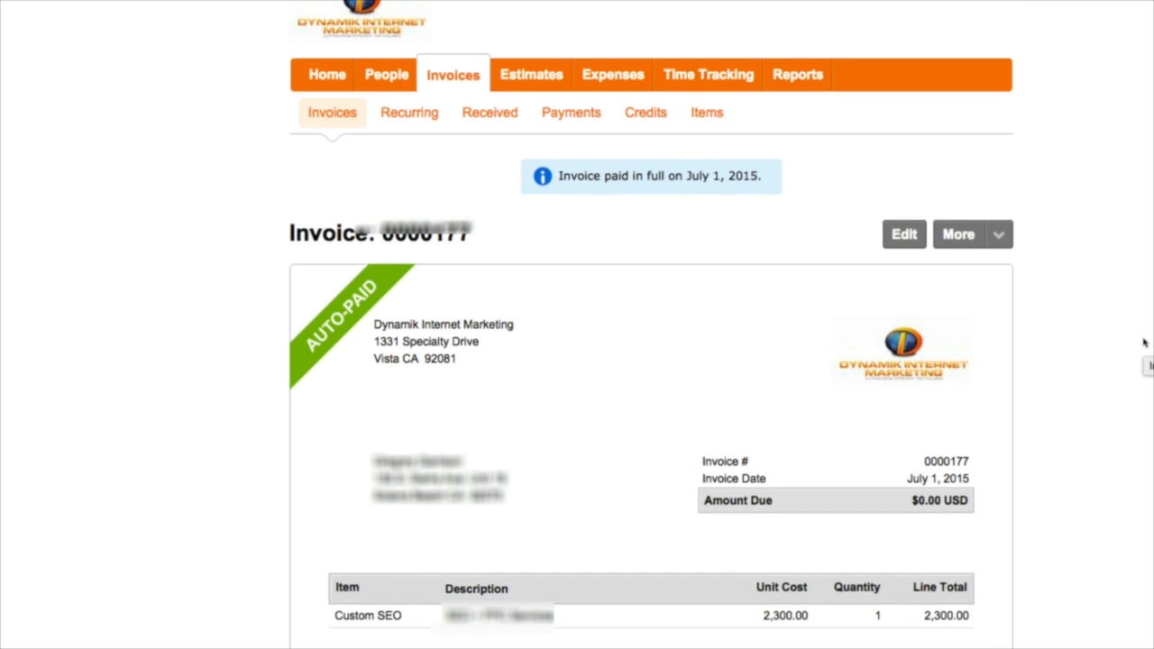
scroll("down", 3)
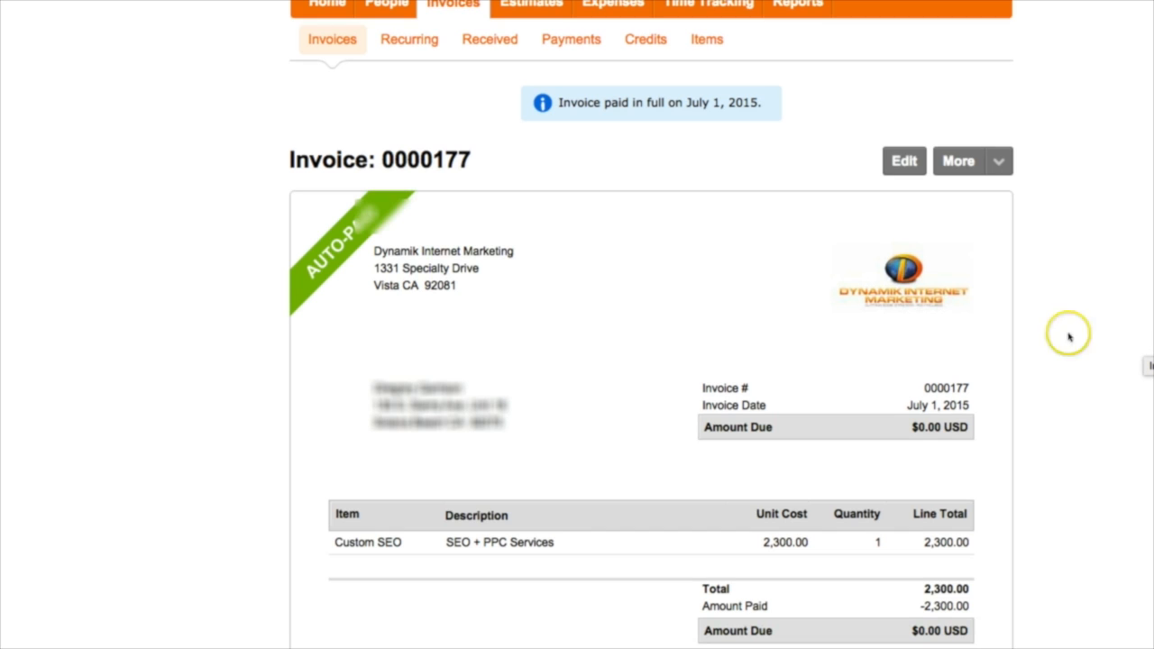
mouse_move(332, 214)
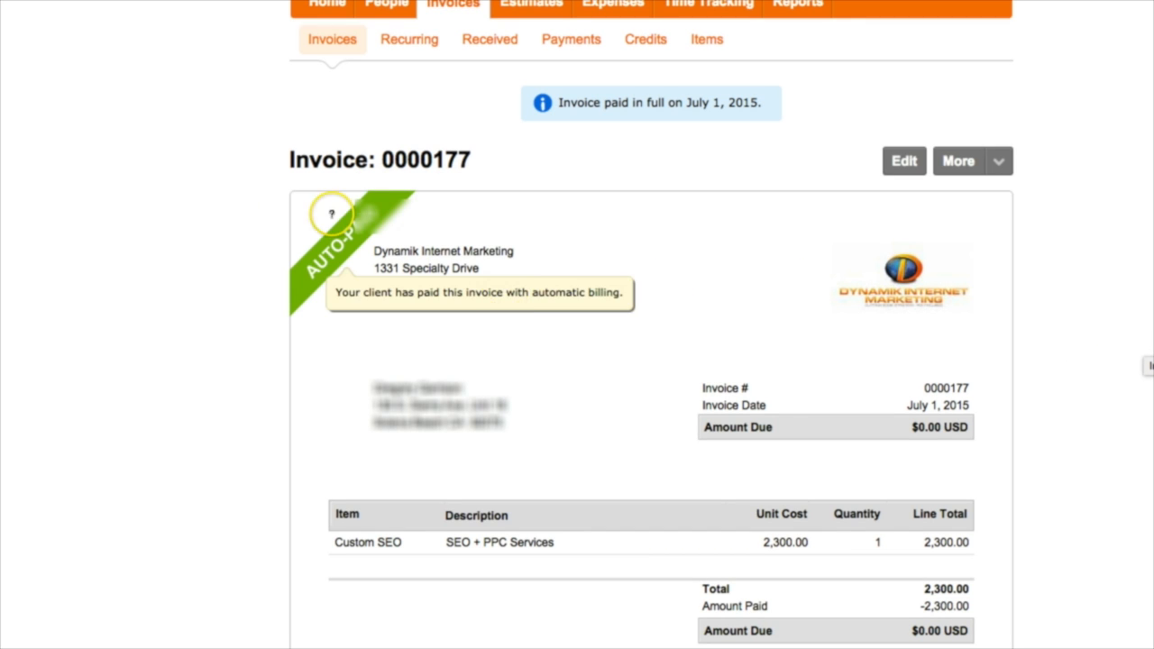
scroll("down", 3)
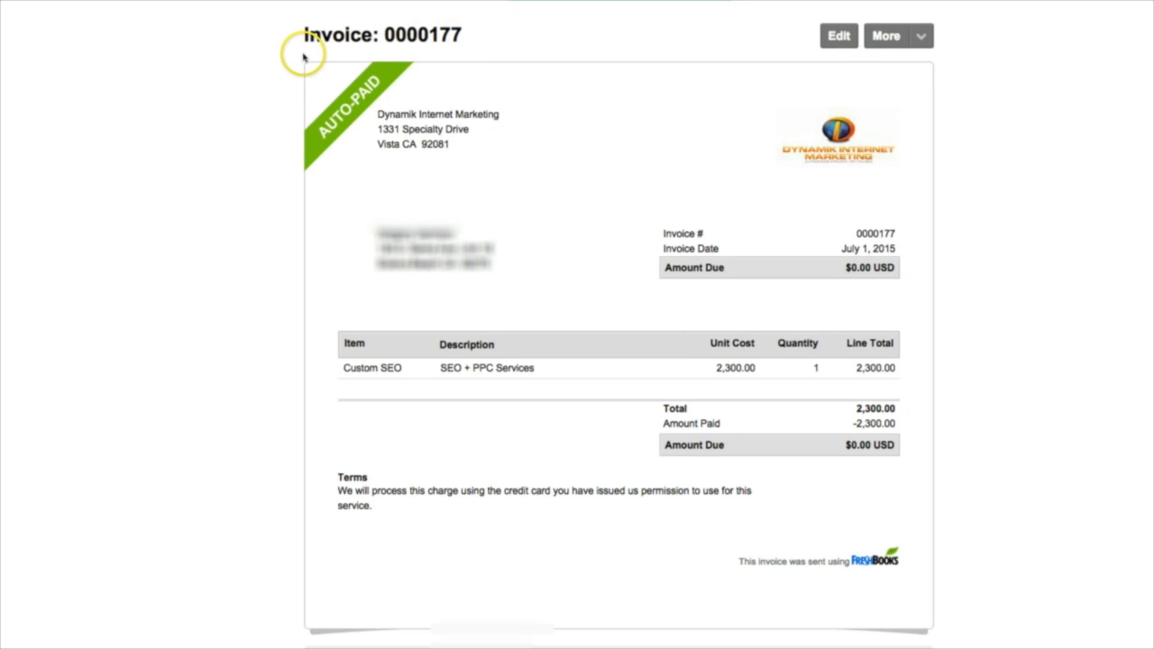
scroll("down", 3)
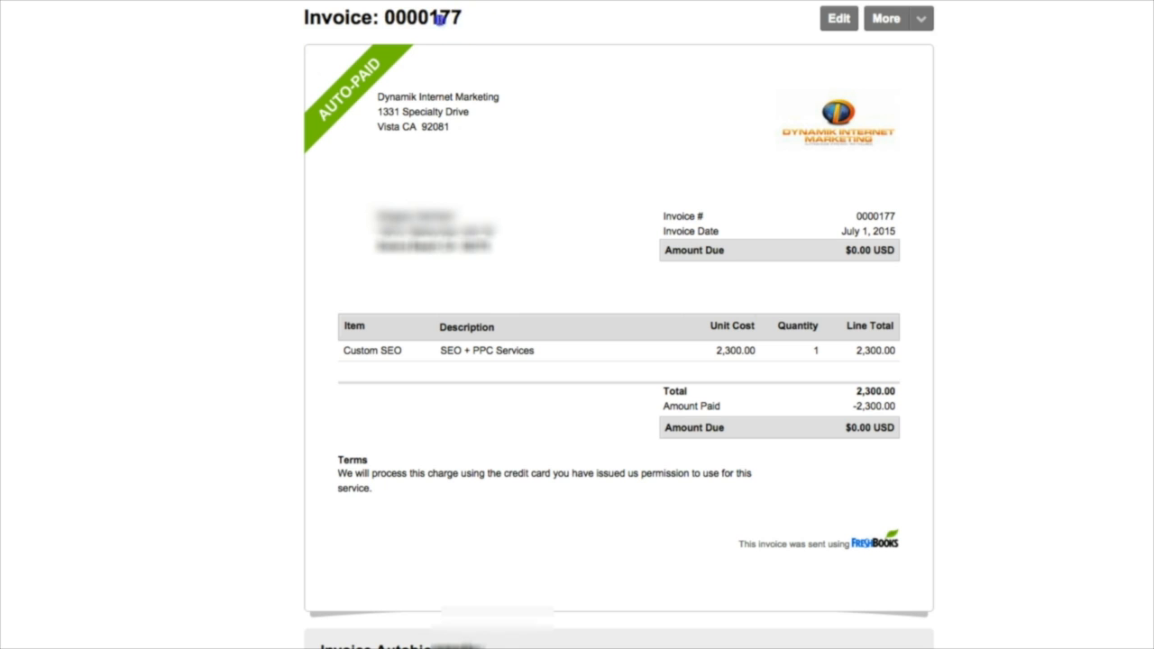
scroll("down", 3)
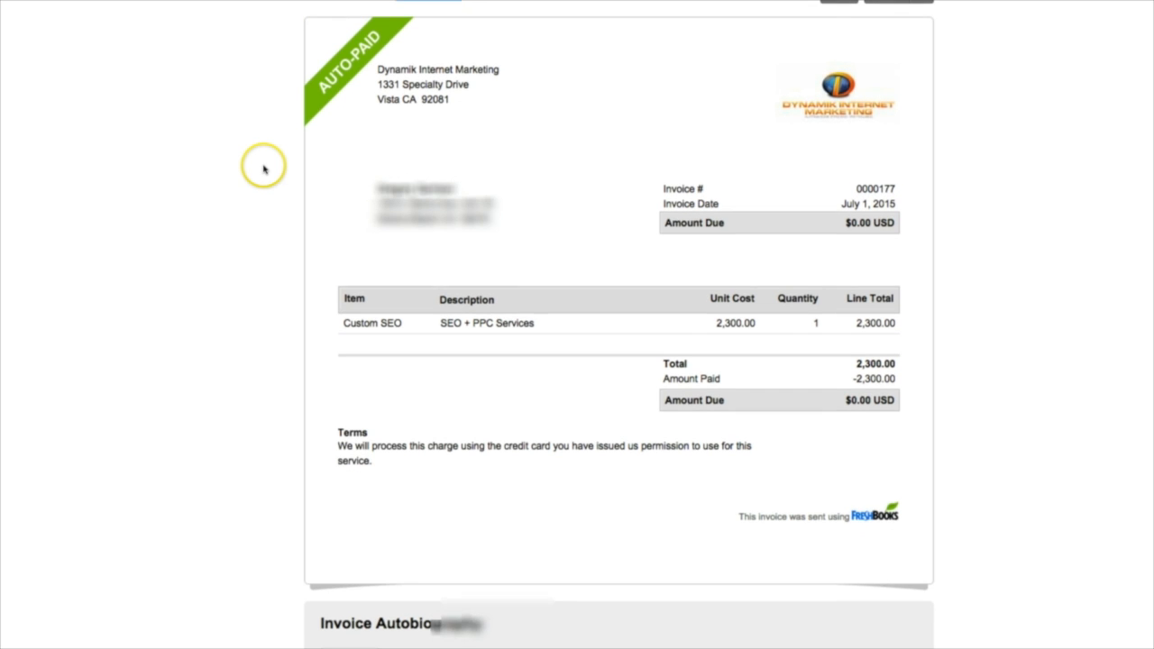
scroll("down", 3)
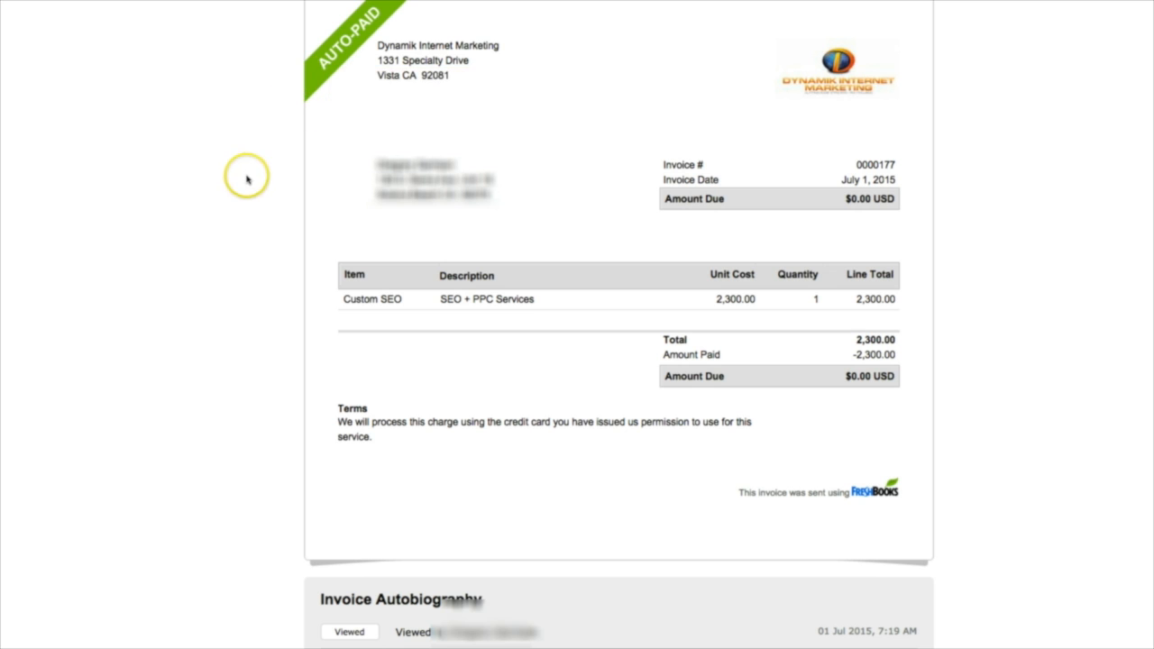
scroll("down", 3)
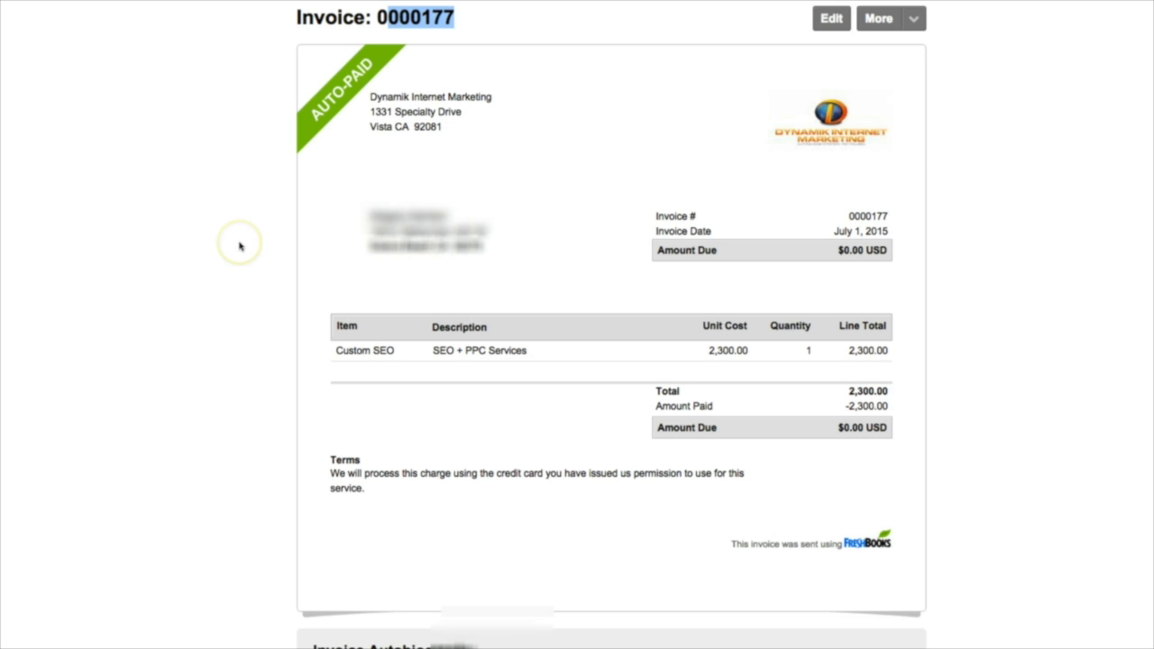
mouse_move(240, 246)
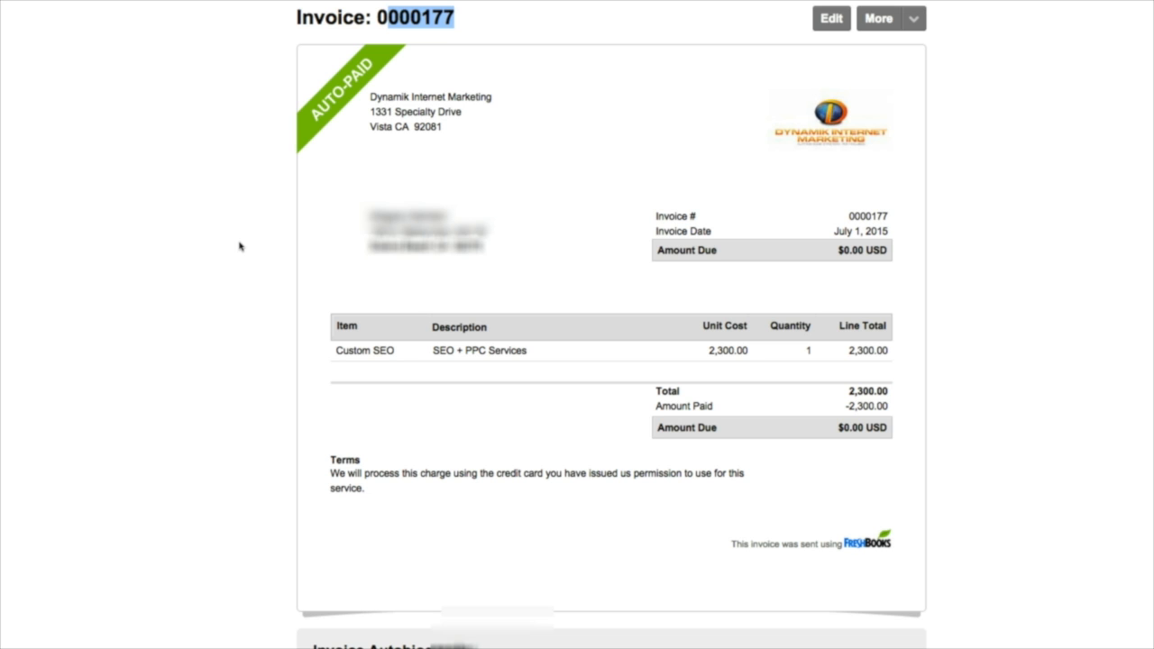
scroll("down", 3)
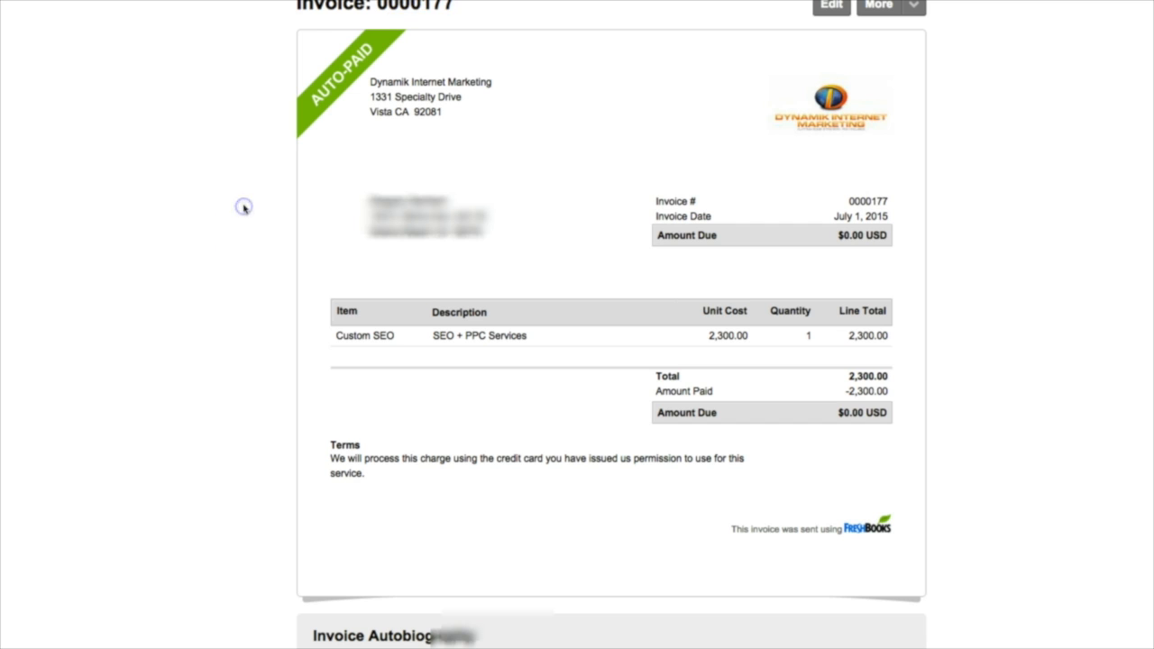
mouse_move(244, 138)
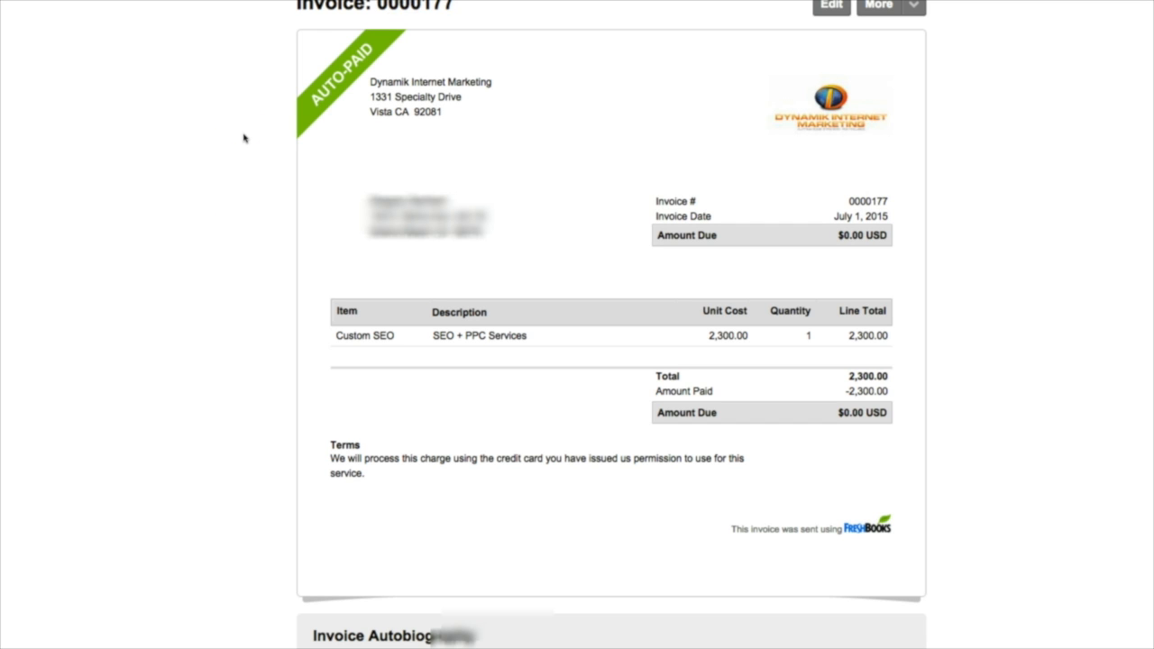
scroll("down", 3)
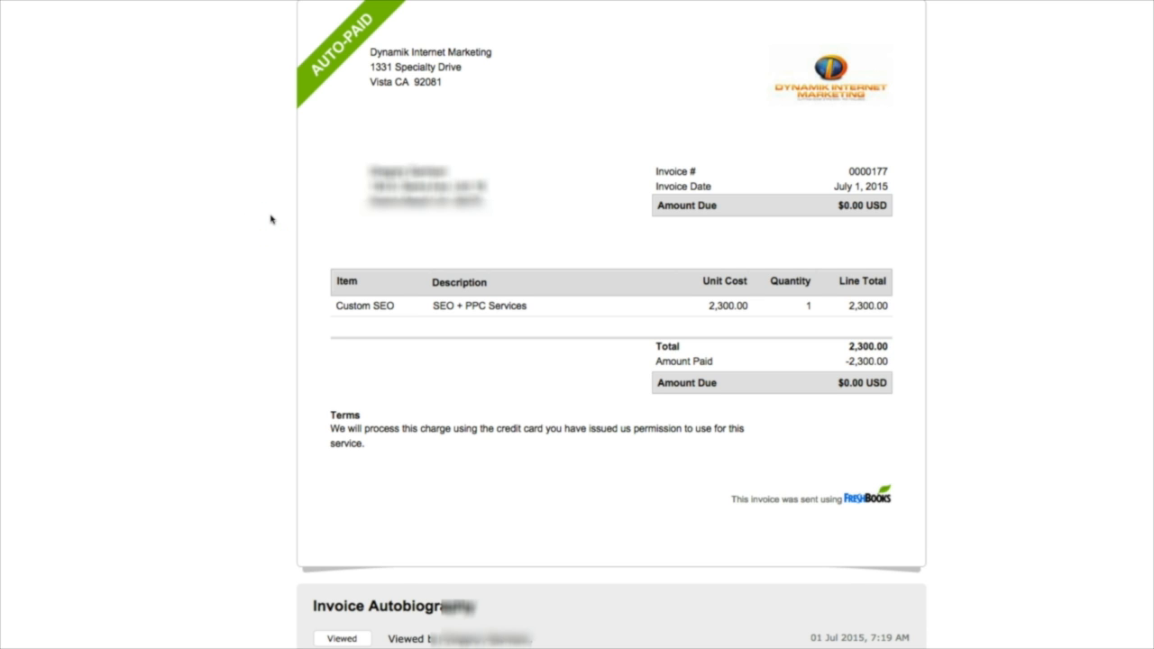
scroll("down", 3)
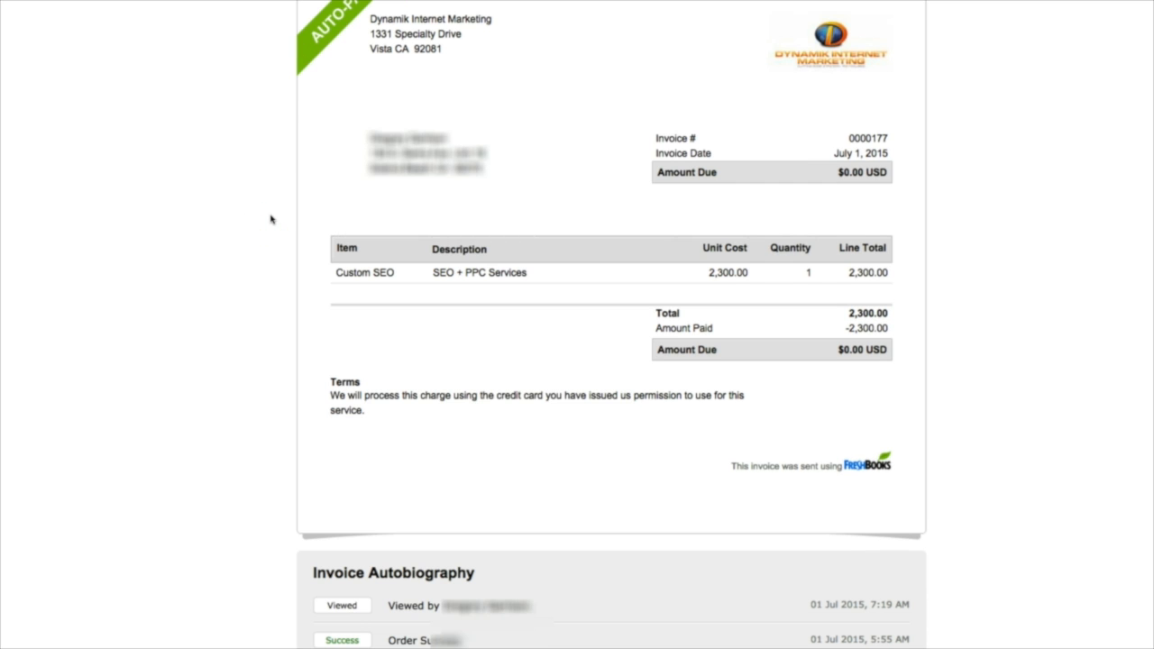
mouse_move(981, 287)
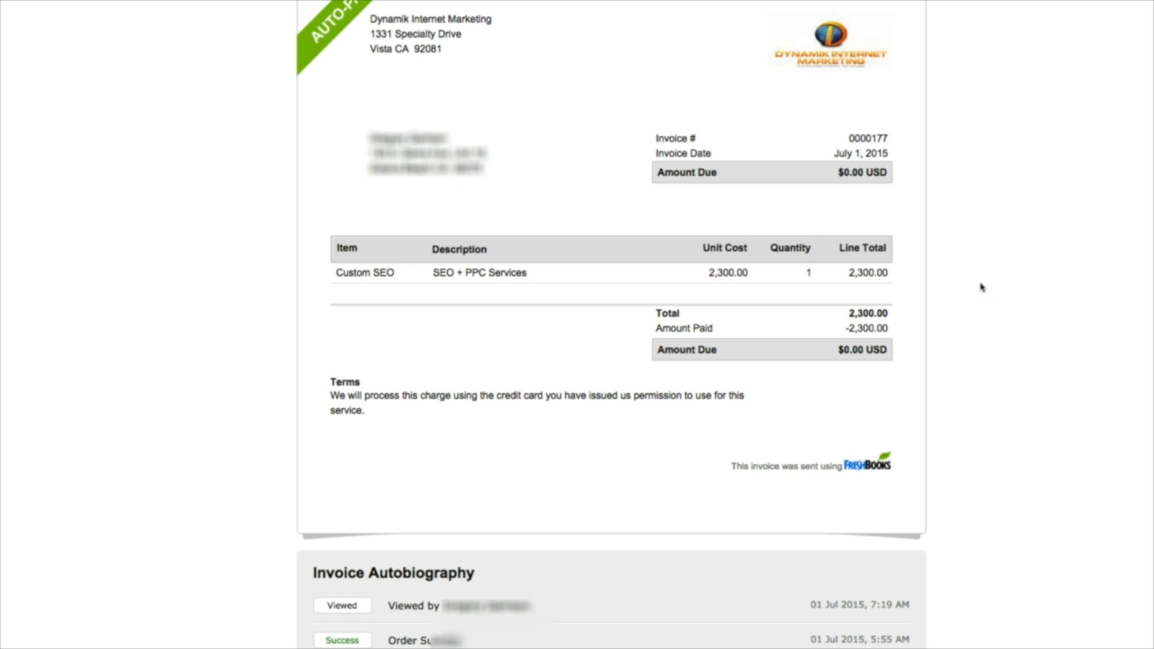
scroll("up", 3)
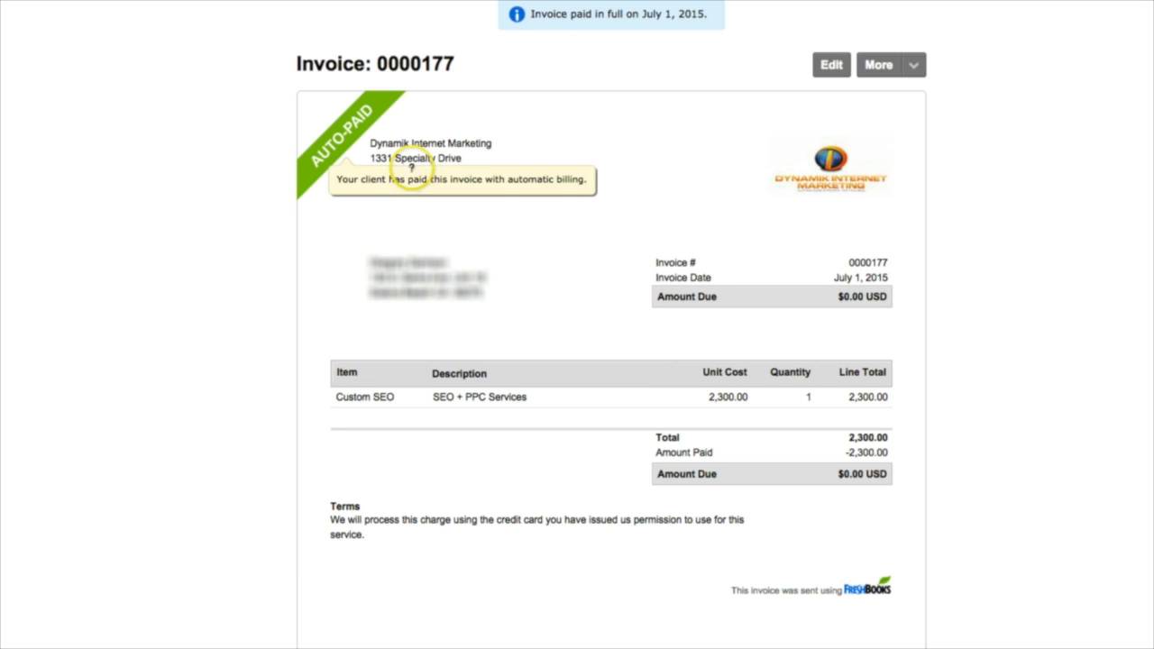
mouse_move(240, 246)
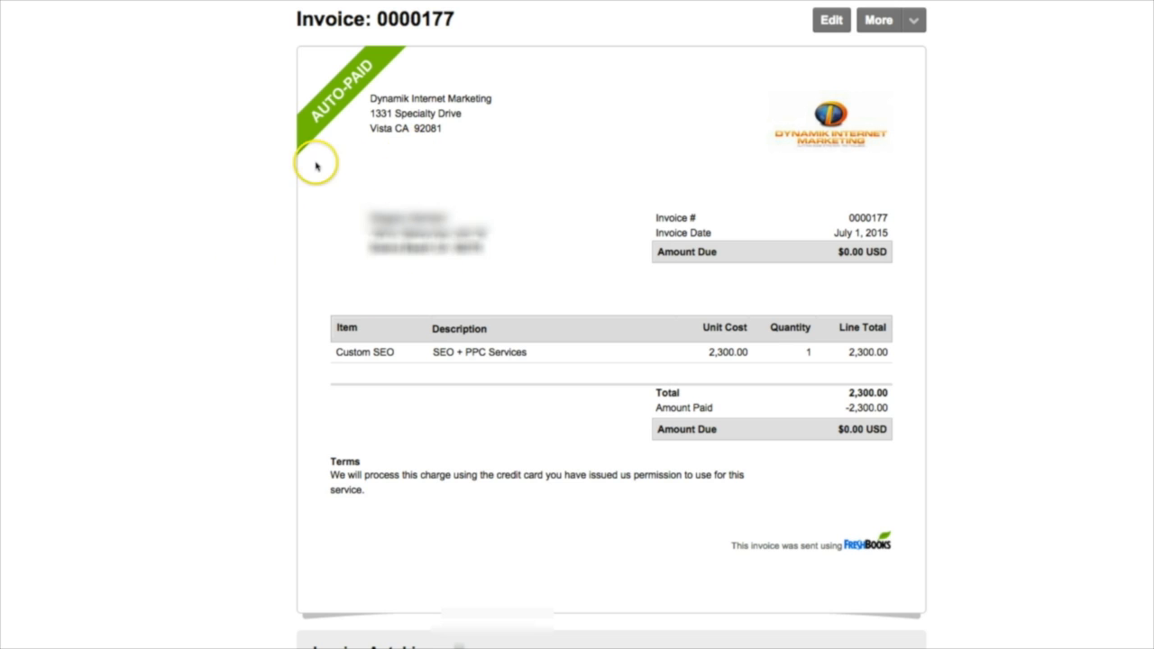
scroll("down", 3)
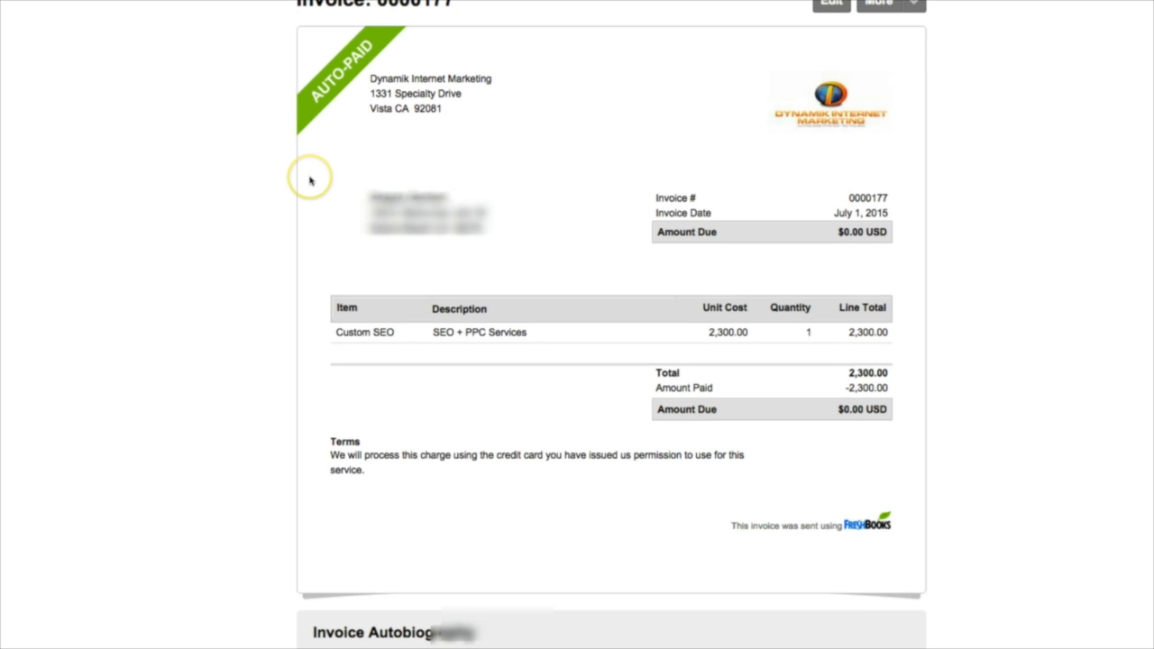
mouse_move(280, 177)
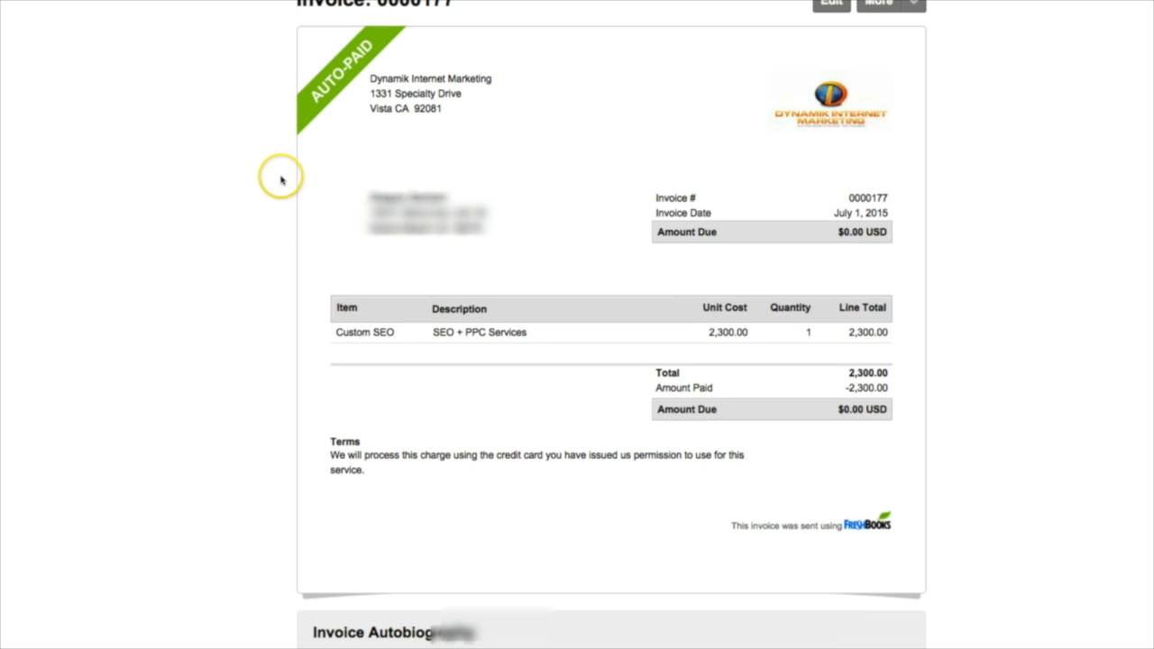
mouse_move(672, 231)
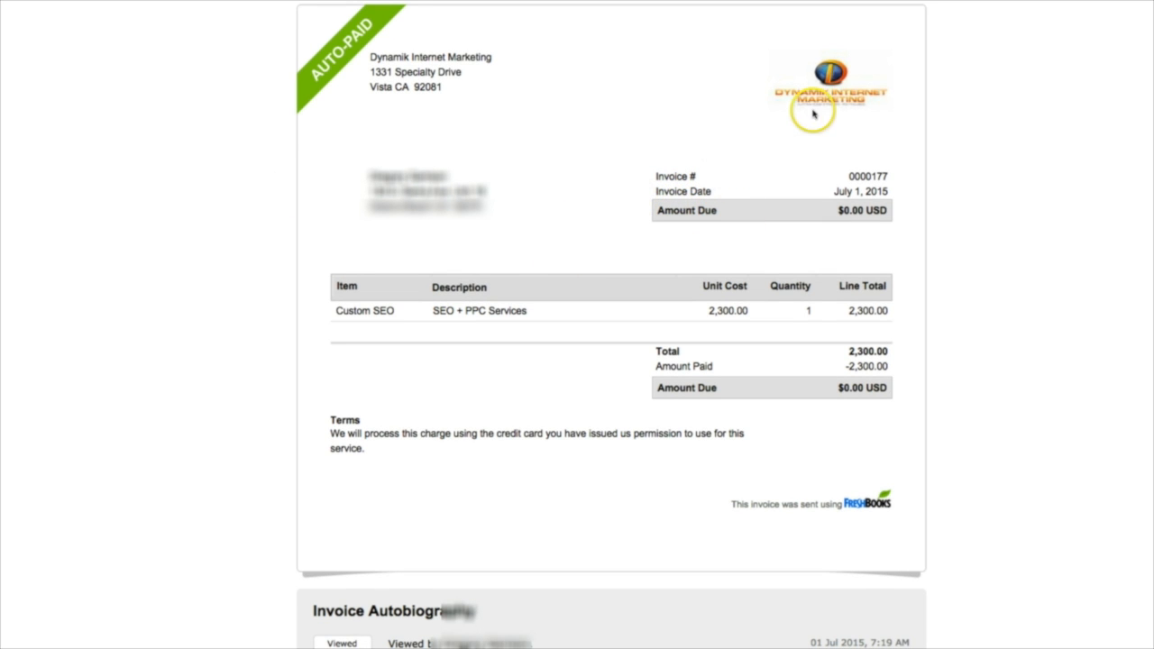
mouse_move(695, 124)
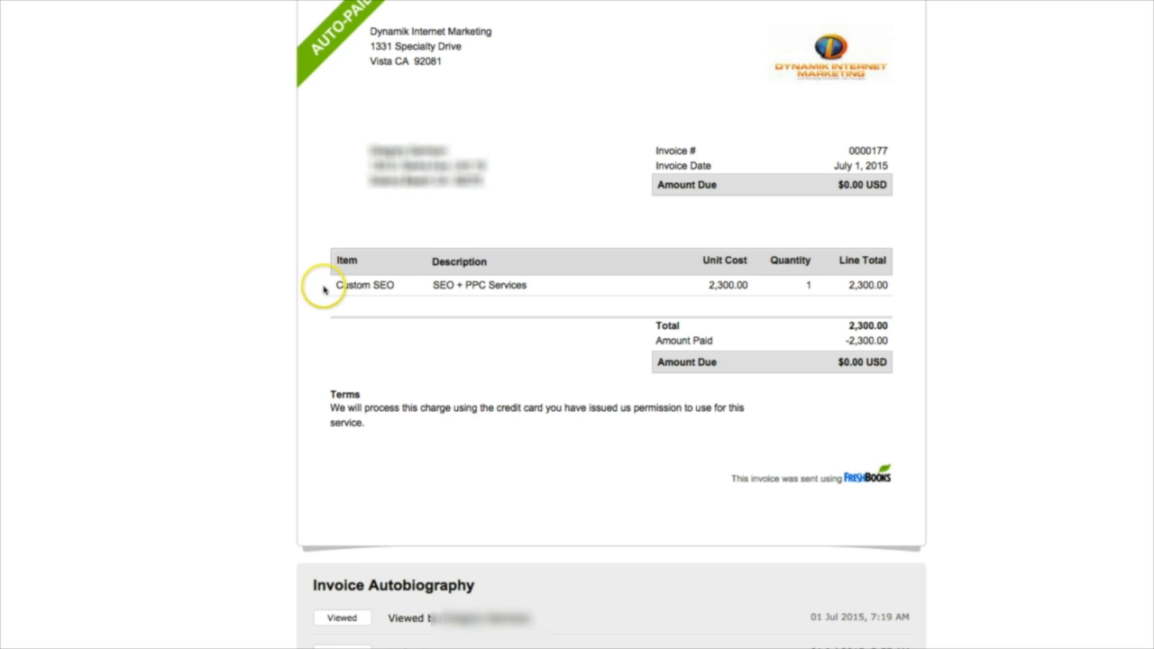
mouse_move(523, 322)
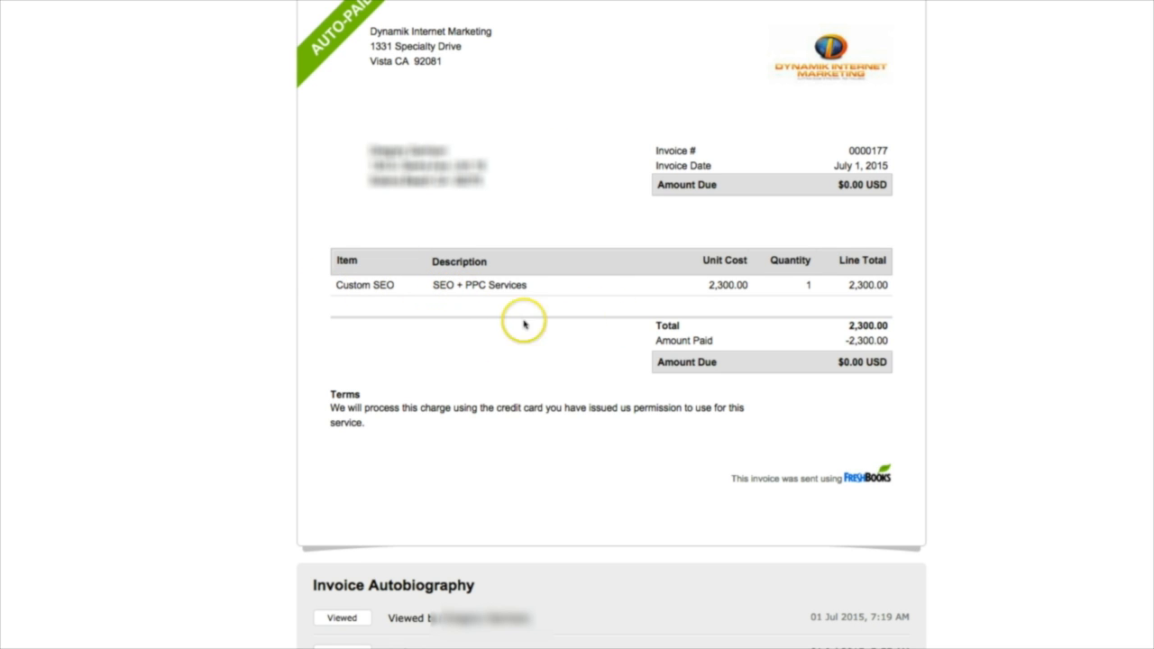
mouse_move(703, 296)
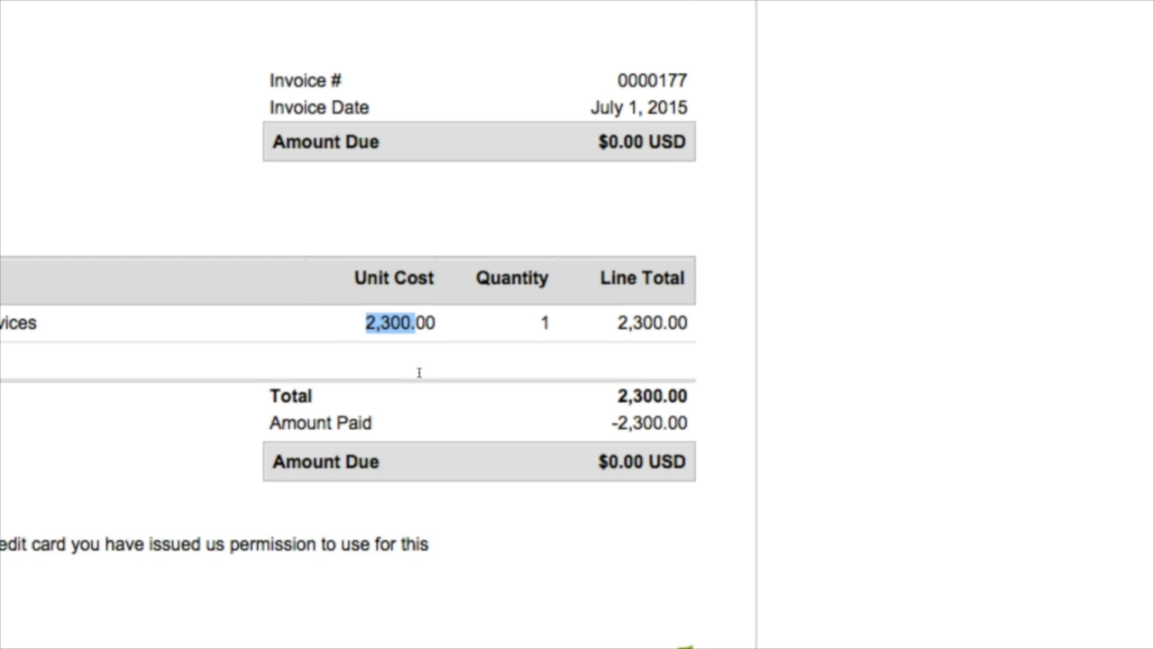
scroll("down", 3)
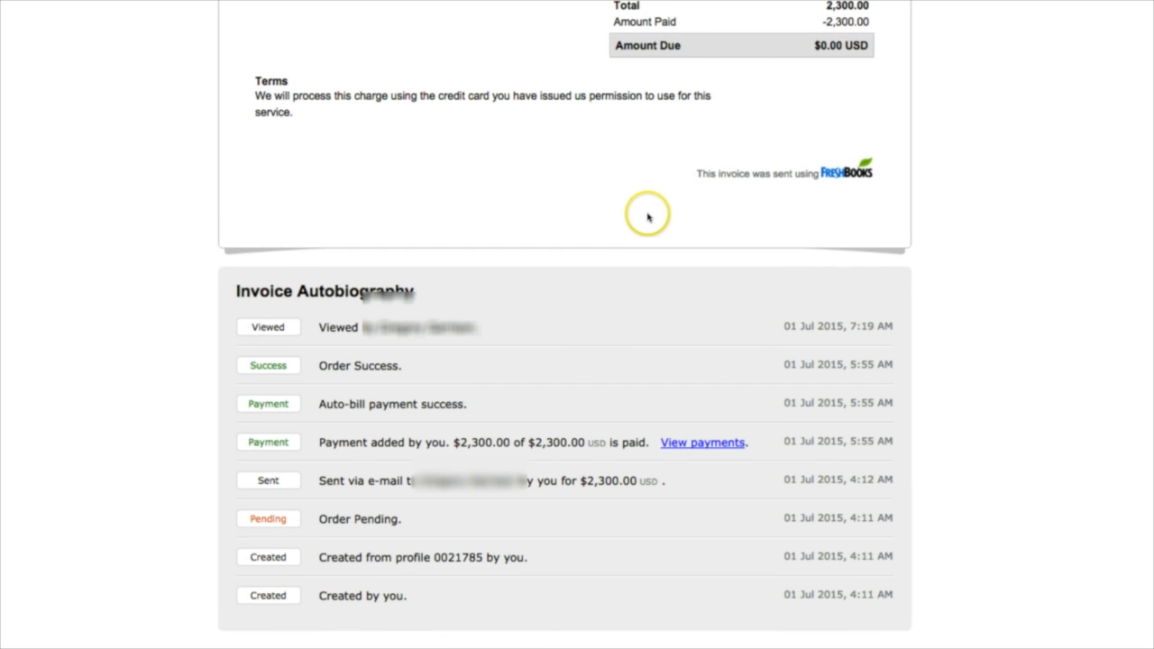
Highlight the 5:55 AM timestamp on the auto-billed $2,300.00 payment in the Invoice Autobiography
scroll("down", 3)
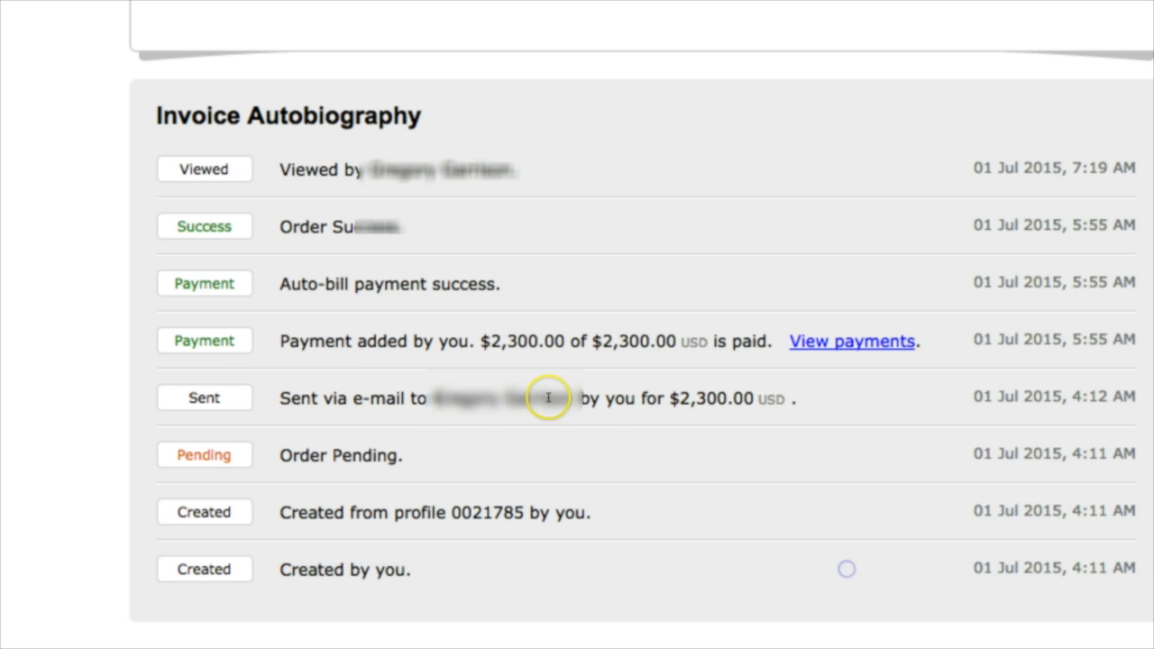
mouse_move(517, 279)
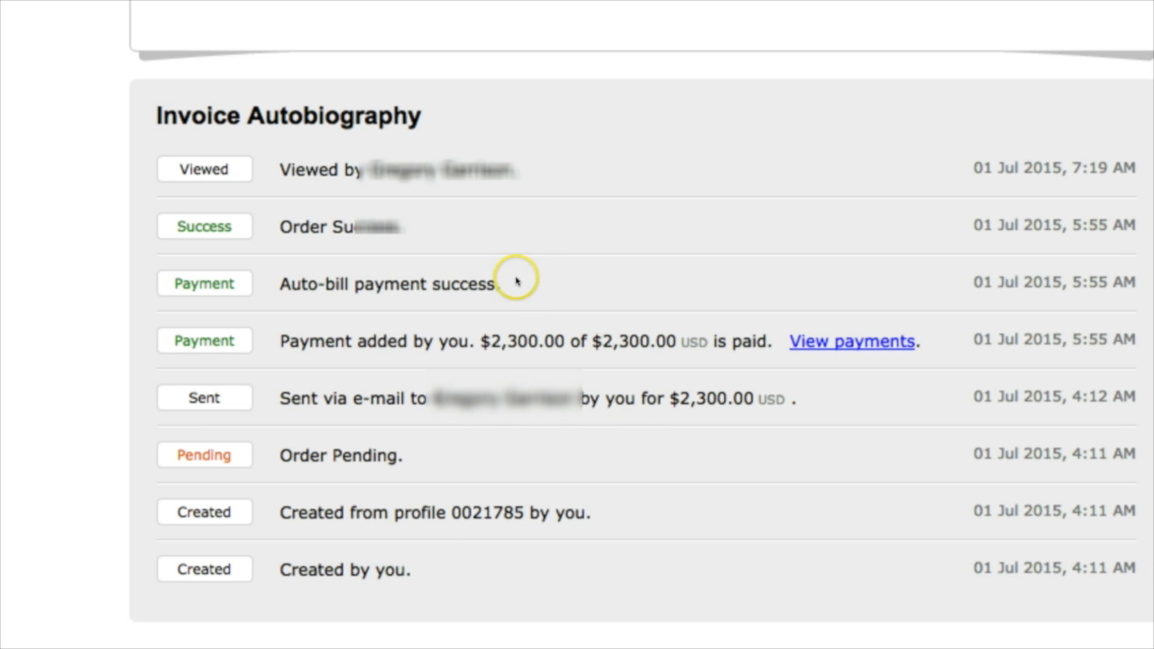
mouse_move(291, 401)
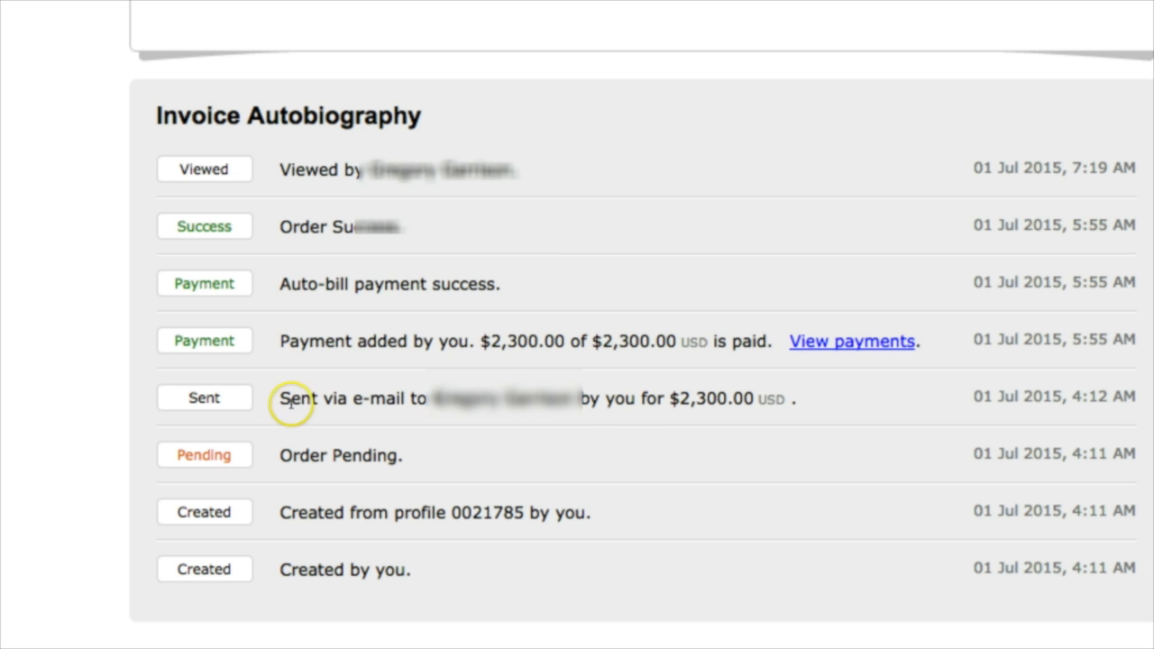
mouse_move(568, 429)
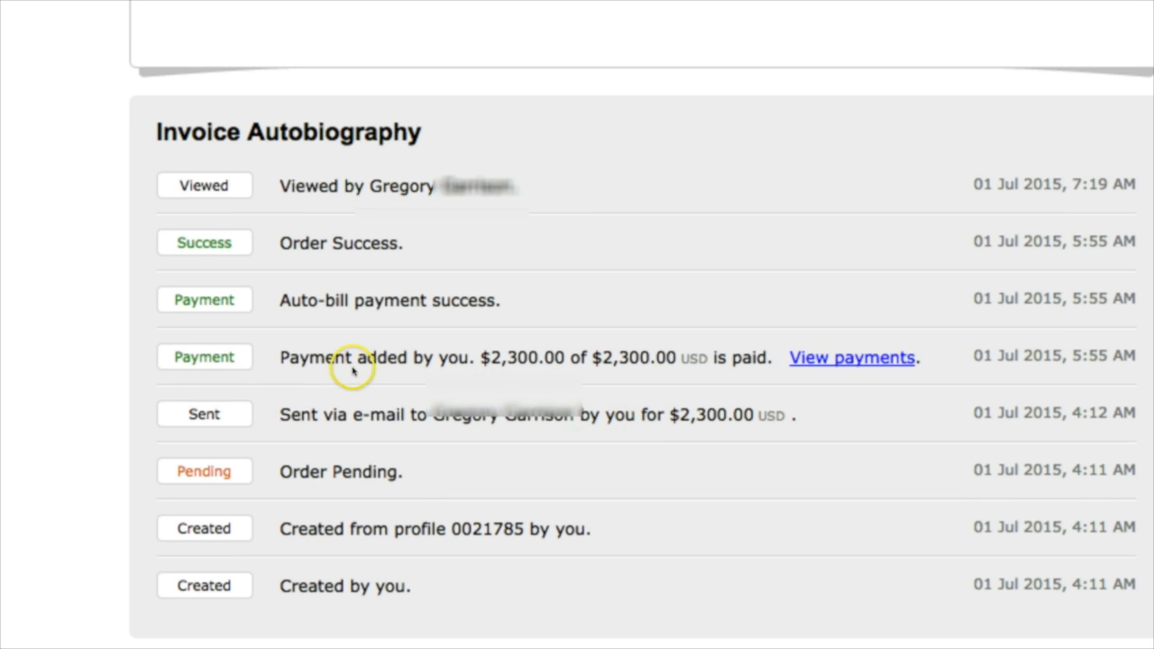
left_click_drag(279, 300, 455, 300)
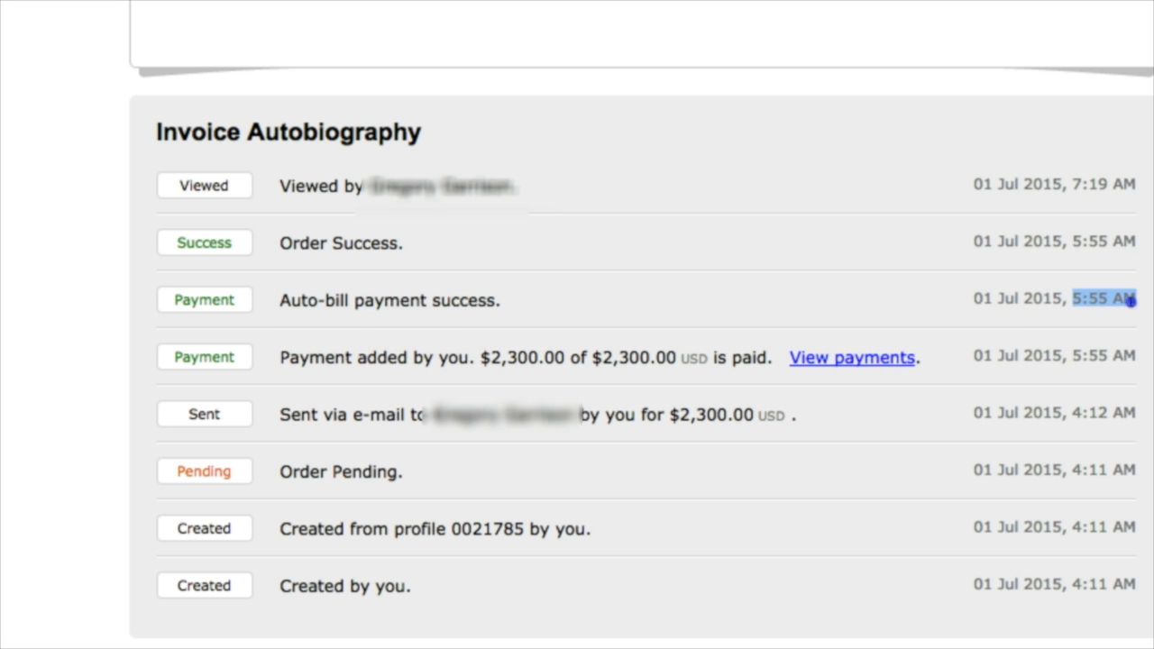
mouse_move(277, 225)
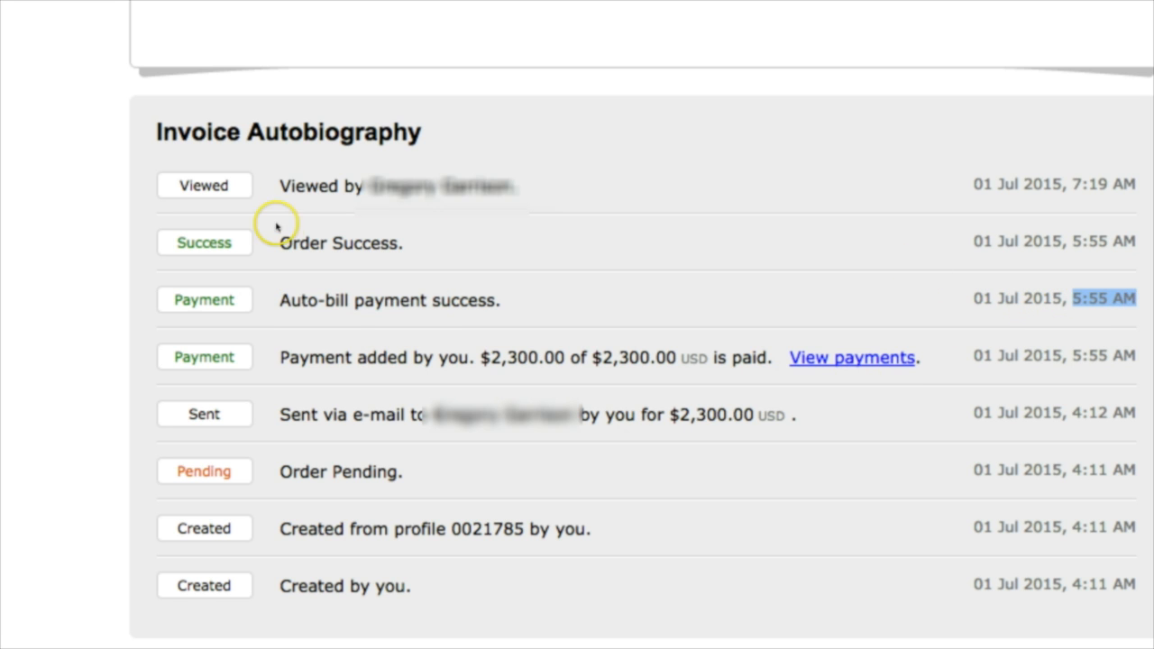
mouse_move(375, 322)
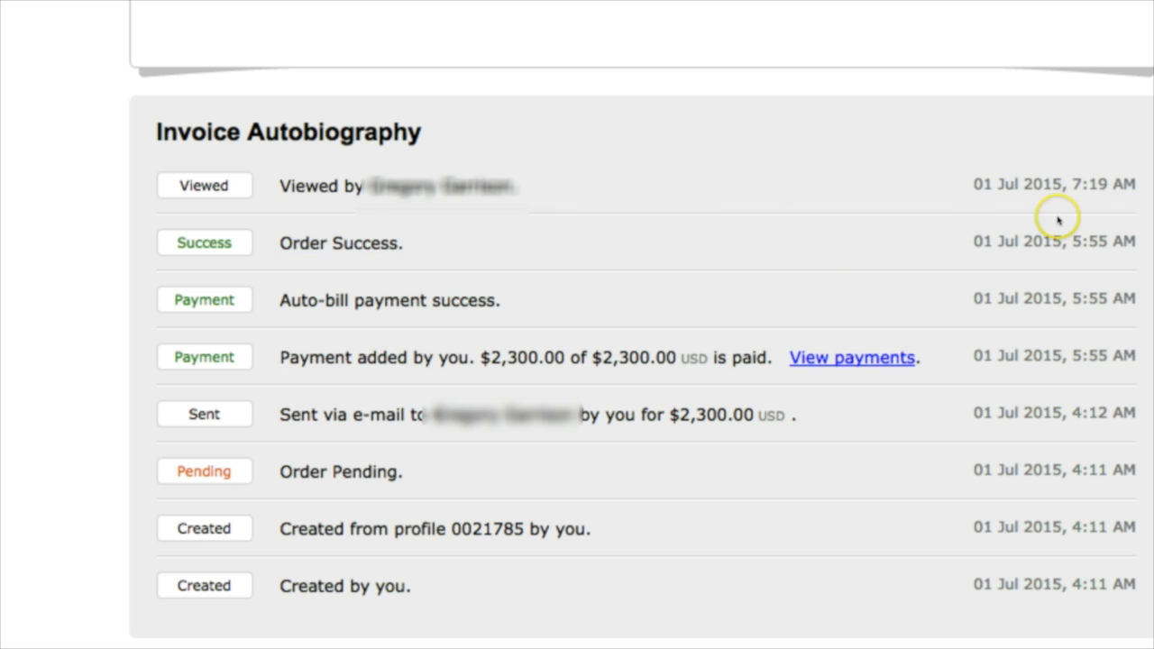
double_click(1102, 184)
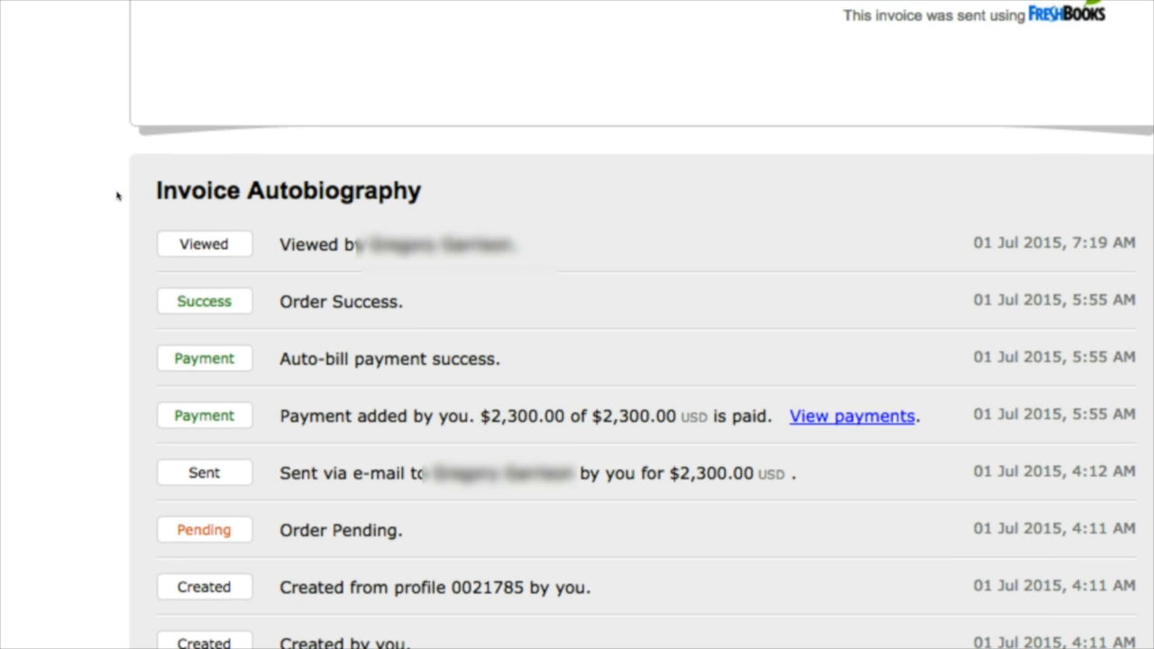
Scroll back to the invoice 0000177 heading and select it, showing paid in full July 1, 2015
scroll("down", 3)
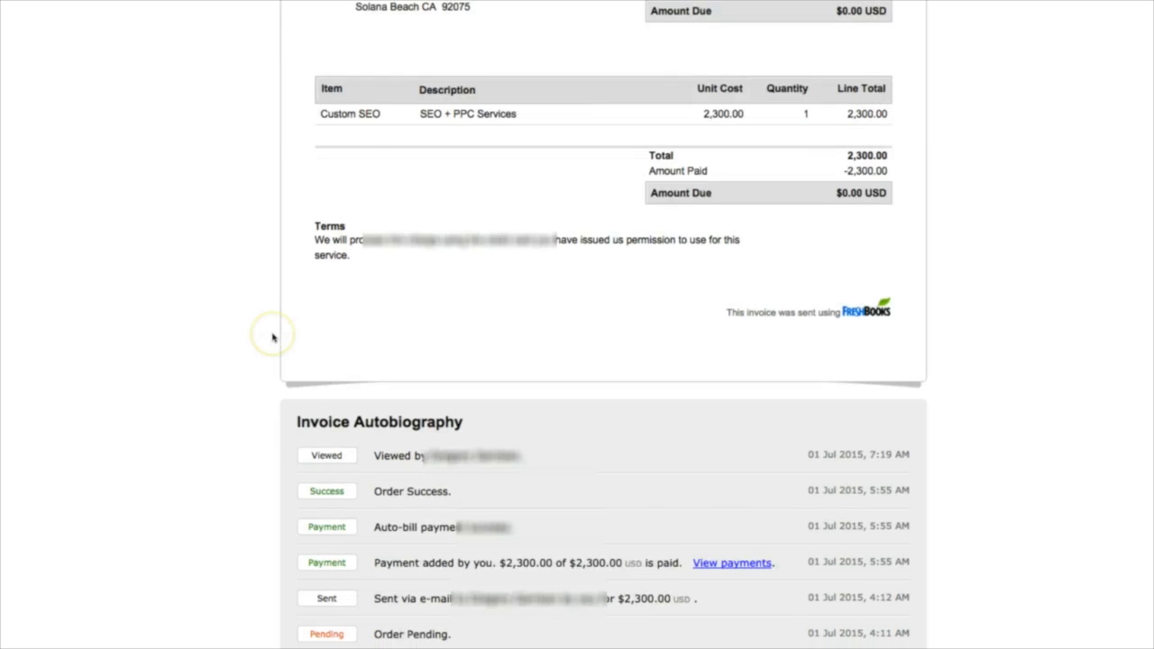
scroll("up", 3)
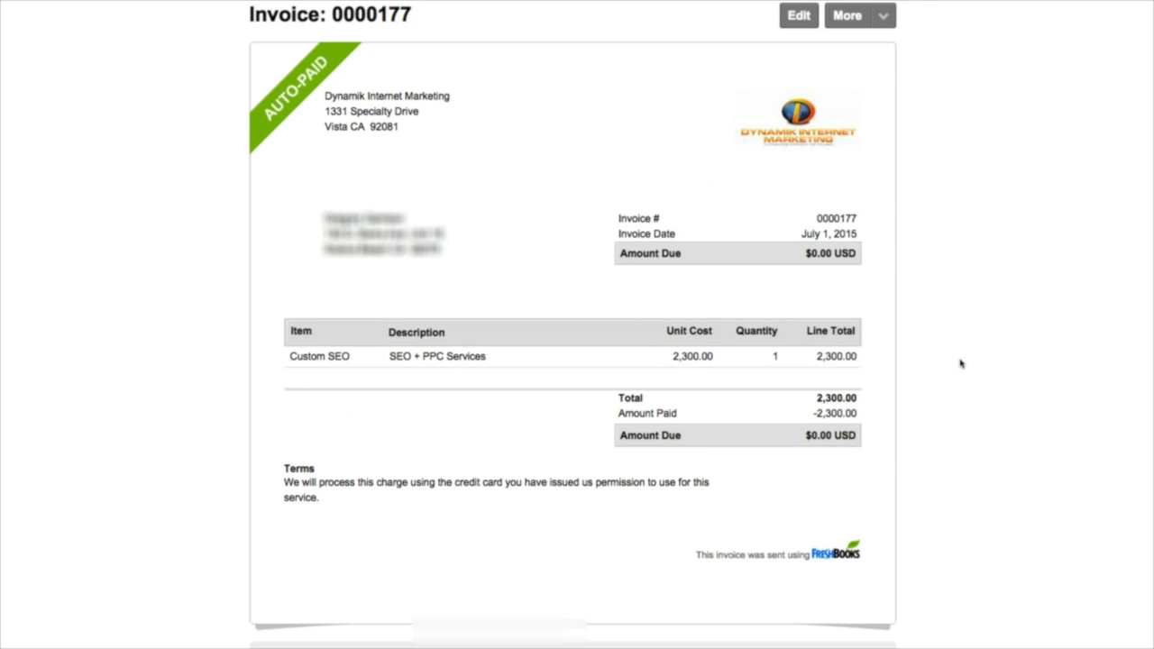
scroll("down", 3)
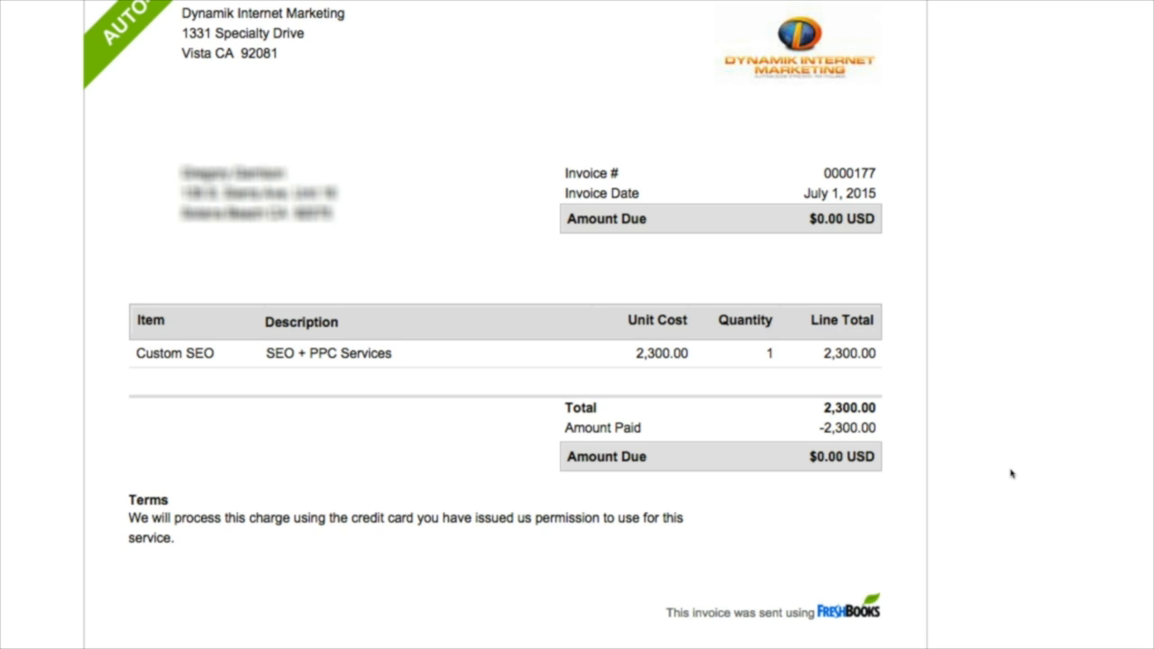
scroll("down", 3)
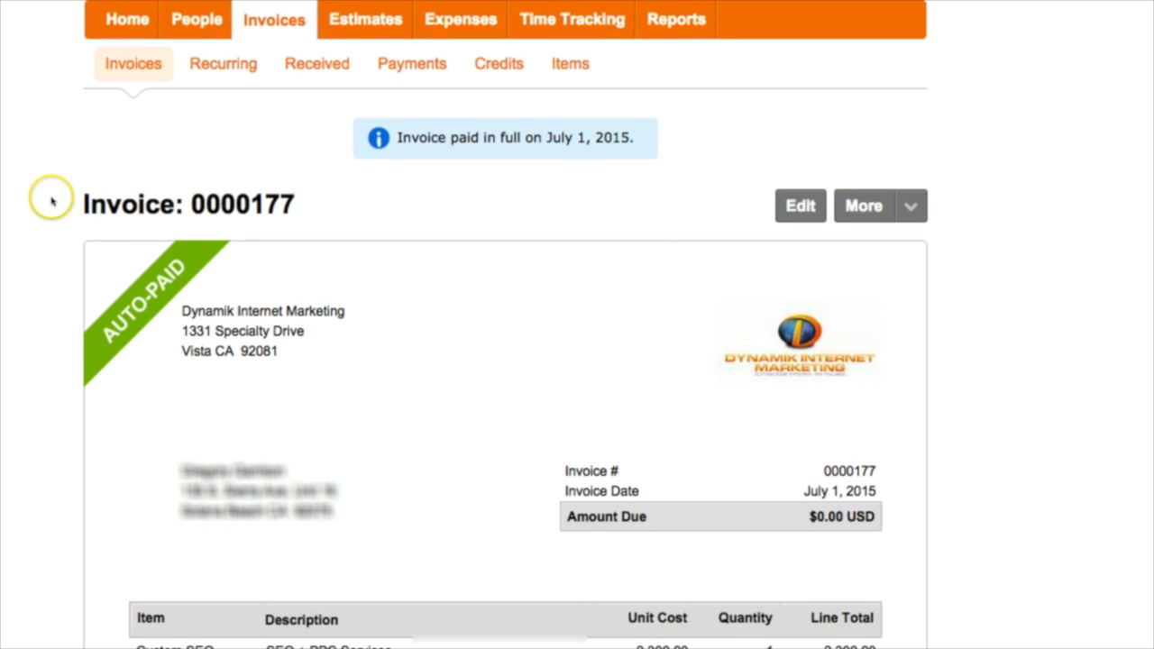
mouse_move(210, 214)
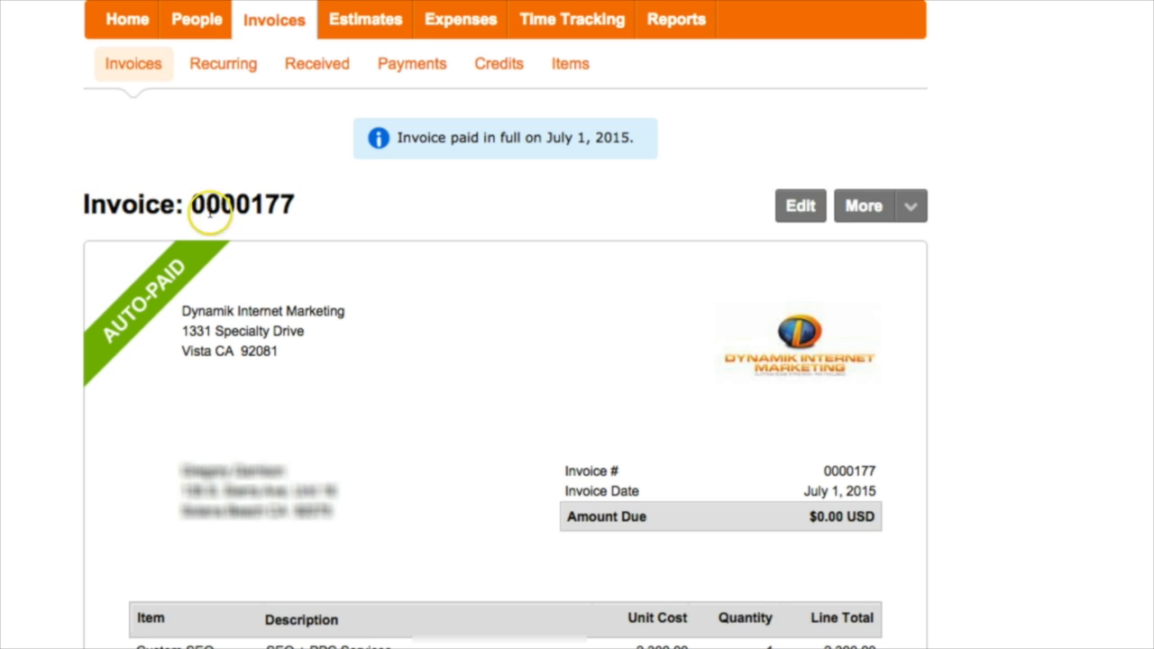
triple_click(188, 205)
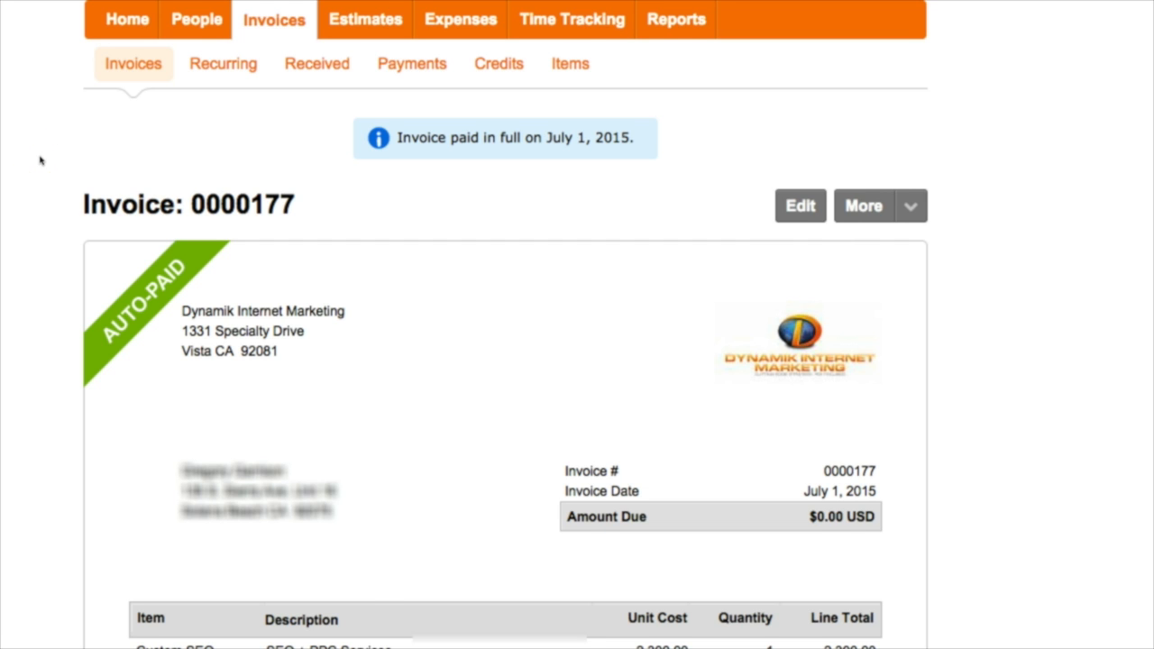
scroll("down", 3)
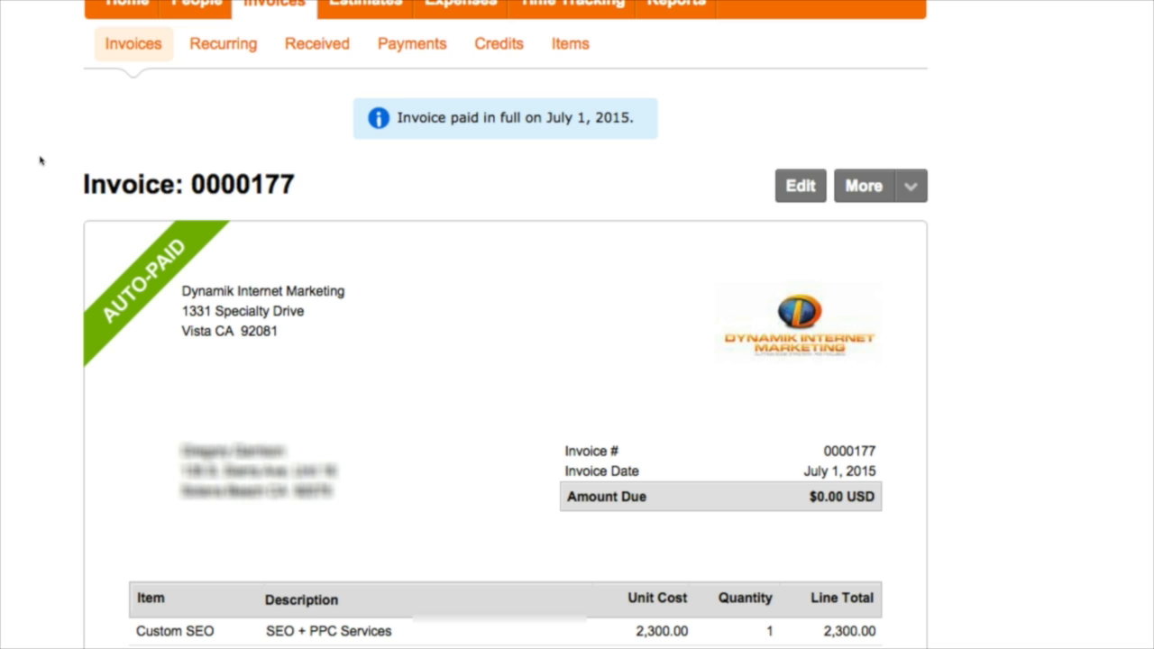
scroll("down", 3)
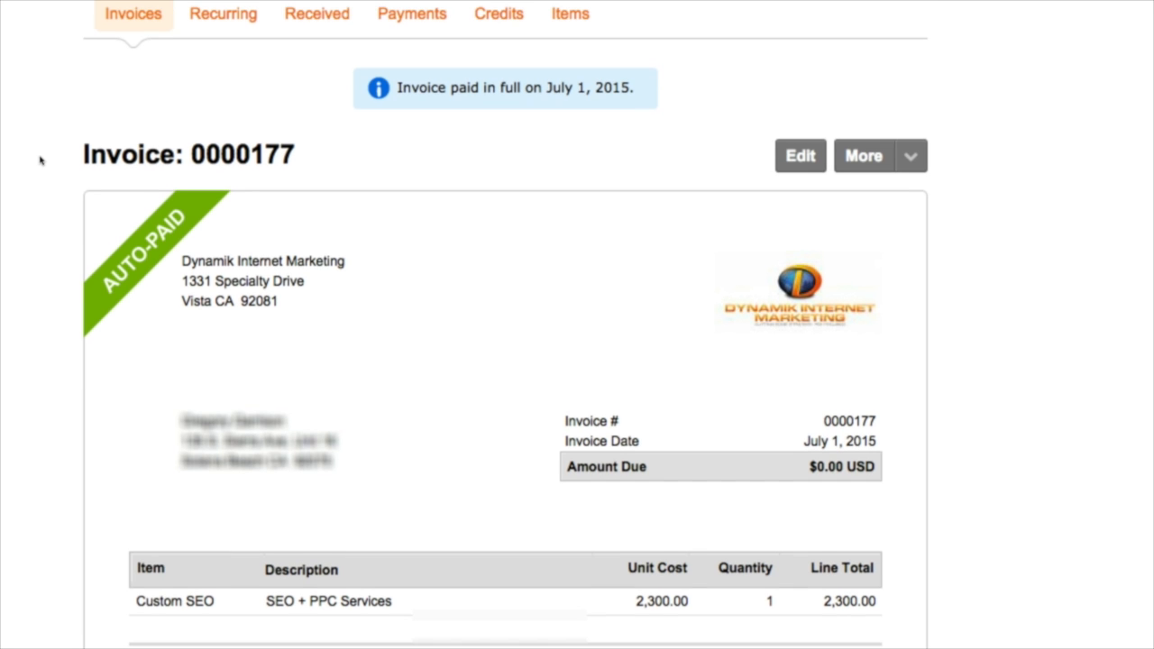
double_click(273, 154)
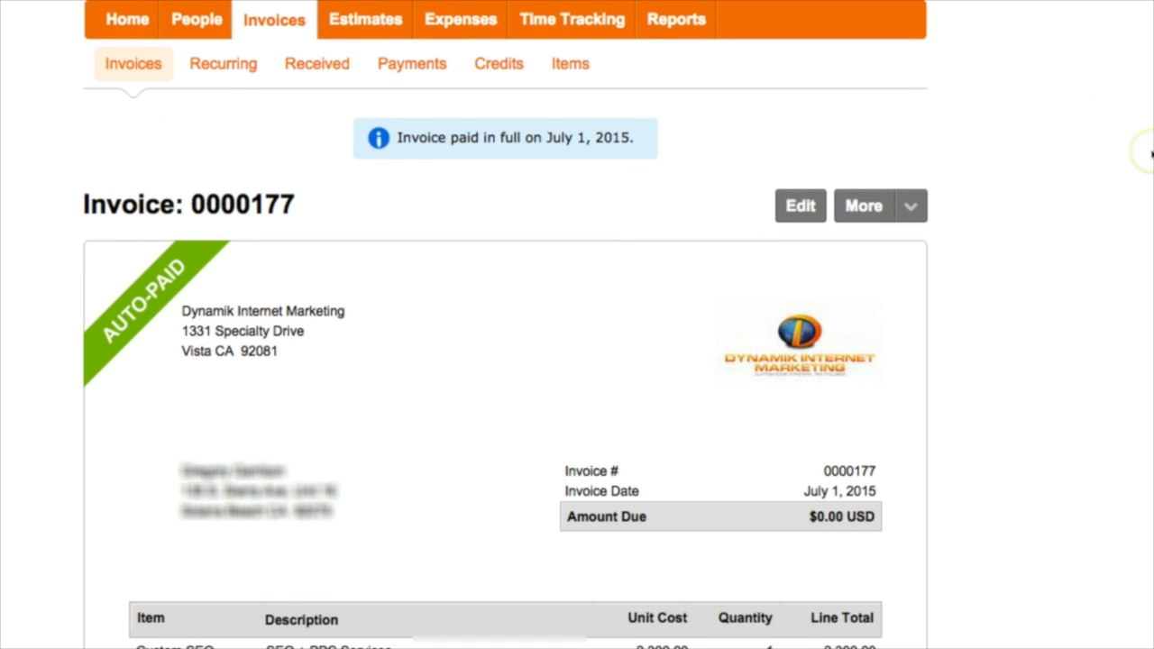
mouse_move(800, 205)
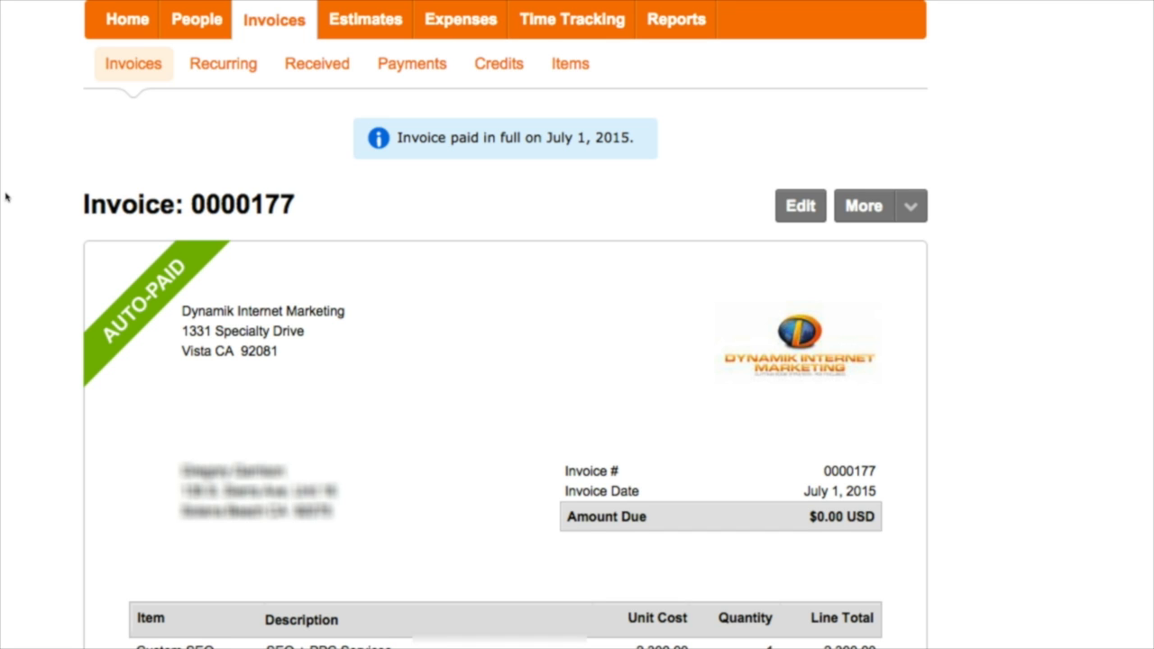
mouse_move(1059, 111)
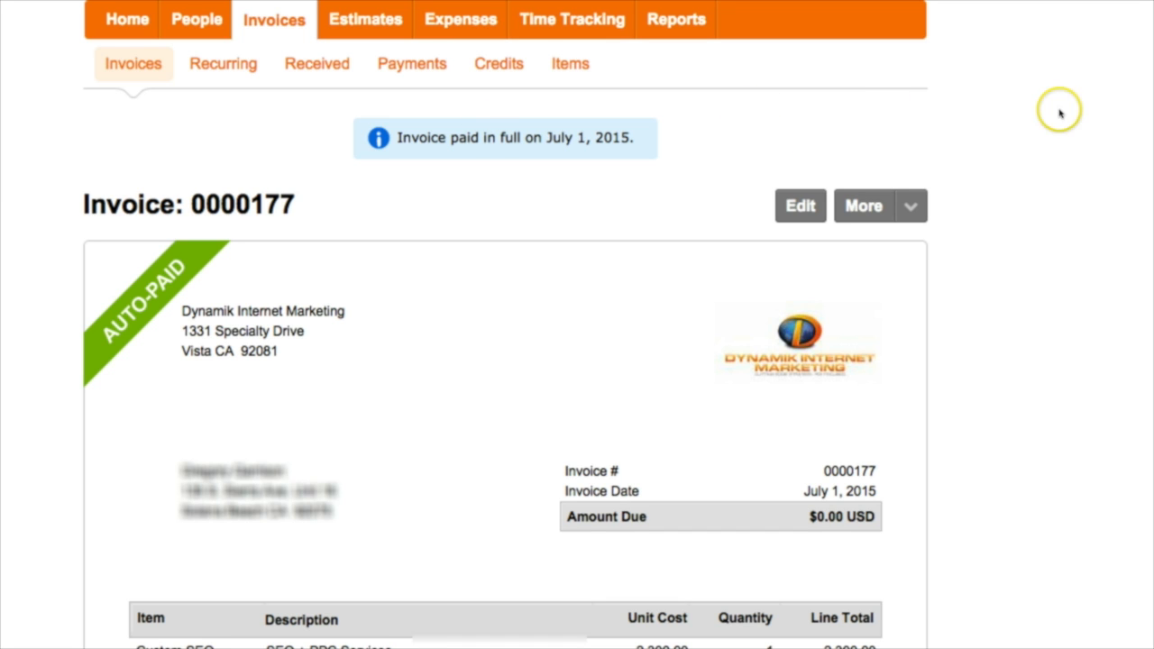
mouse_move(39, 209)
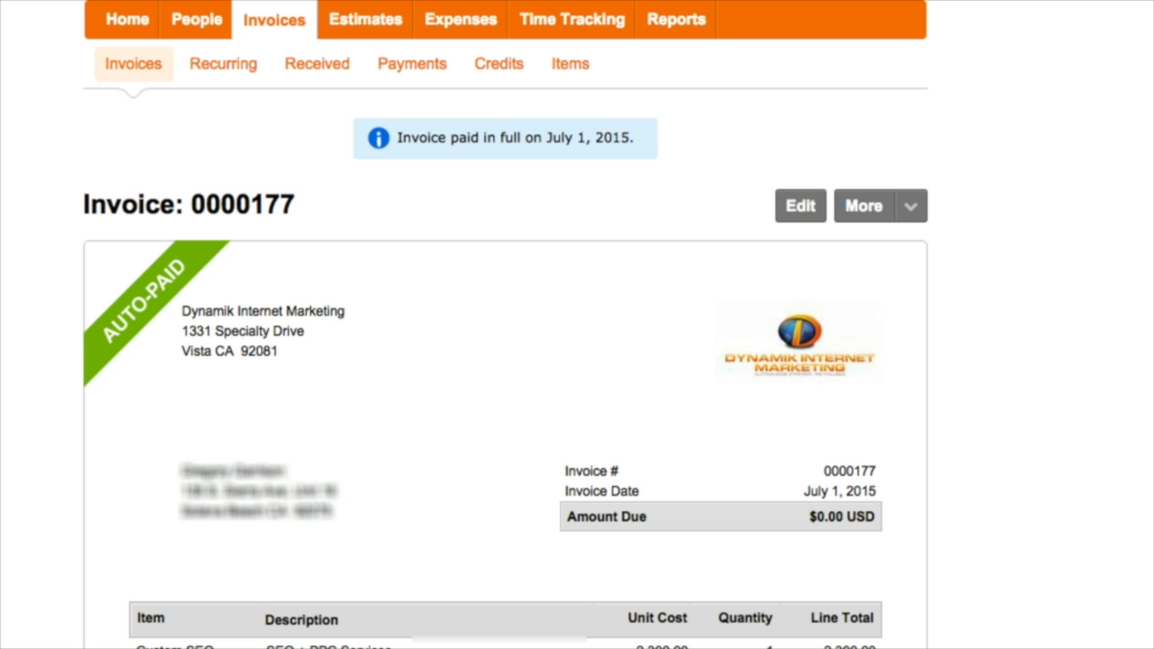
scroll("down", 3)
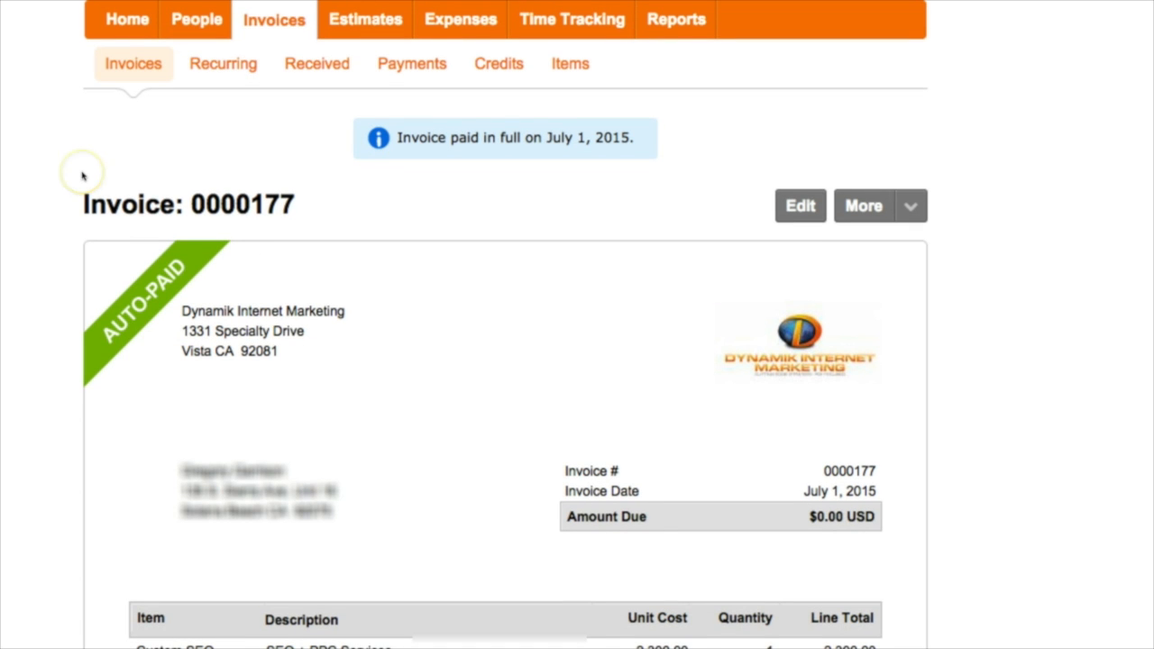
mouse_move(45, 68)
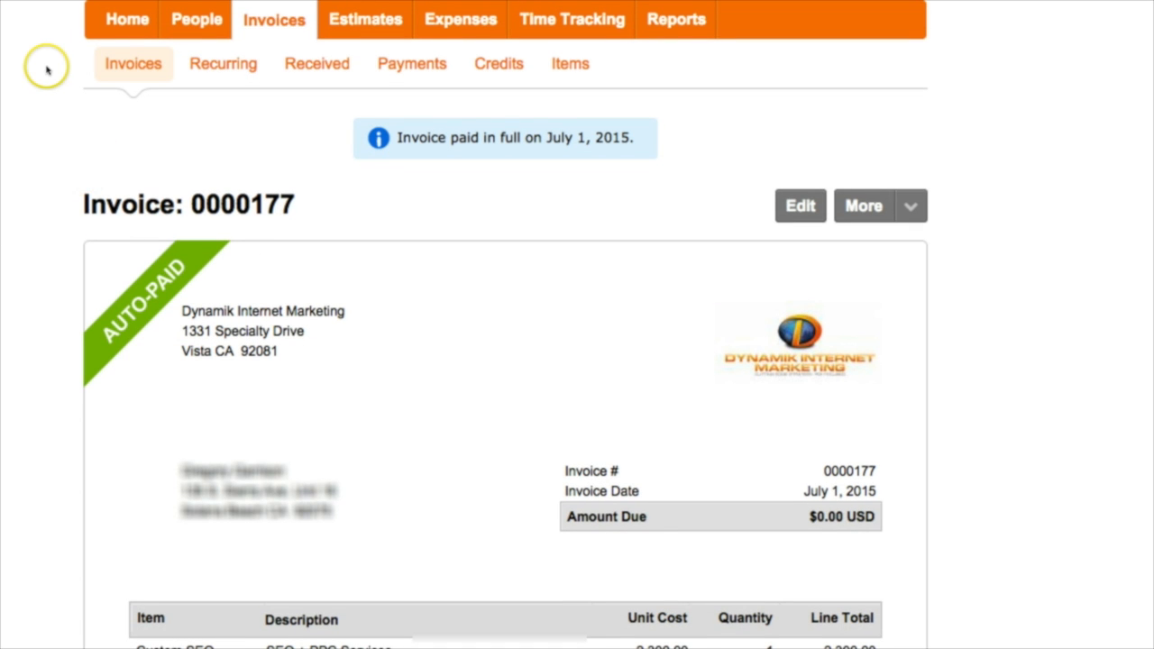
mouse_move(7, 89)
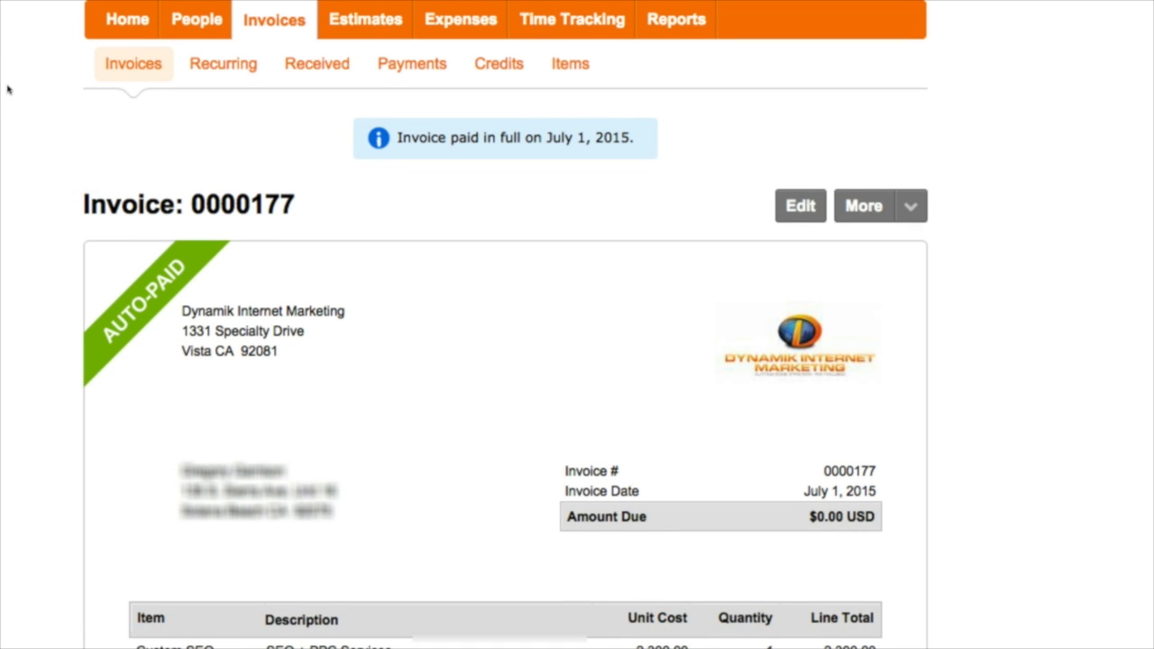
scroll("down", 3)
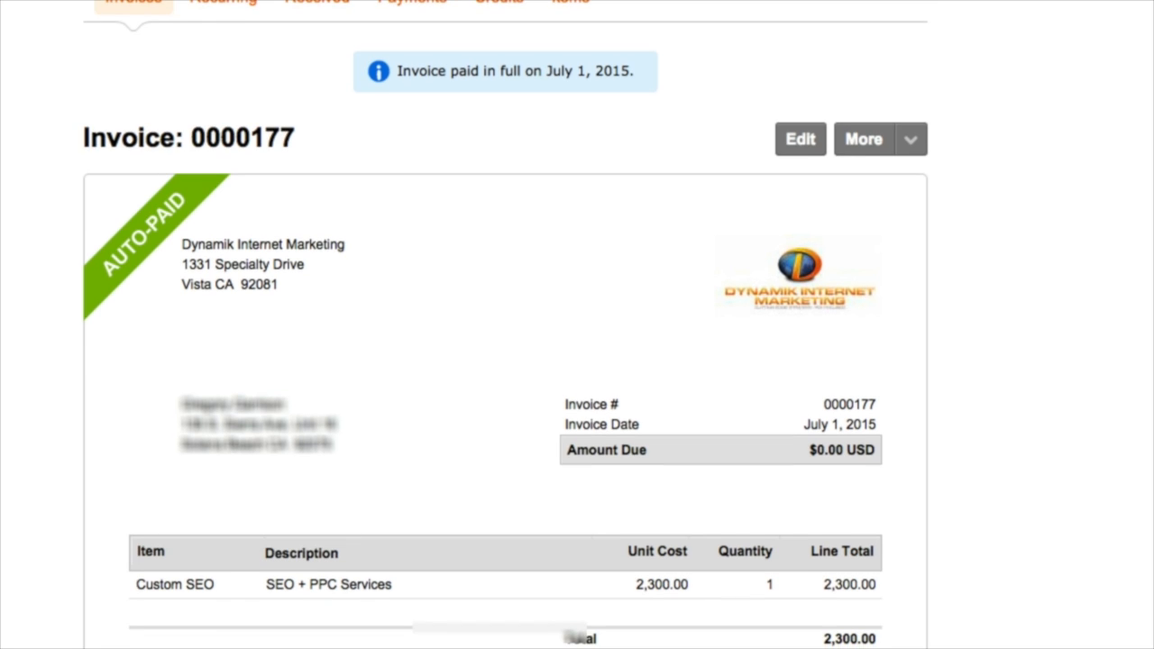
mouse_move(1101, 224)
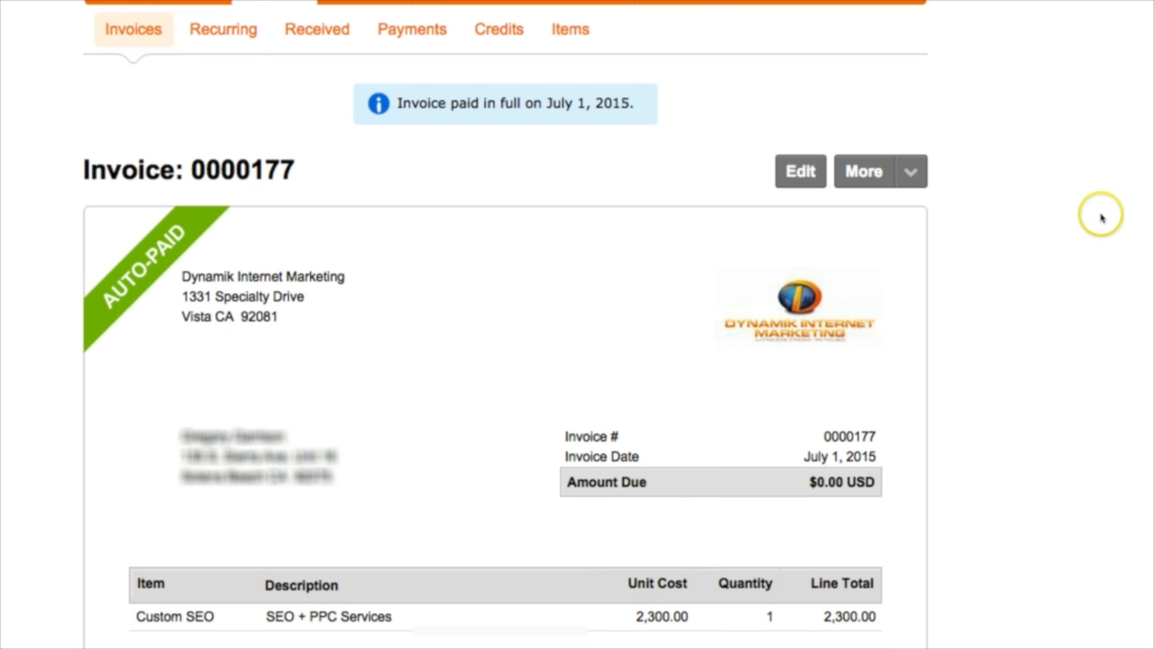
scroll("up", 3)
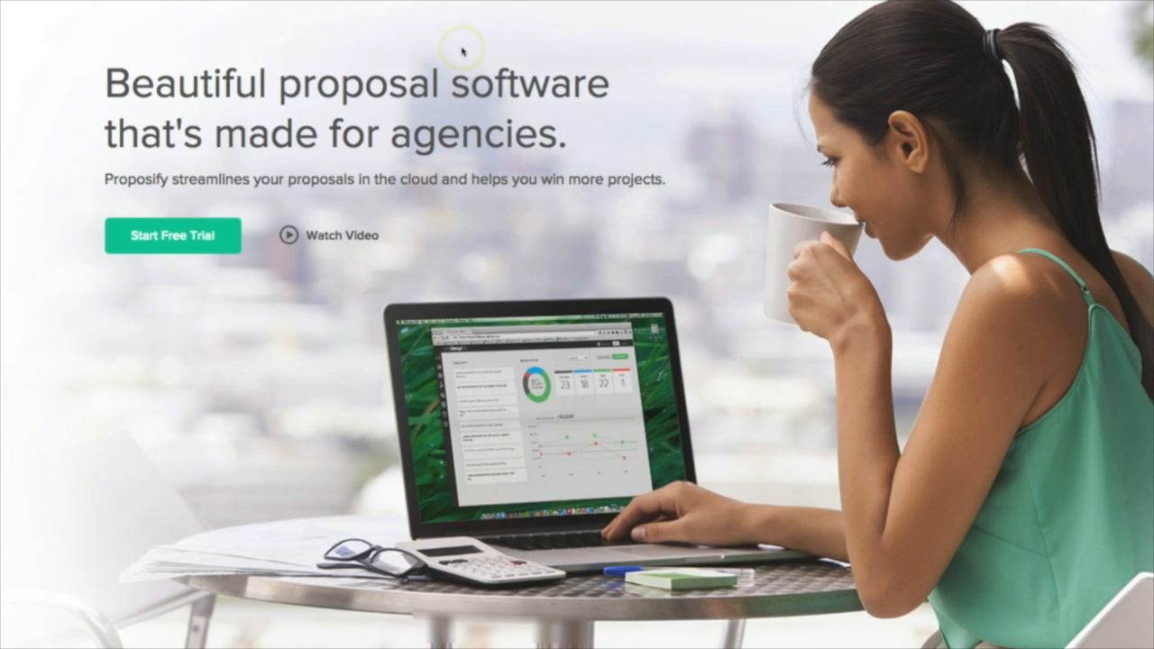
Scroll the Proposify homepage past gorgeous templates to the drag & drop library sections
scroll("down", 3)
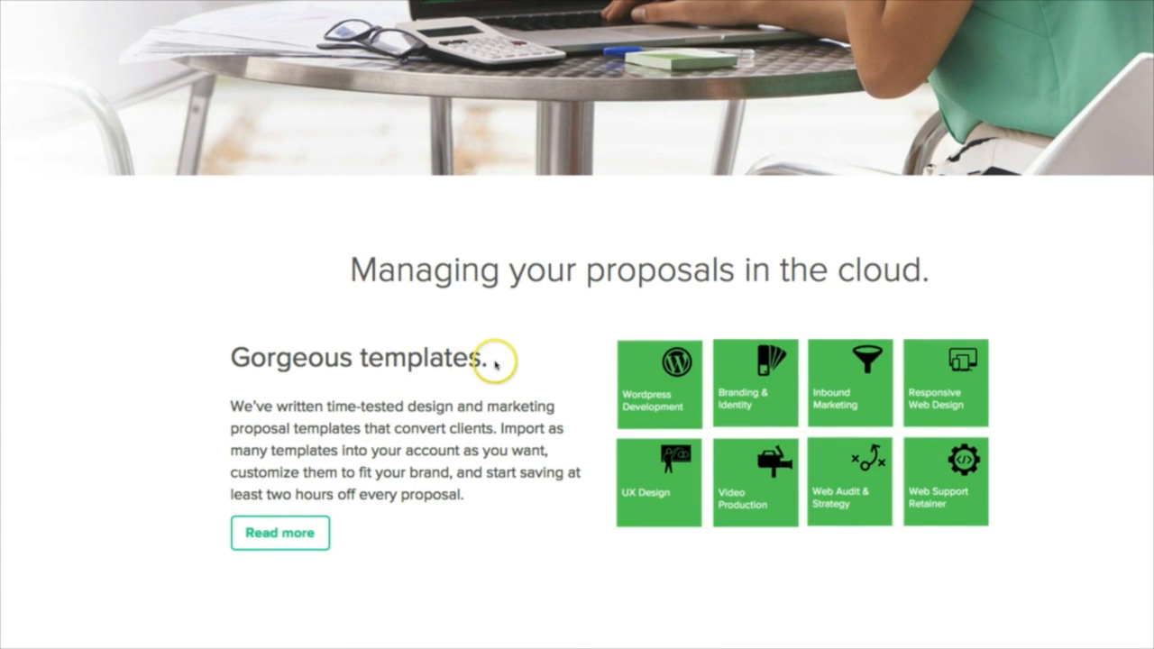
mouse_move(624, 365)
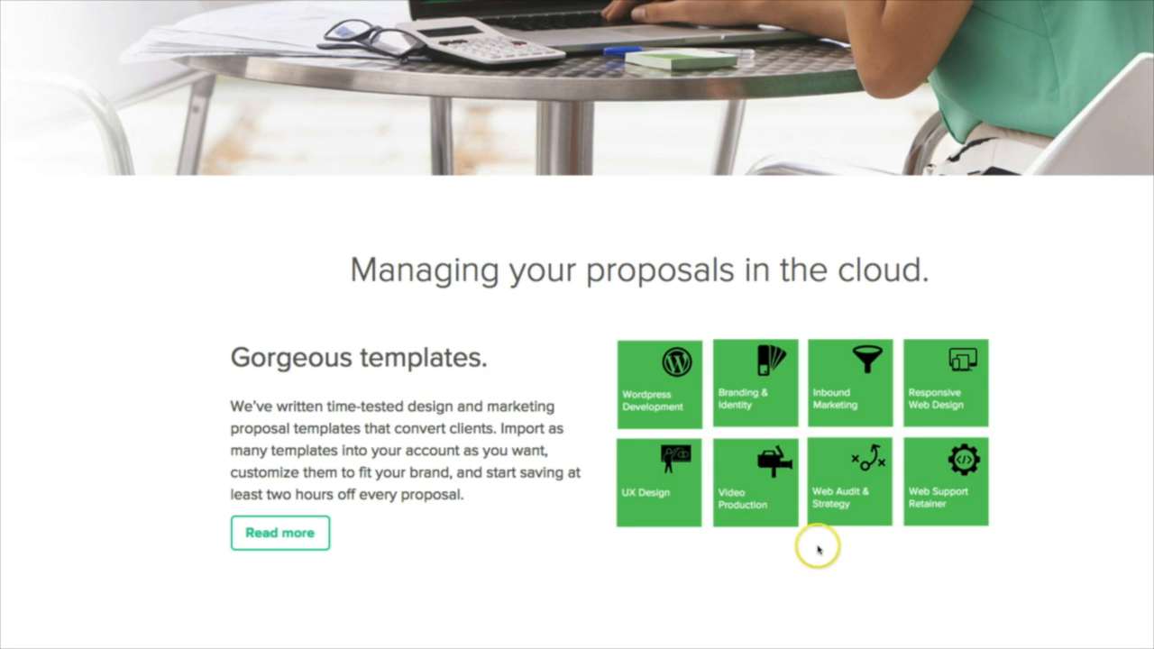
mouse_move(999, 514)
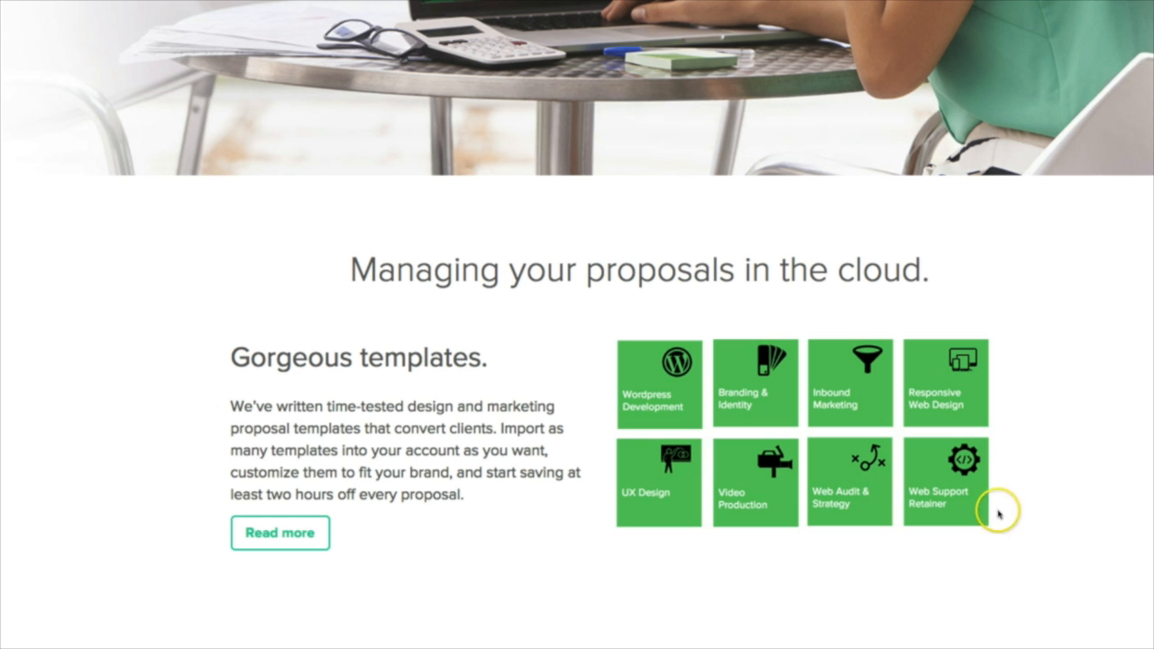
scroll("down", 3)
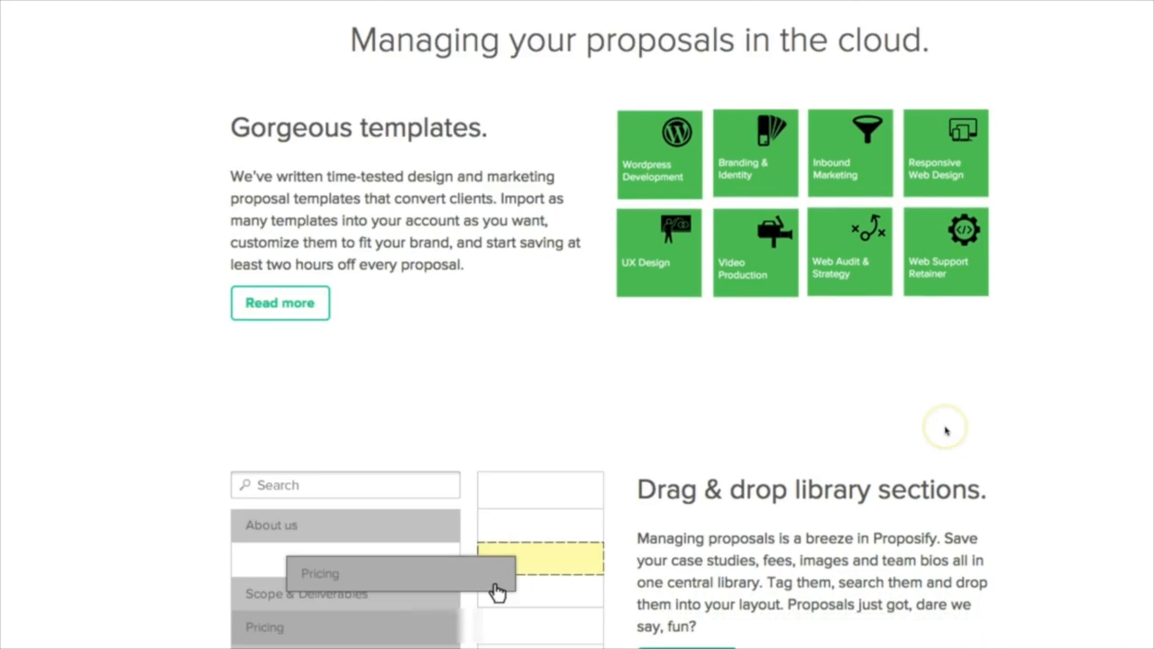
scroll("down", 3)
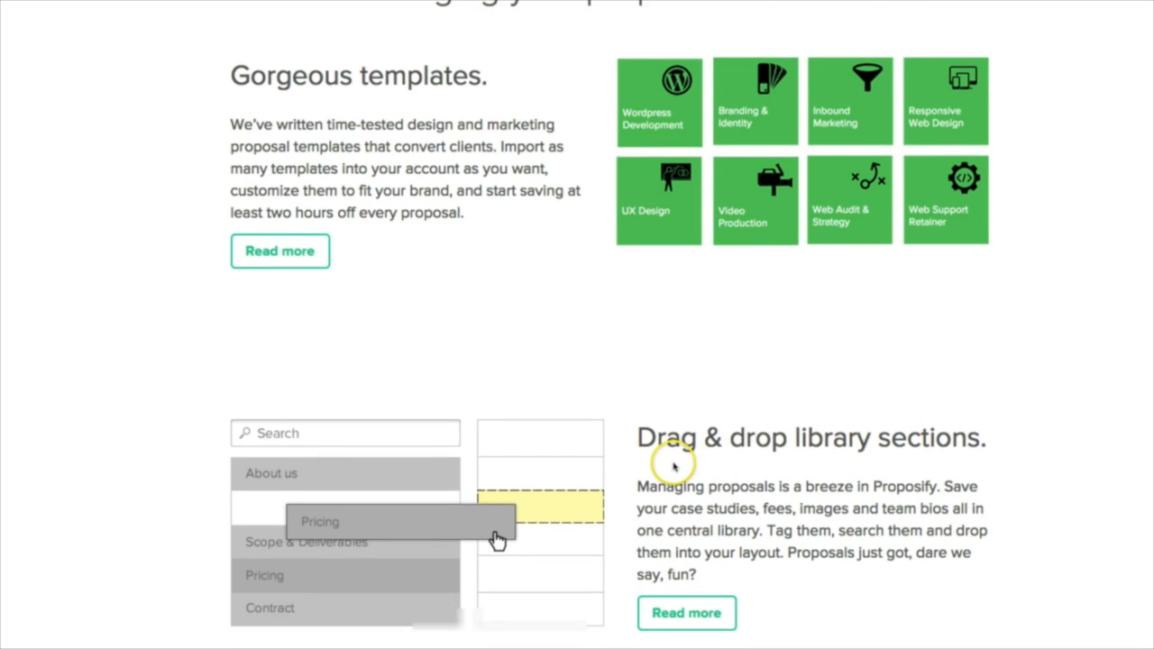
mouse_move(1035, 418)
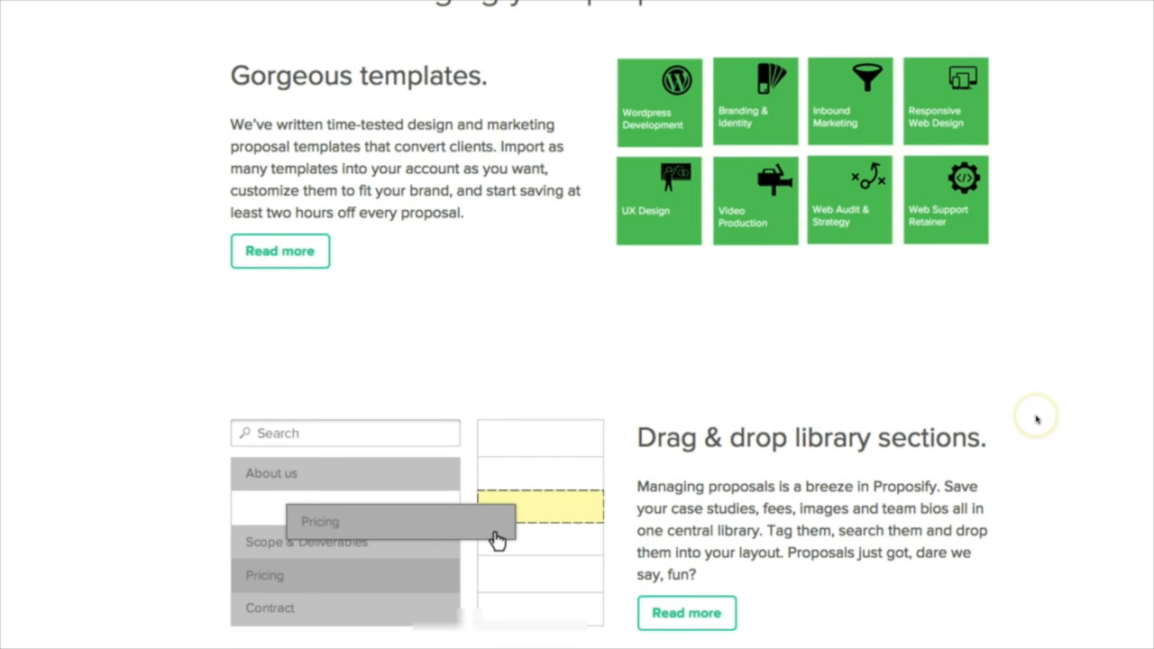
scroll("down", 3)
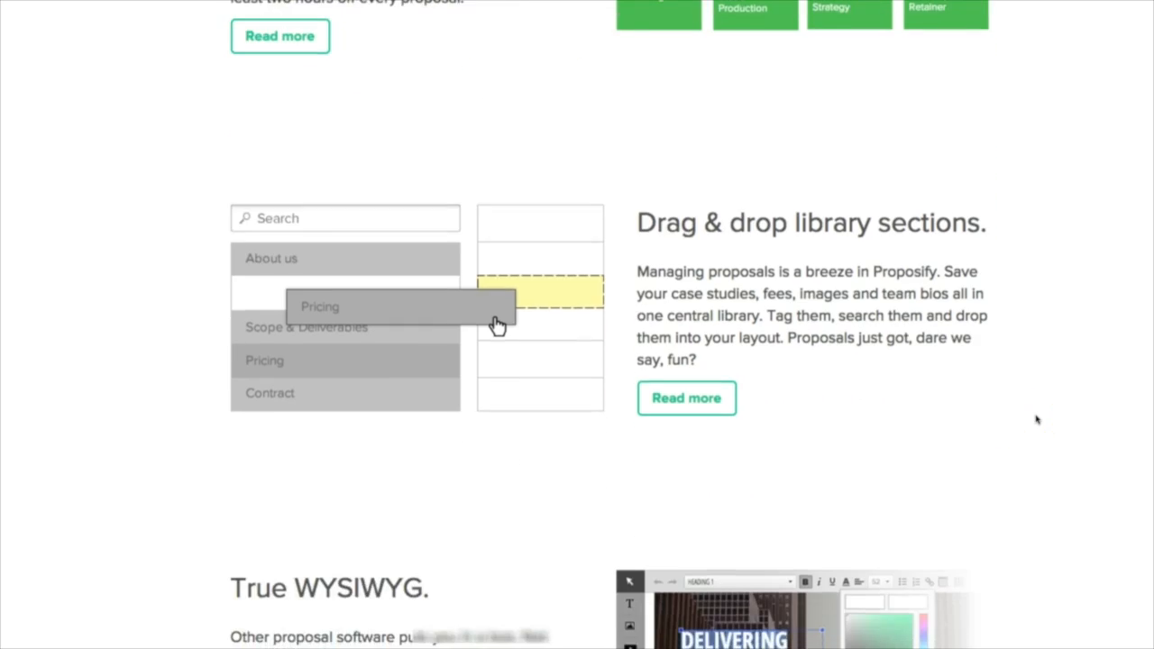
scroll("down", 3)
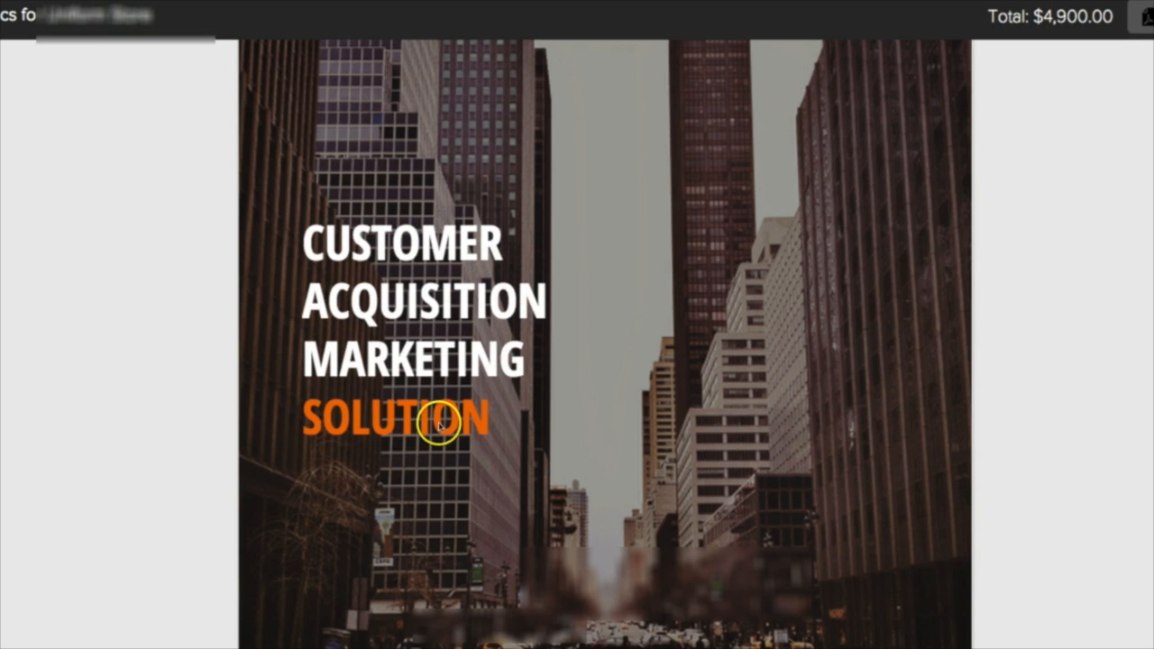
mouse_move(414, 299)
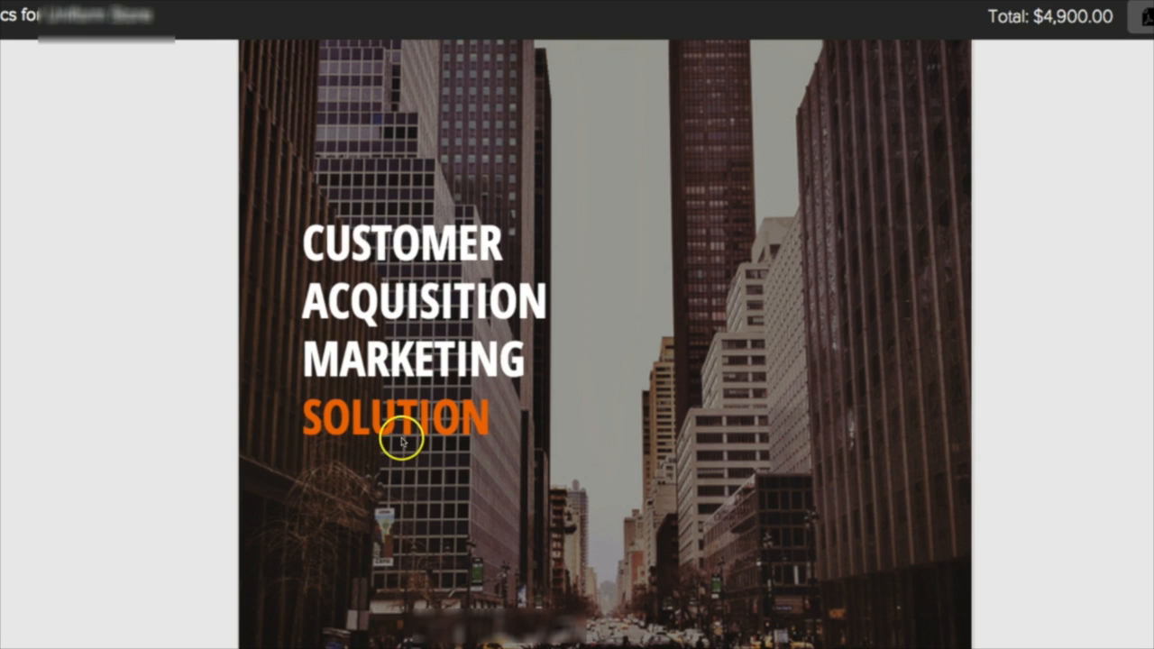
Scroll over the Customer Acquisition Marketing Solution cover page for Uniform Store, $4,900.00
scroll("down", 3)
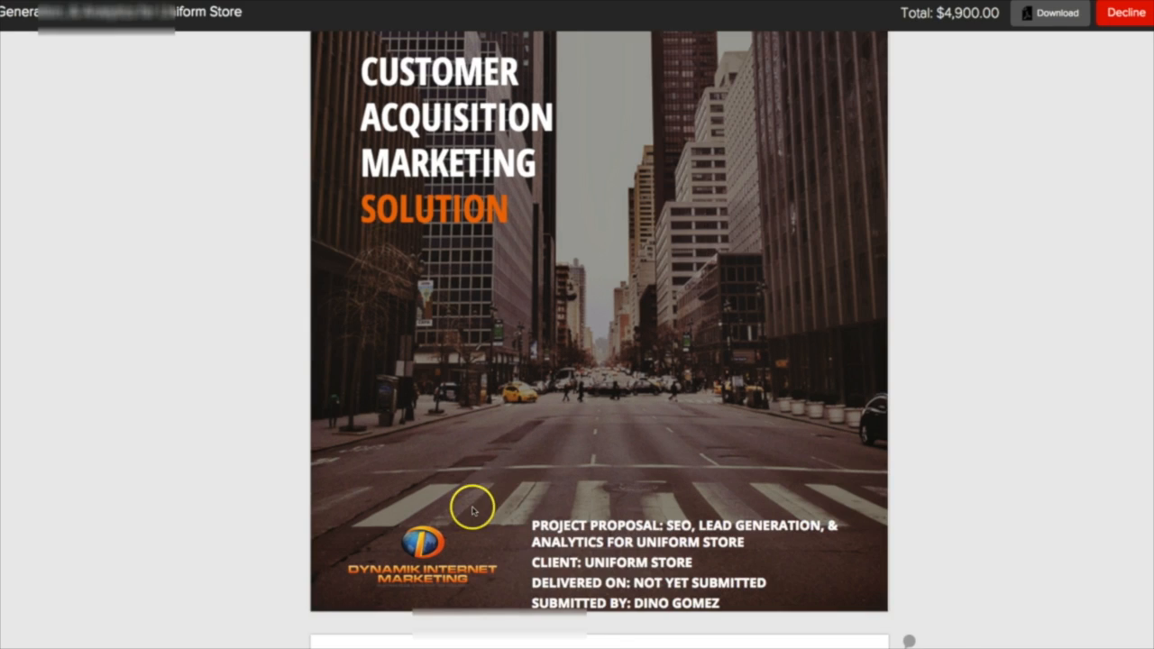
scroll("down", 3)
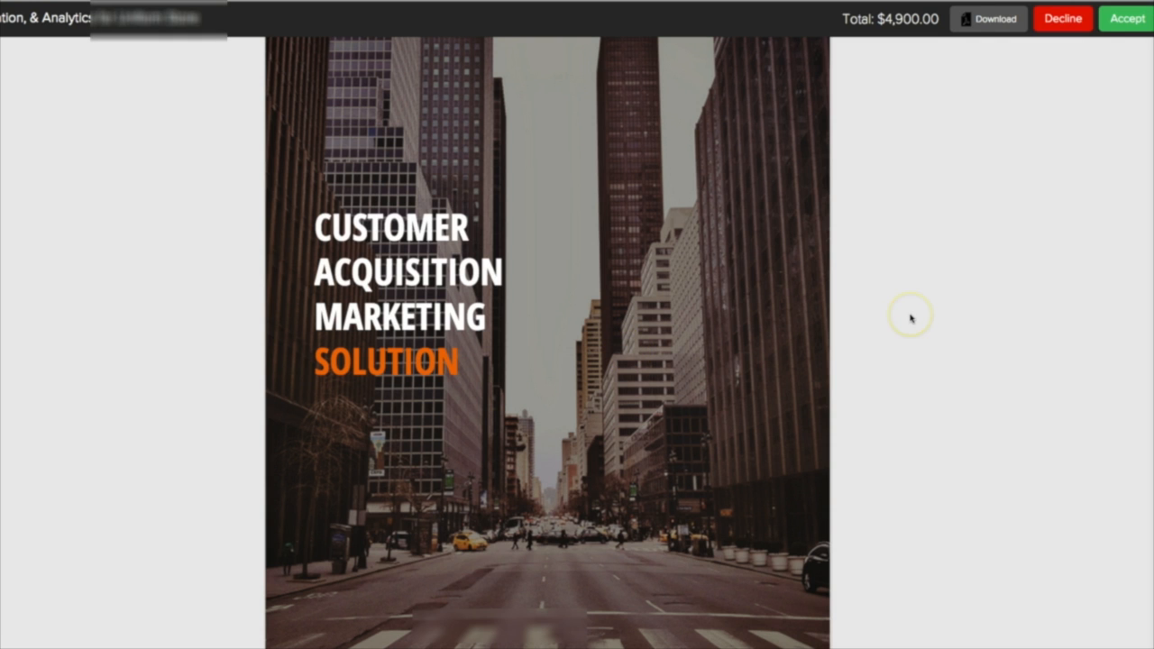
mouse_move(911, 318)
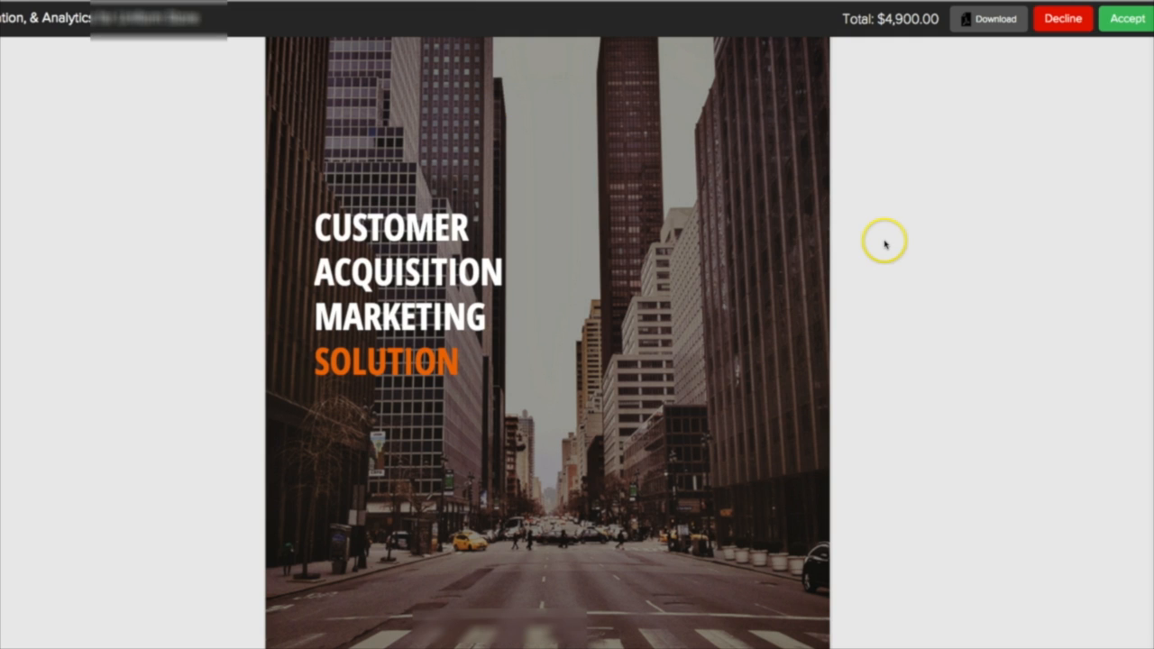
mouse_move(804, 197)
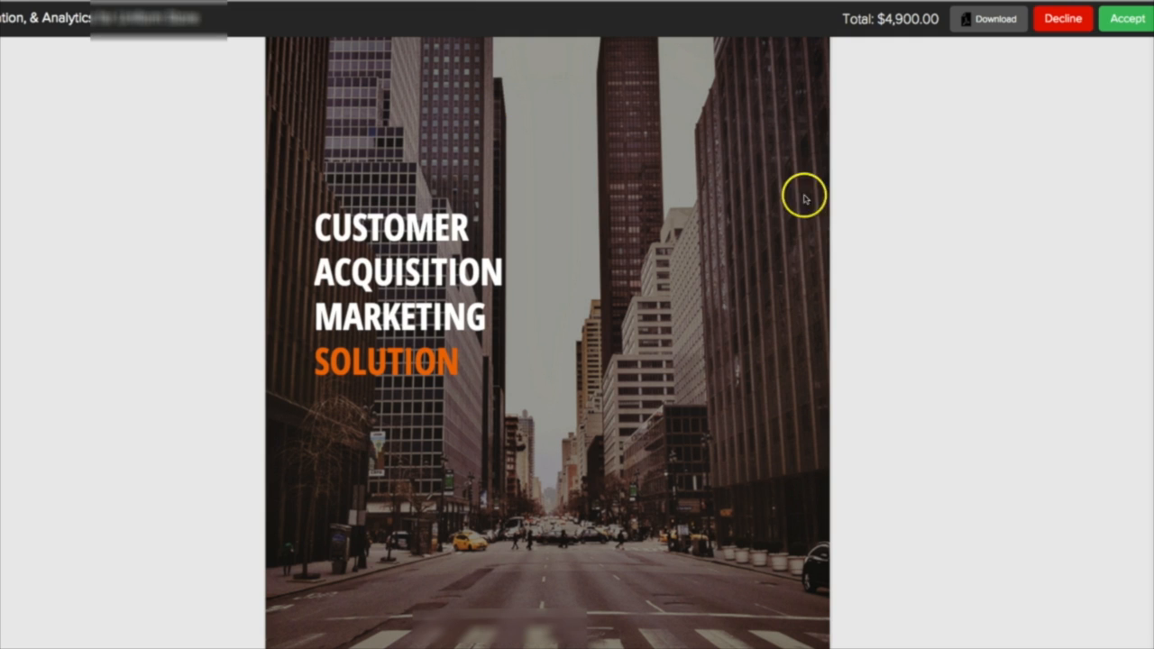
mouse_move(1042, 65)
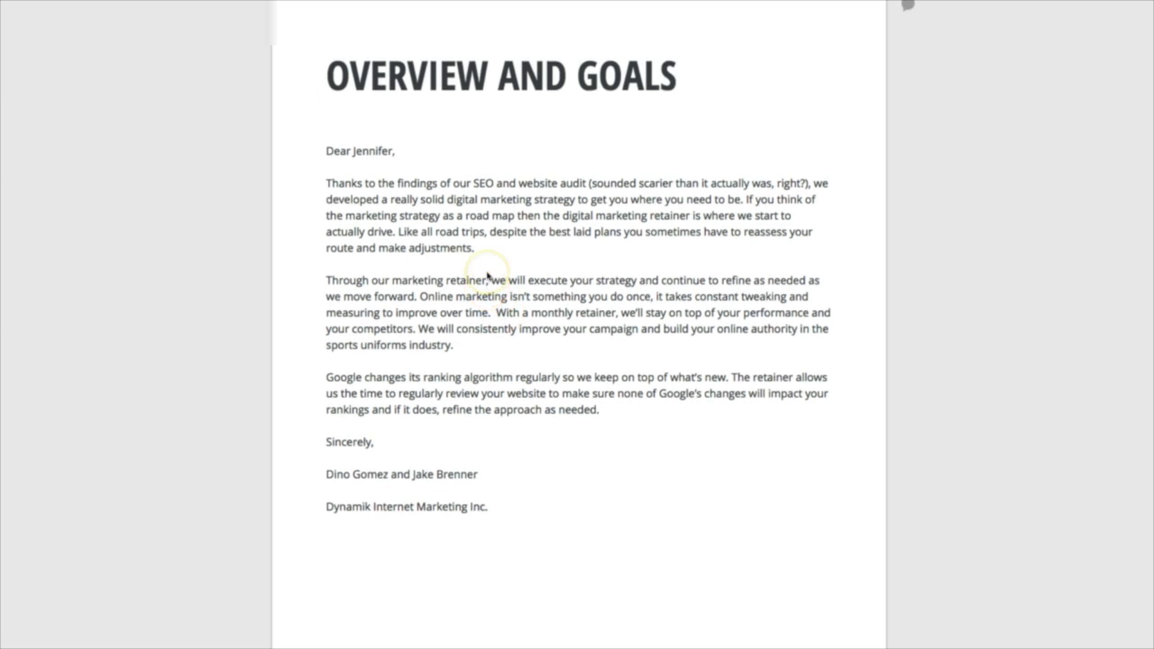
mouse_move(401, 149)
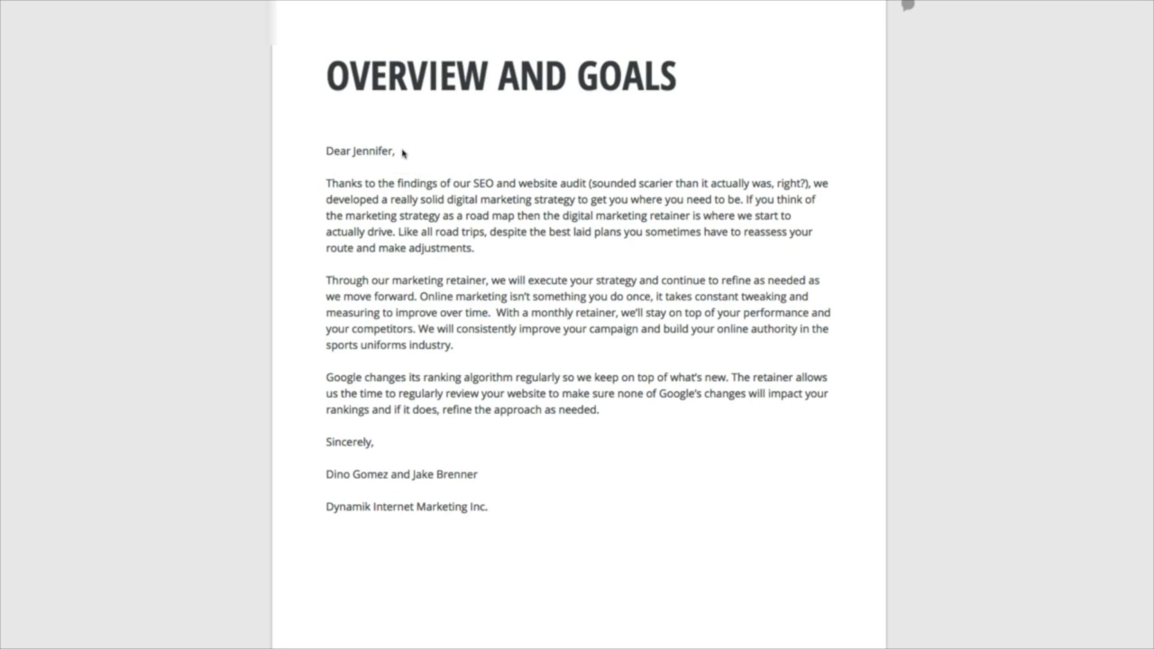
mouse_move(410, 197)
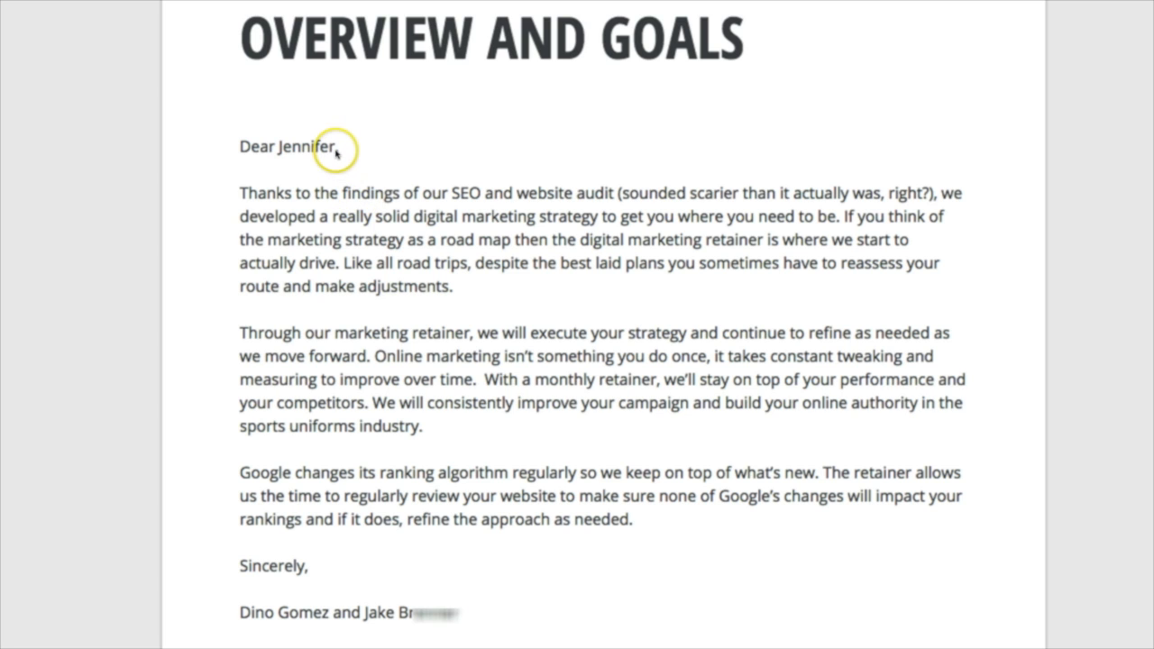
mouse_move(271, 147)
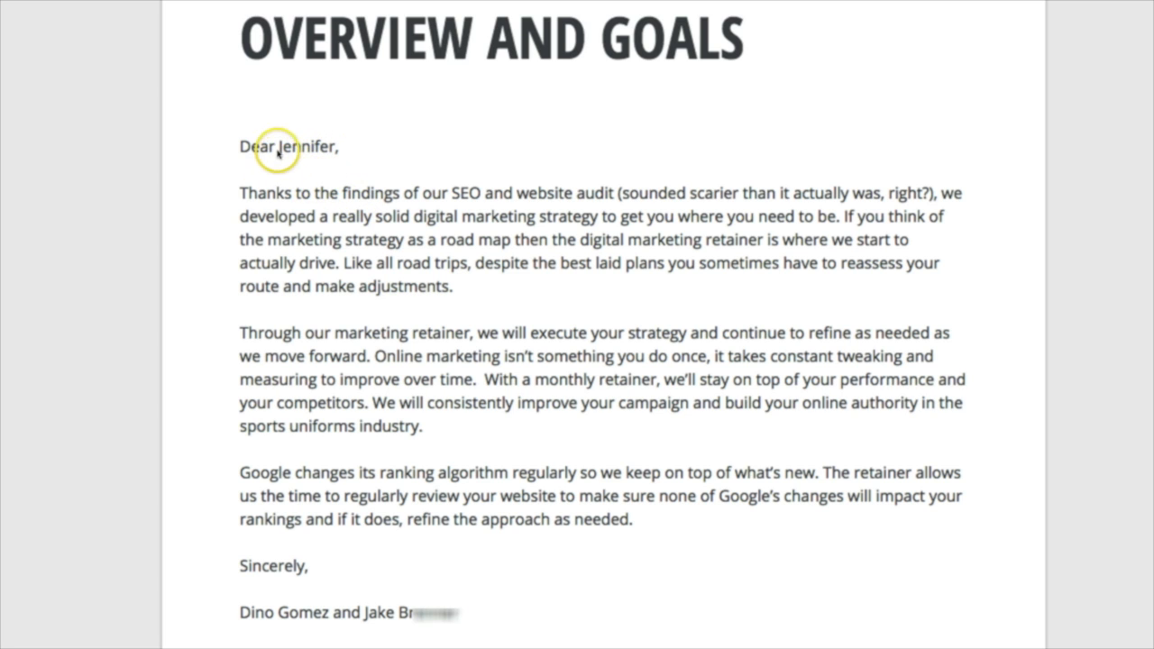
mouse_move(447, 154)
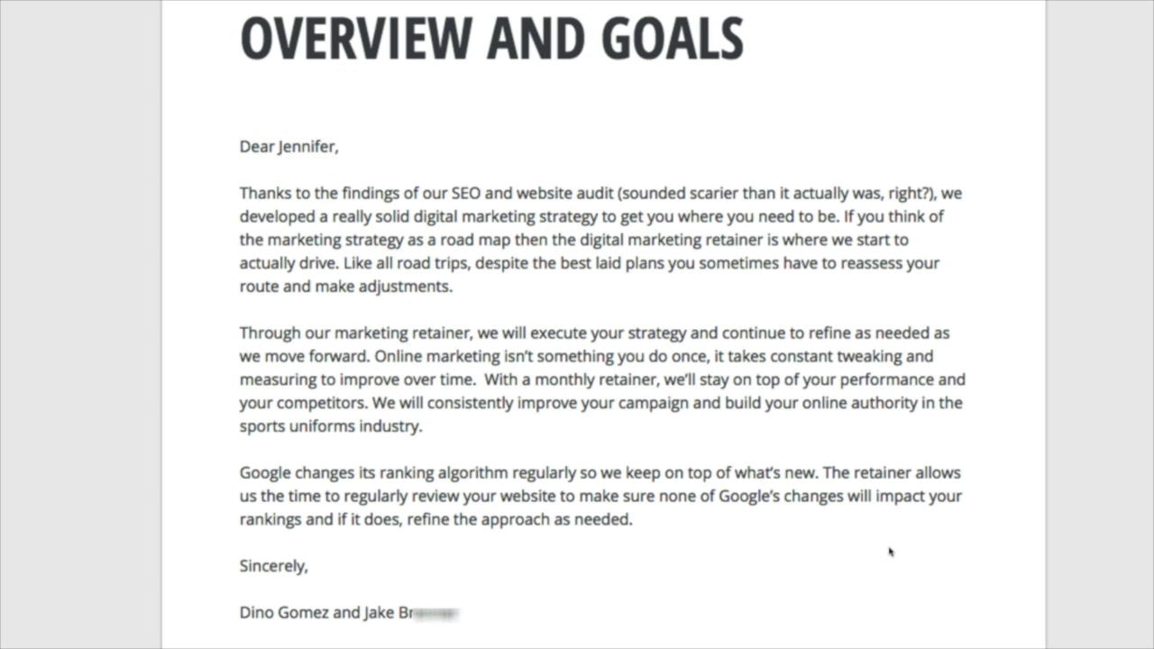
Scroll down to the Overview and Goals letter and read through to Scope of Services
scroll("down", 3)
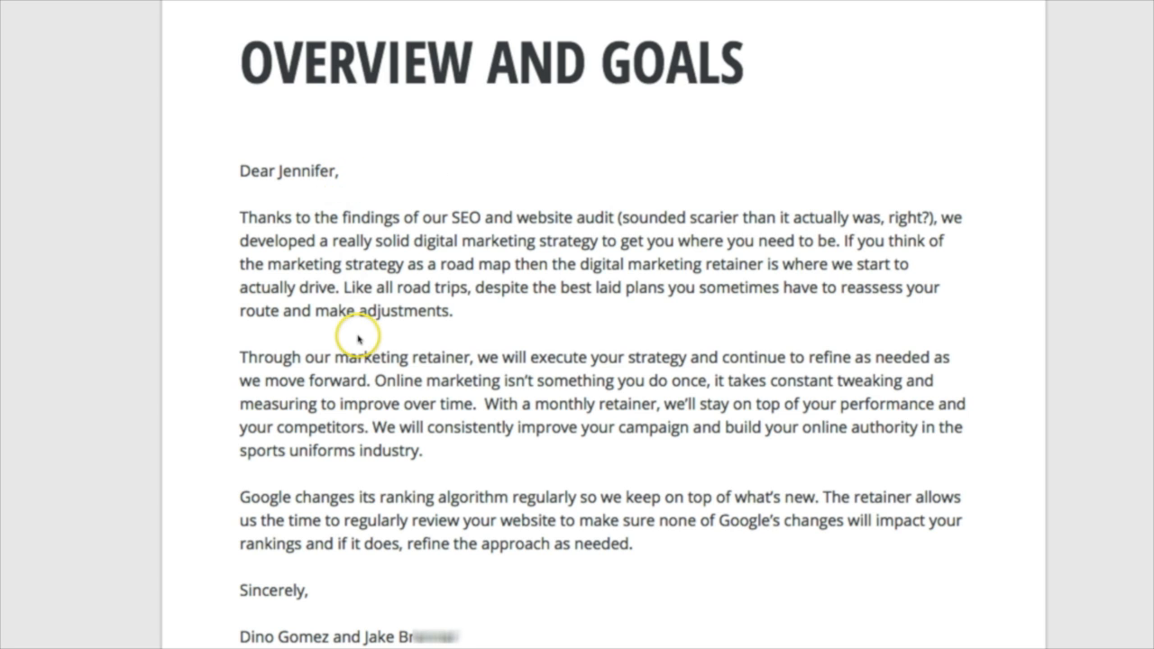
scroll("down", 3)
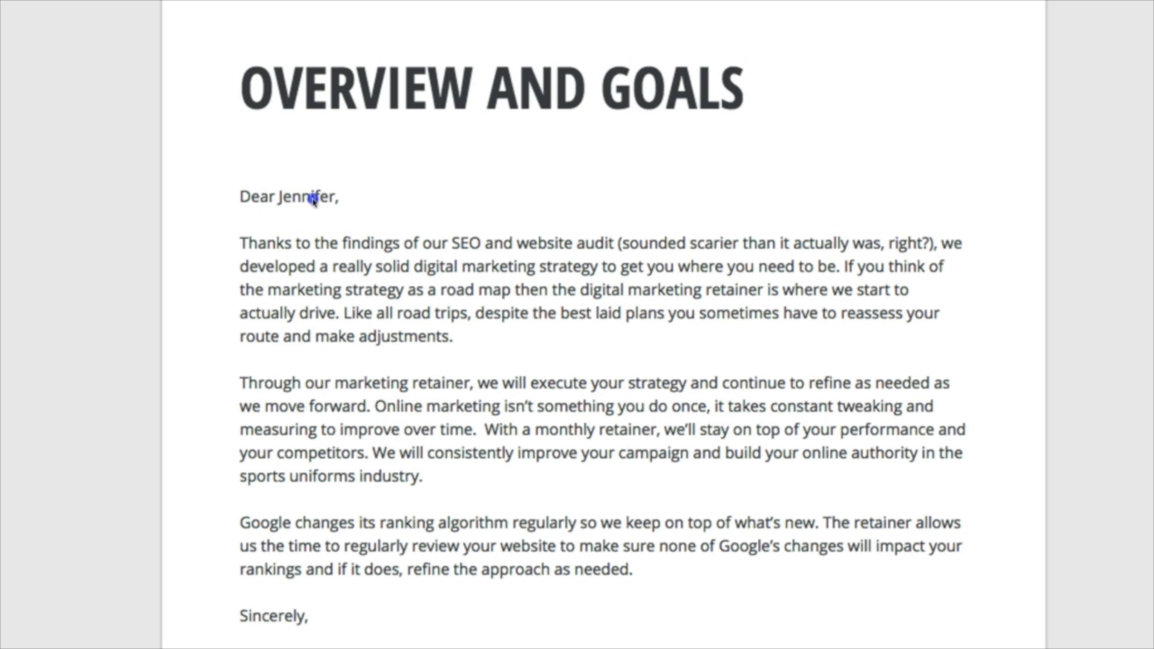
scroll("down", 3)
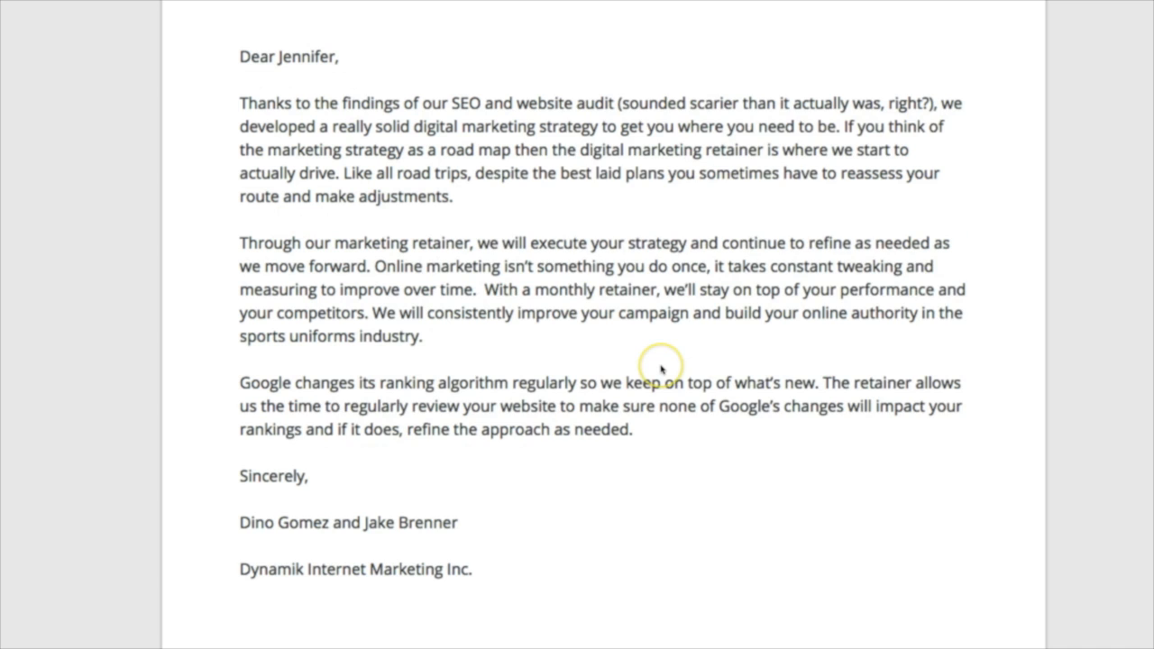
scroll("down", 3)
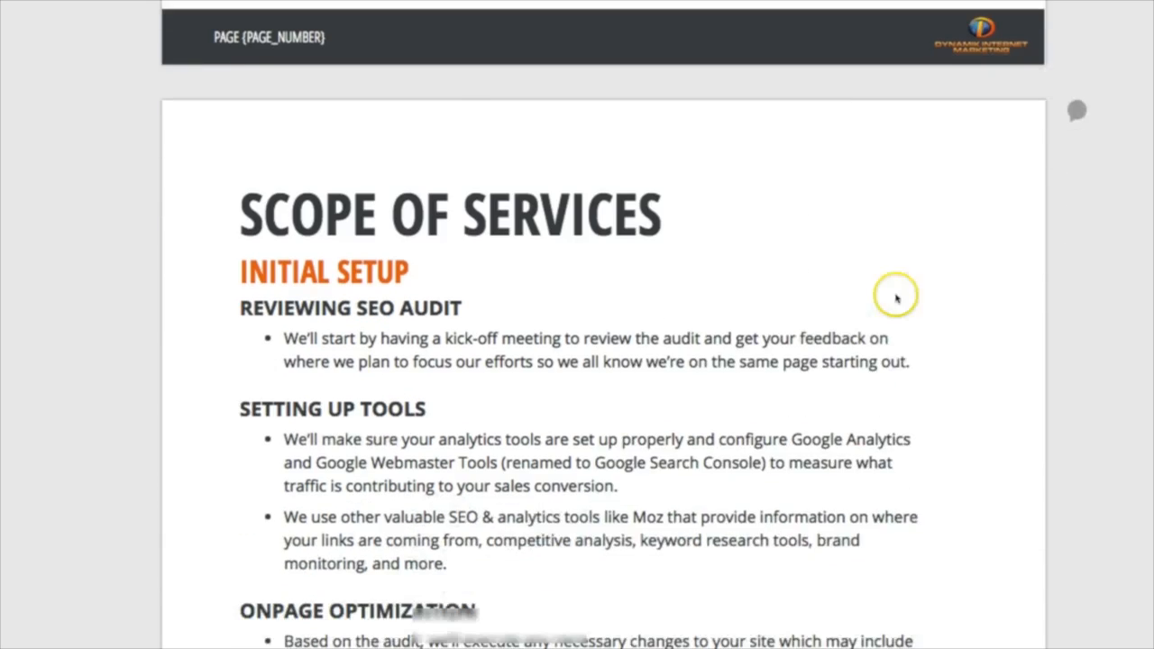
Scroll past the Onpage Optimization video to Ongoing Services and its Link Building list
scroll("down", 3)
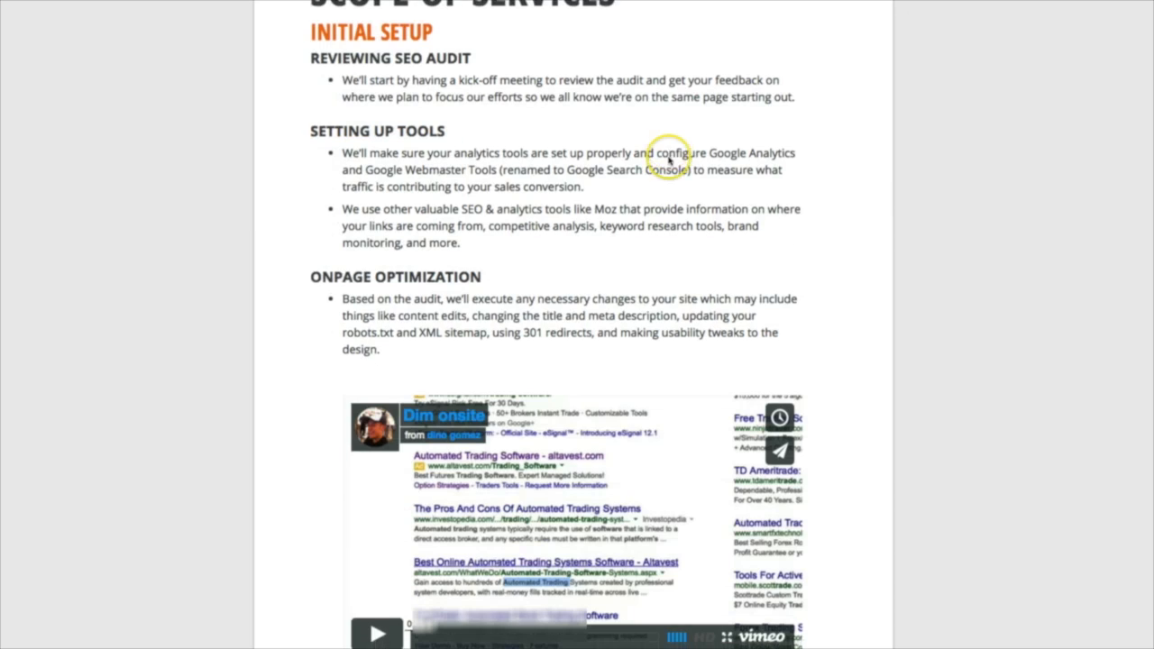
scroll("up", 3)
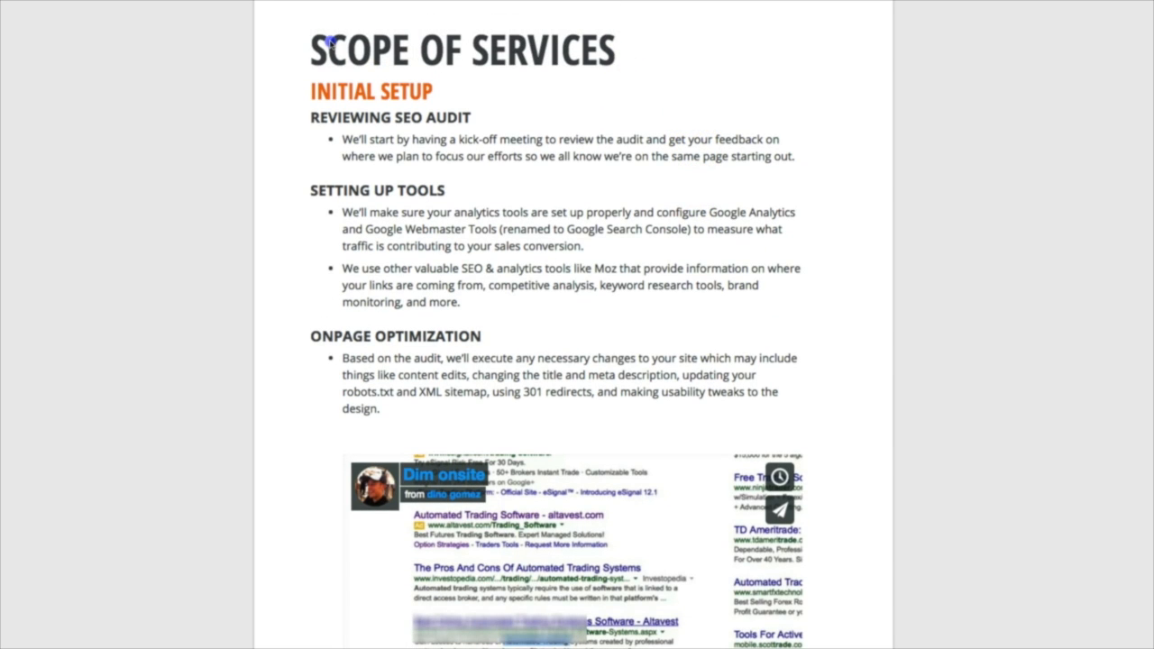
scroll("down", 3)
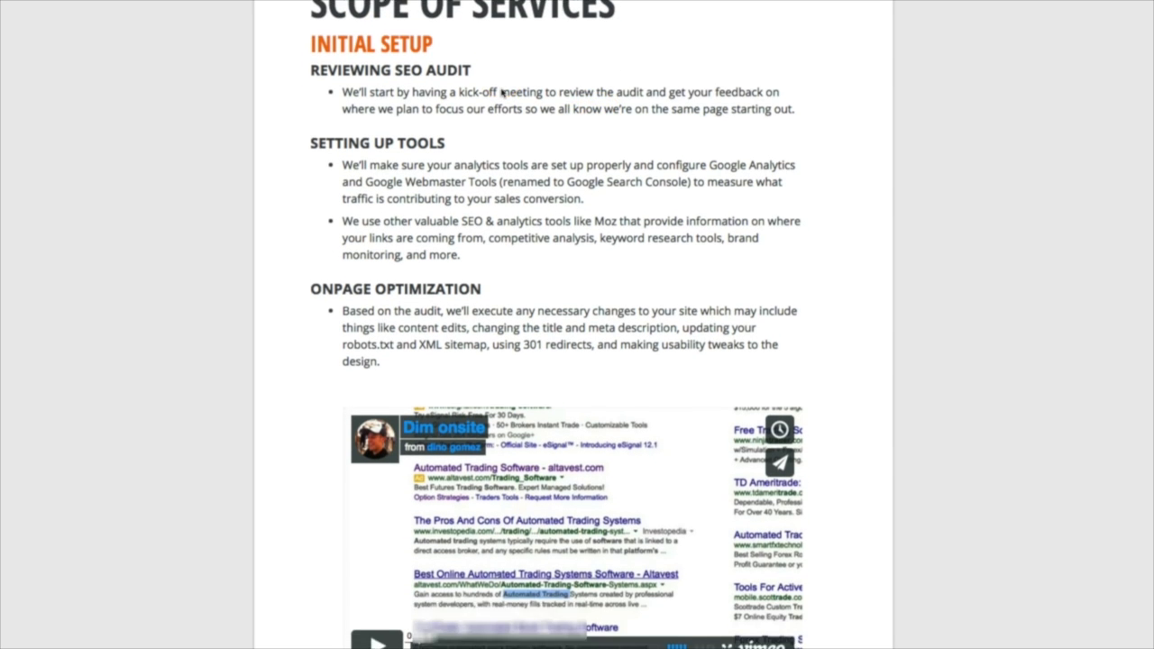
scroll("down", 3)
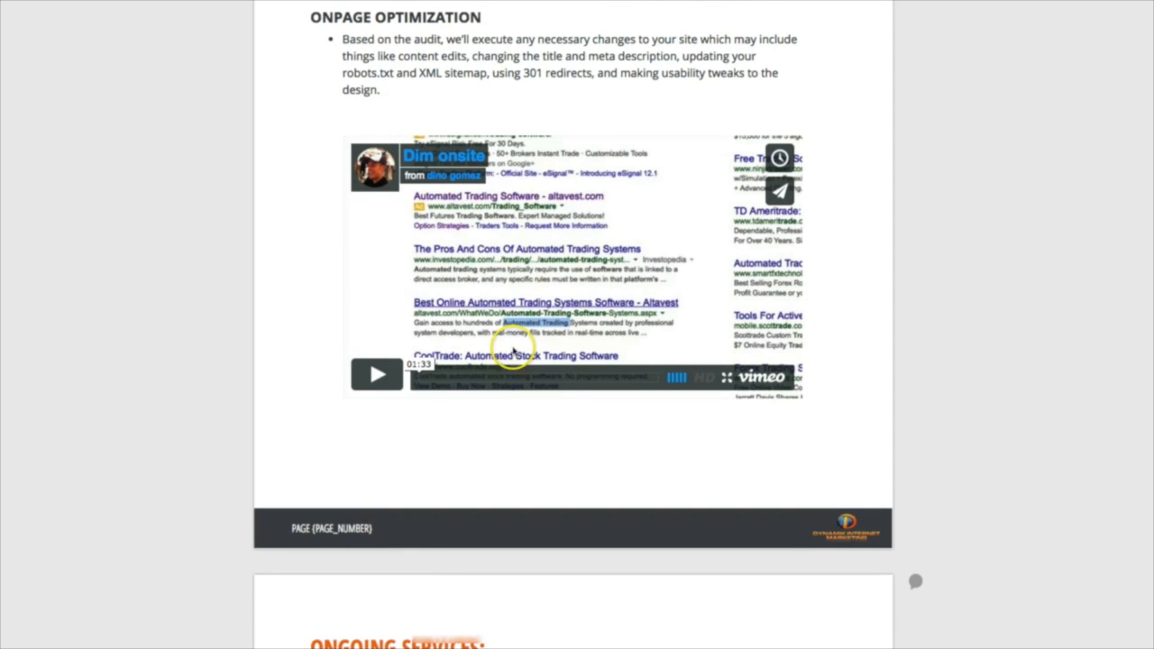
mouse_move(843, 257)
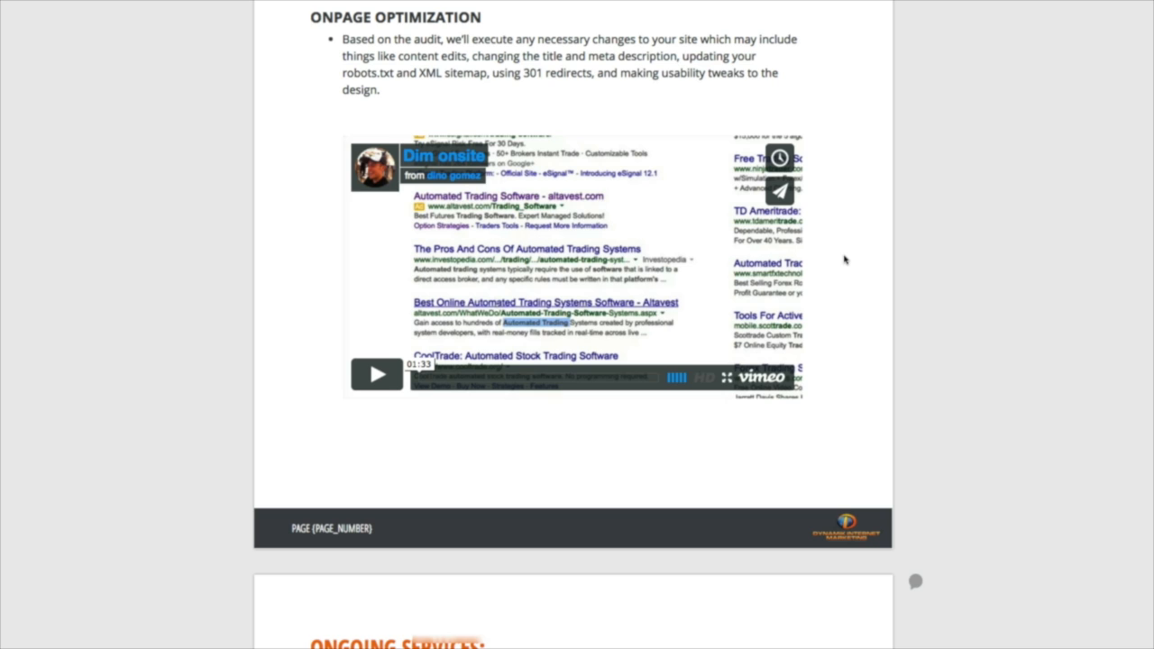
scroll("down", 3)
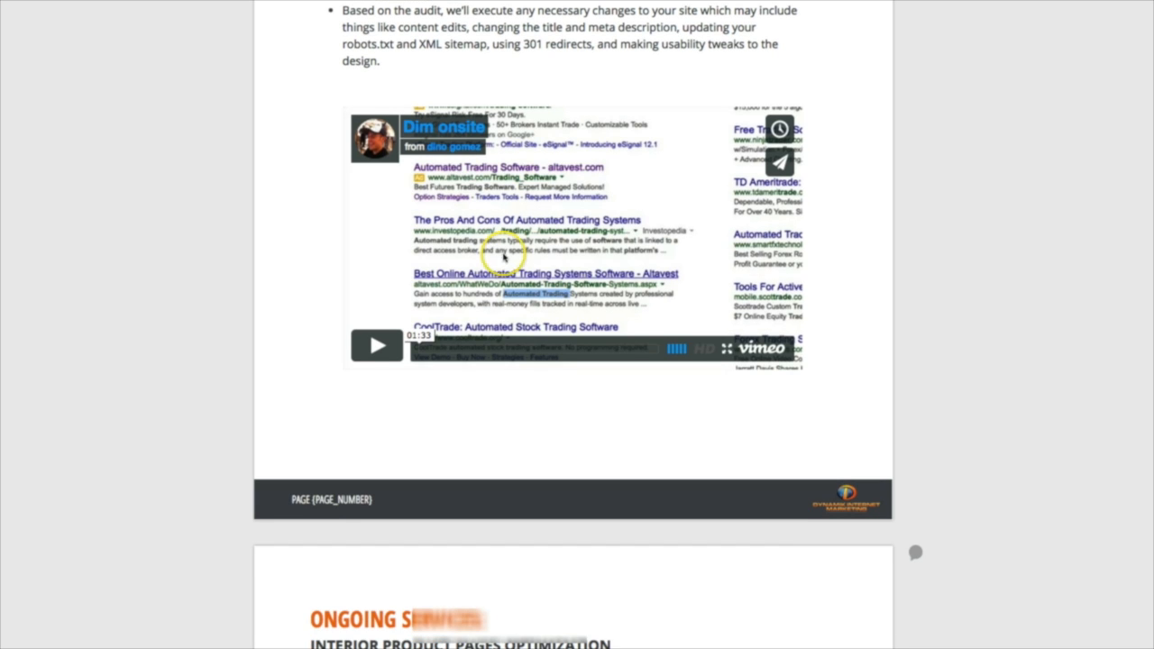
scroll("down", 3)
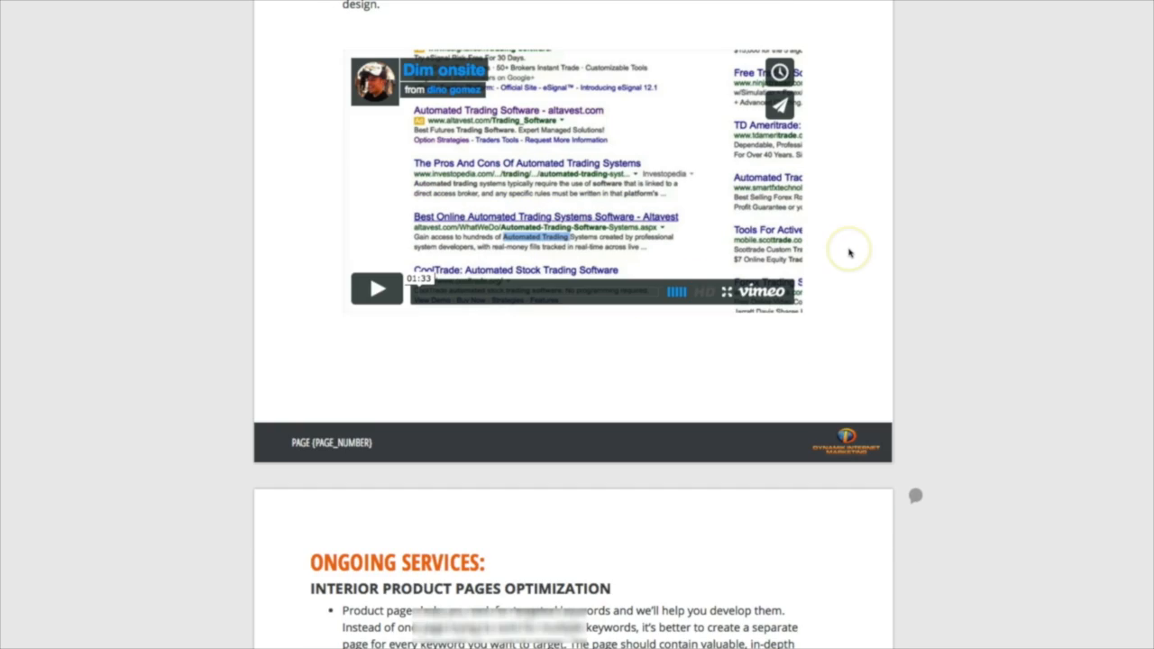
scroll("down", 3)
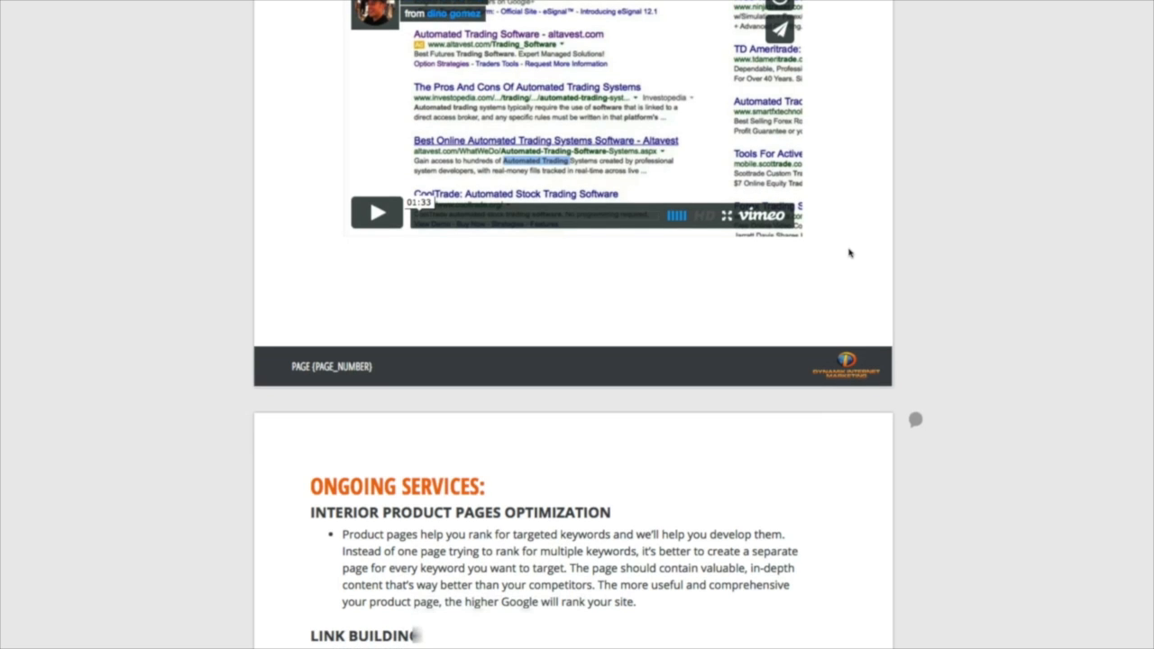
scroll("down", 3)
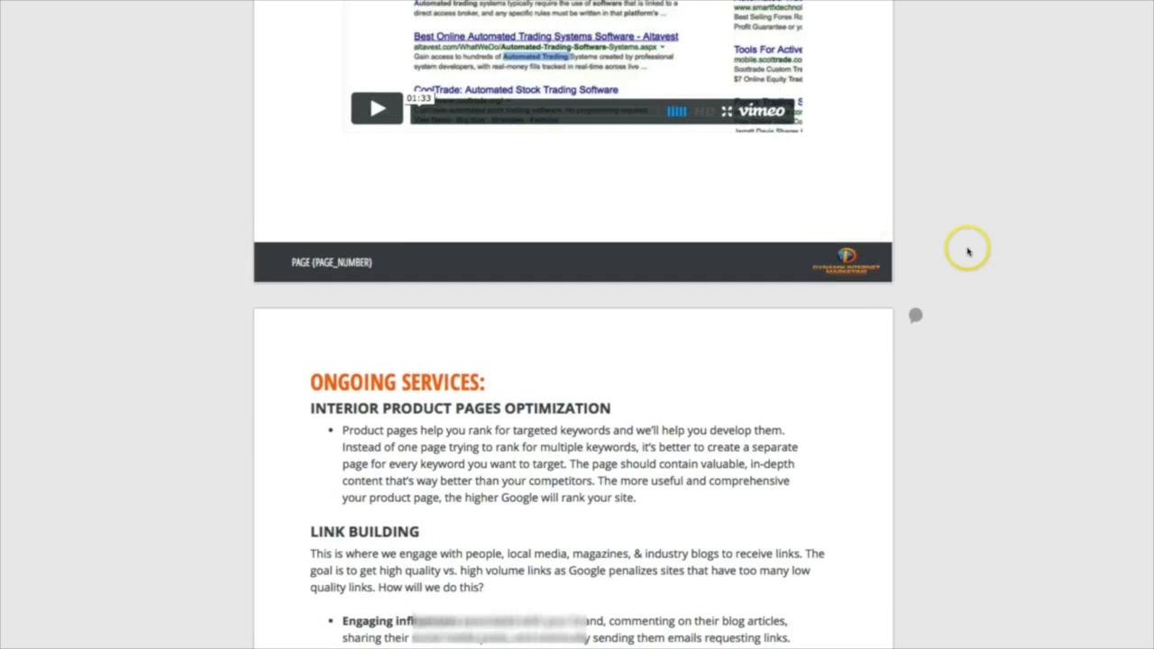
scroll("down", 3)
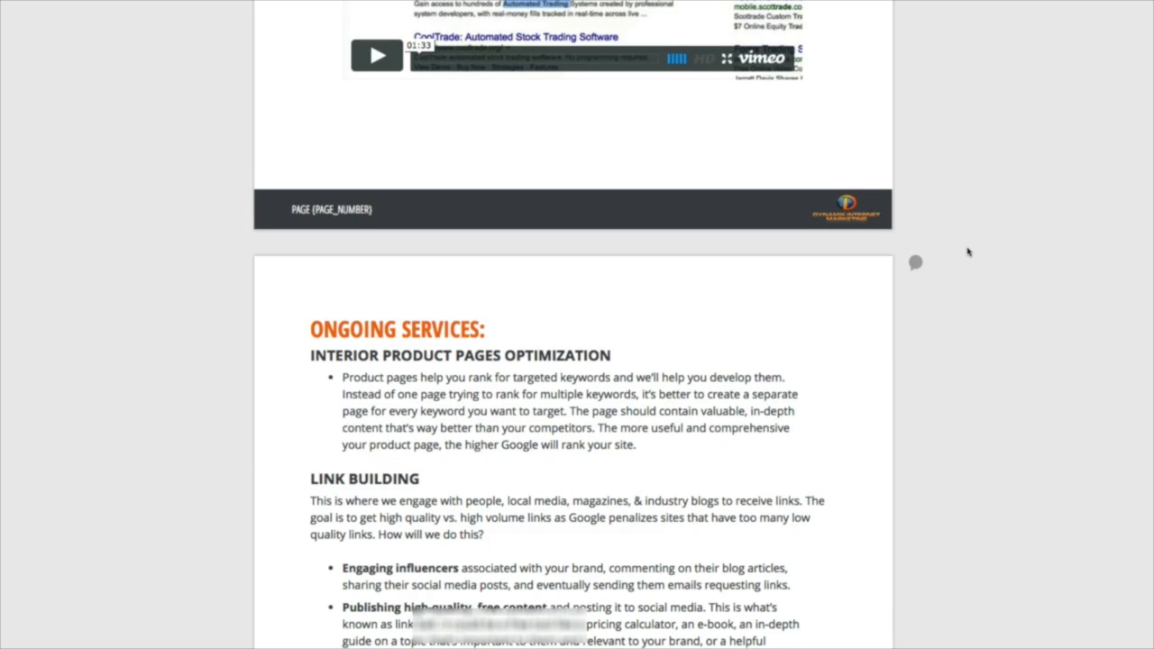
scroll("down", 3)
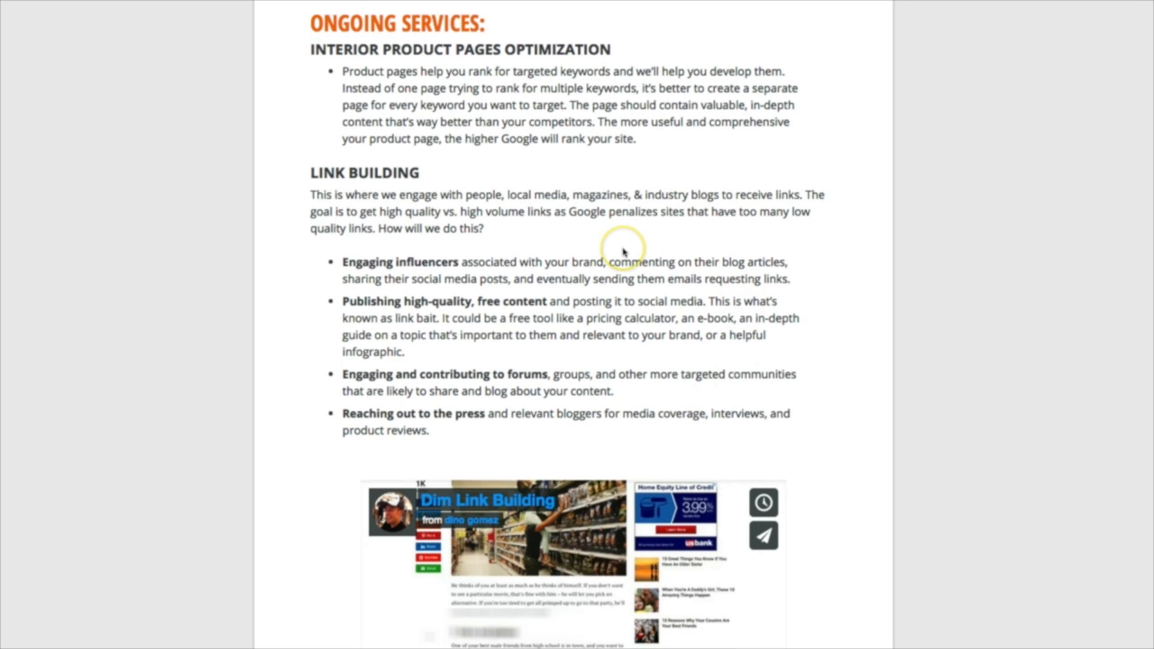
scroll("down", 3)
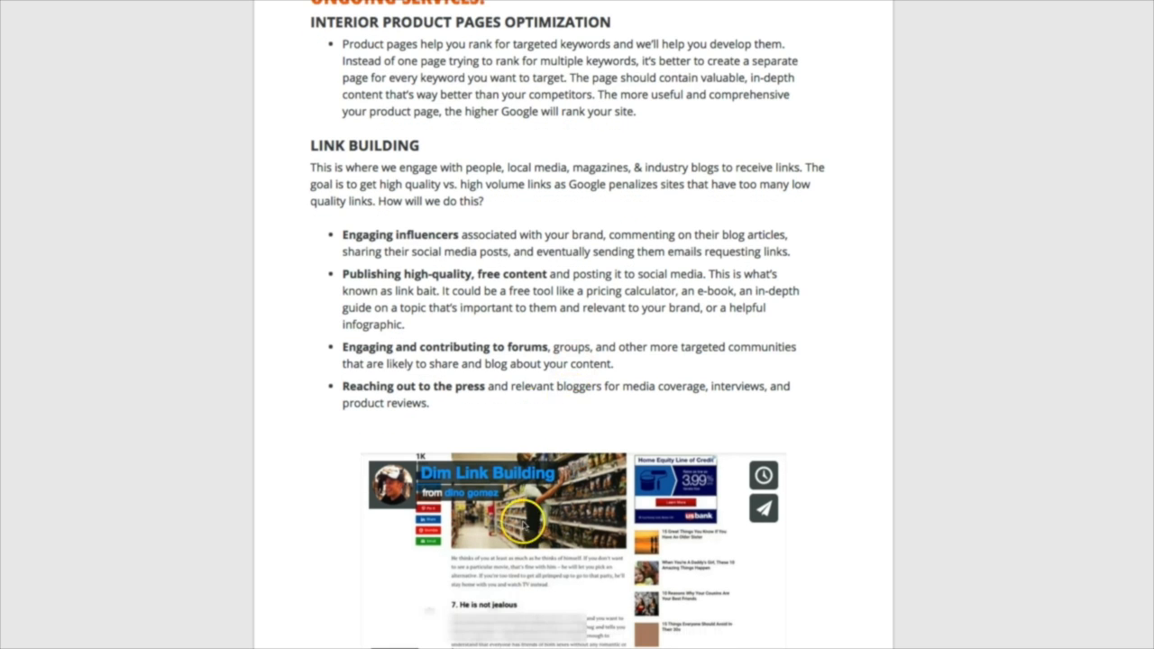
mouse_move(591, 515)
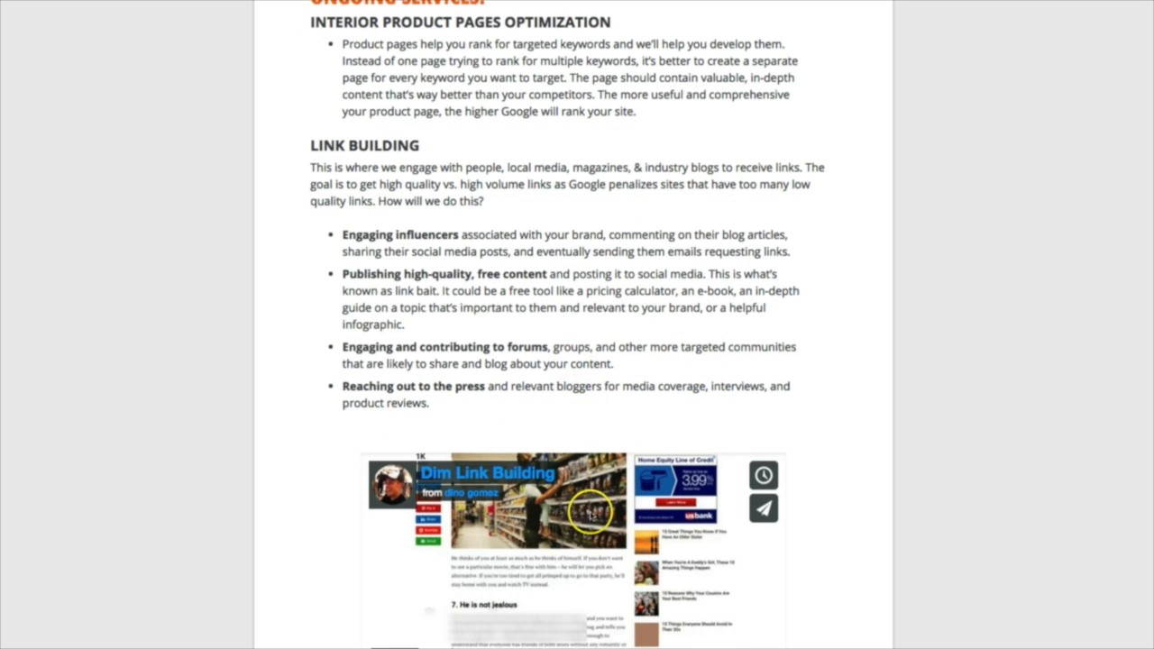
scroll("down", 3)
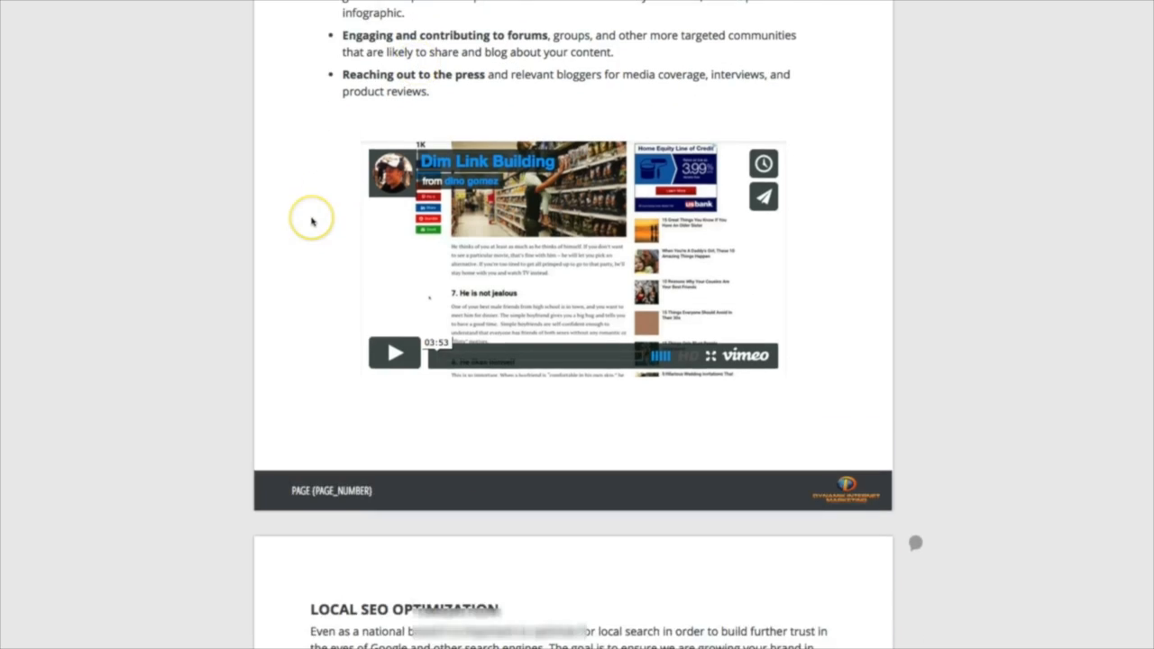
Scroll through Local SEO and Social Authority SEO to the Content Marketing bullet list
scroll("down", 3)
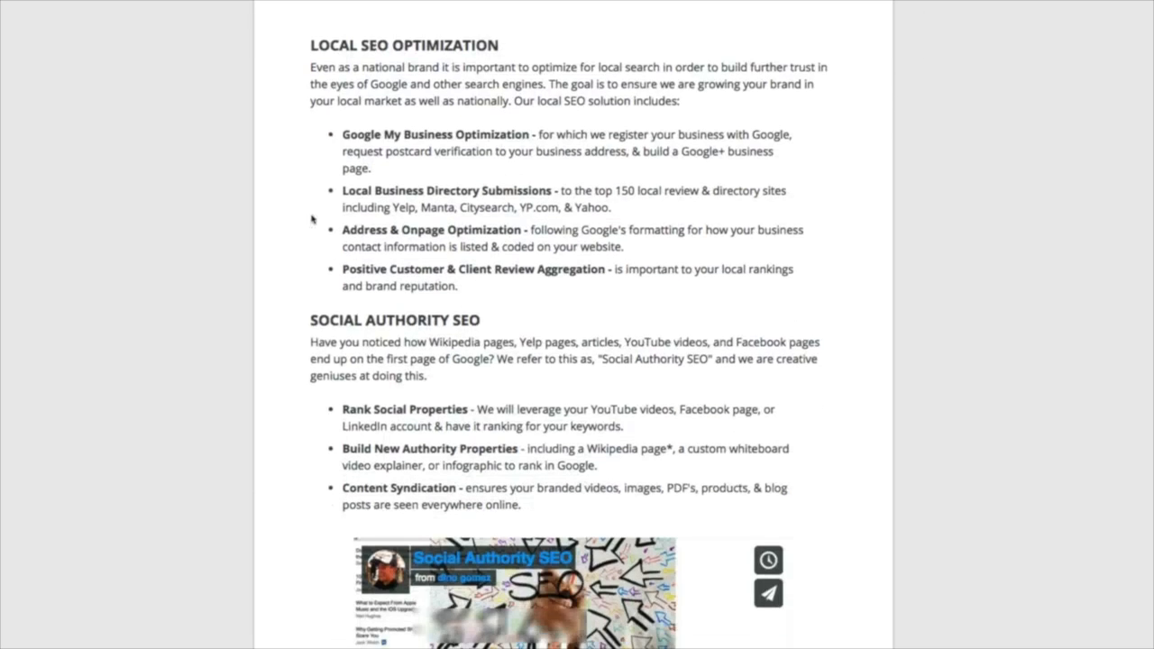
scroll("down", 3)
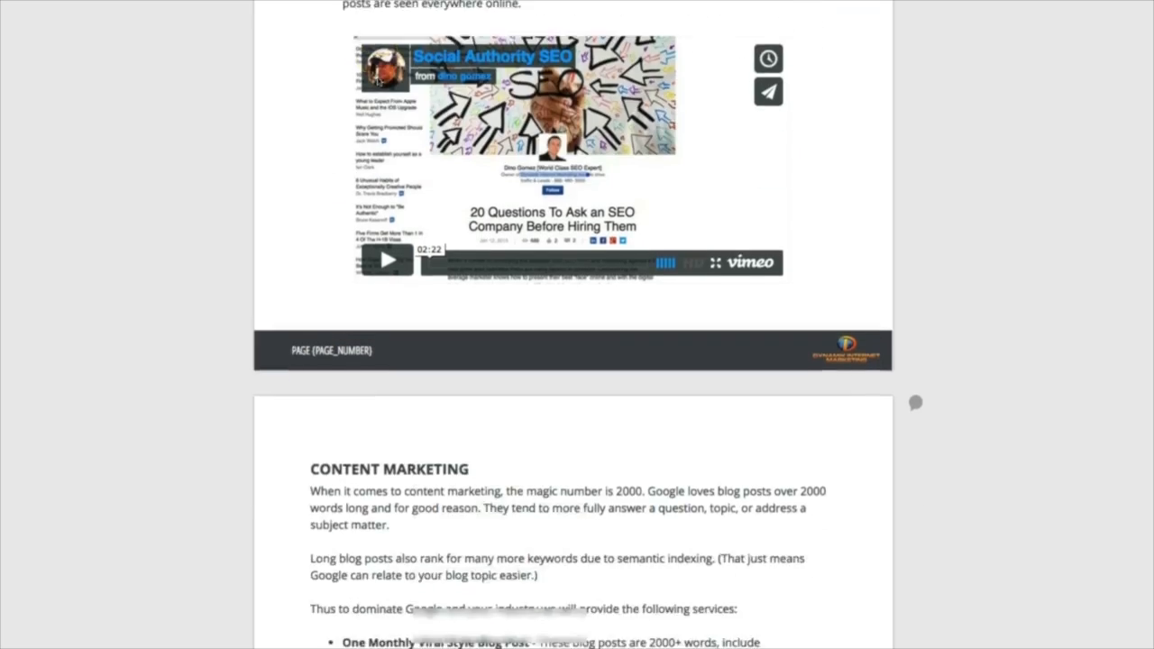
scroll("down", 3)
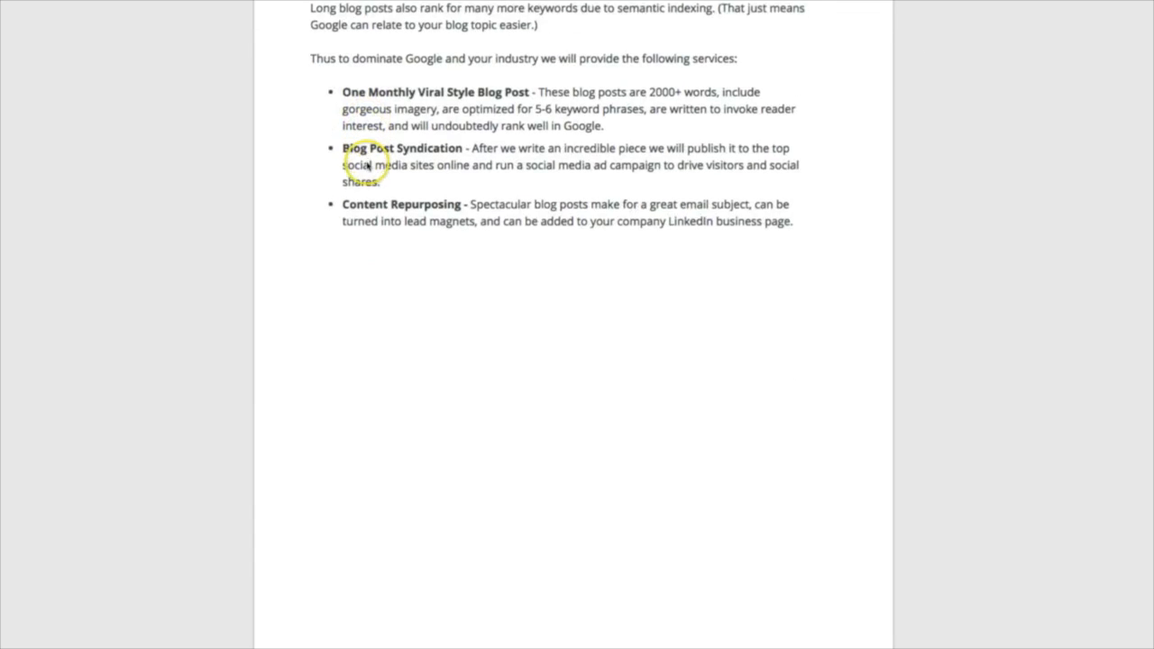
scroll("down", 3)
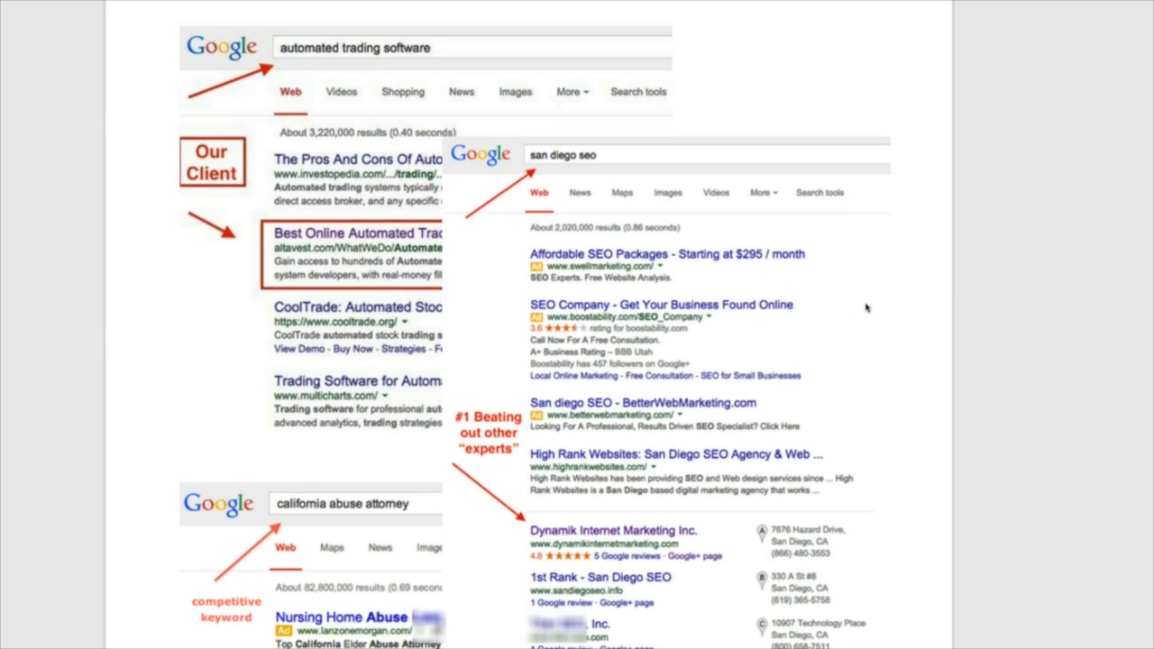
Scroll through Conversion Rate Optimization and SEO Reporting to the Measuring Results heading
scroll("down", 3)
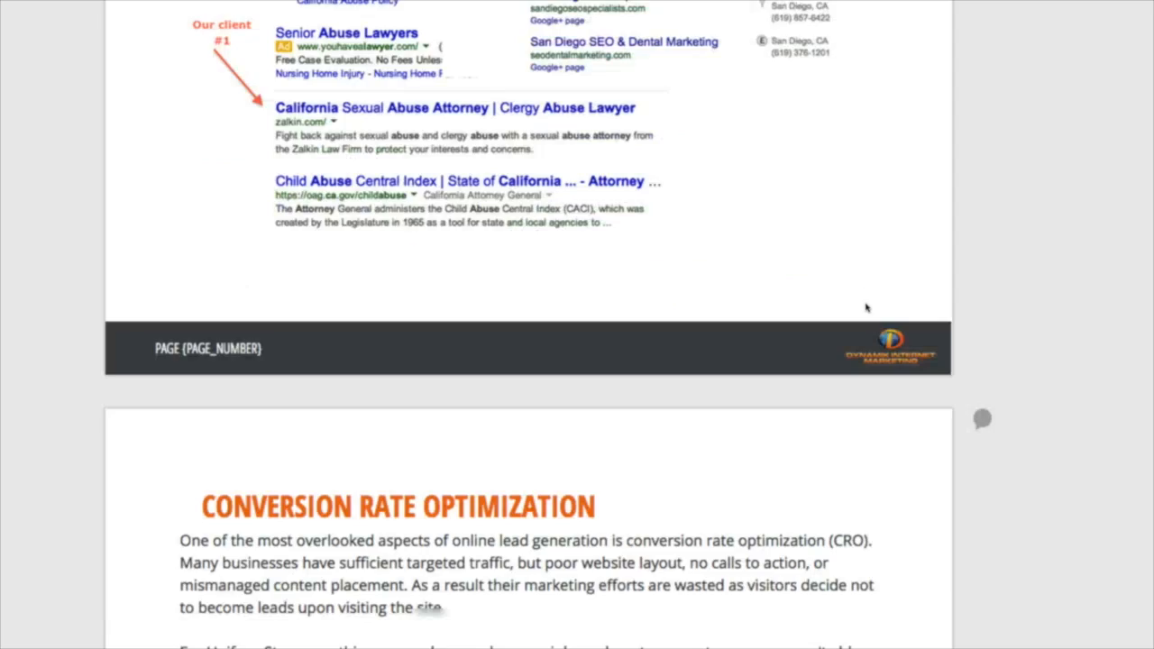
scroll("down", 3)
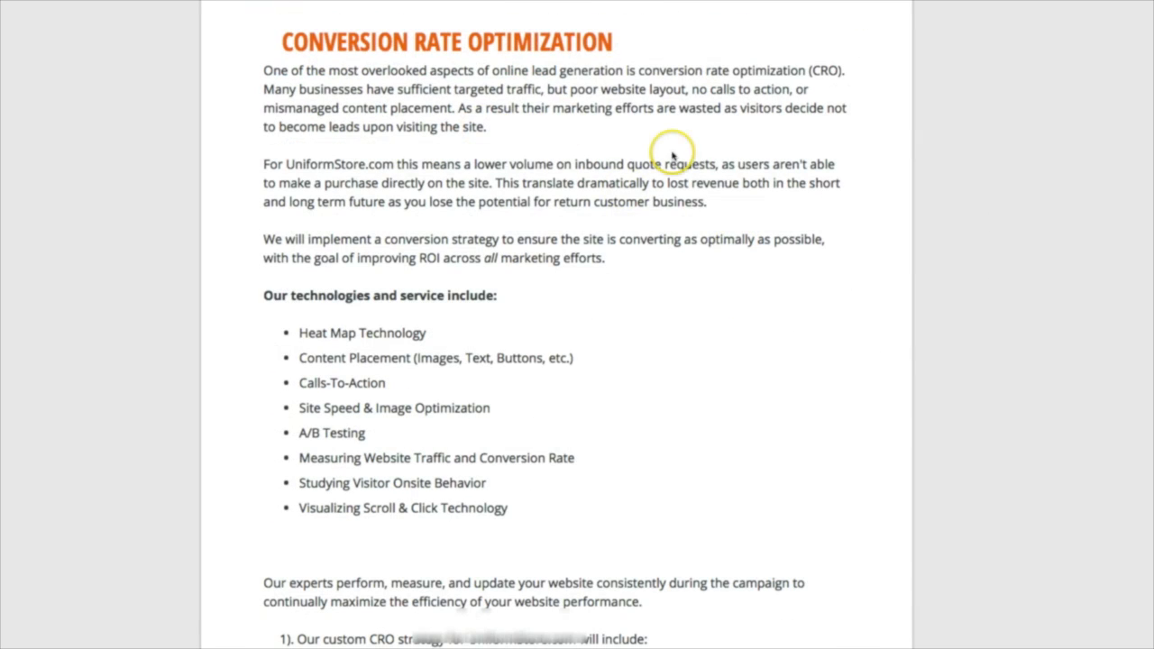
scroll("down", 3)
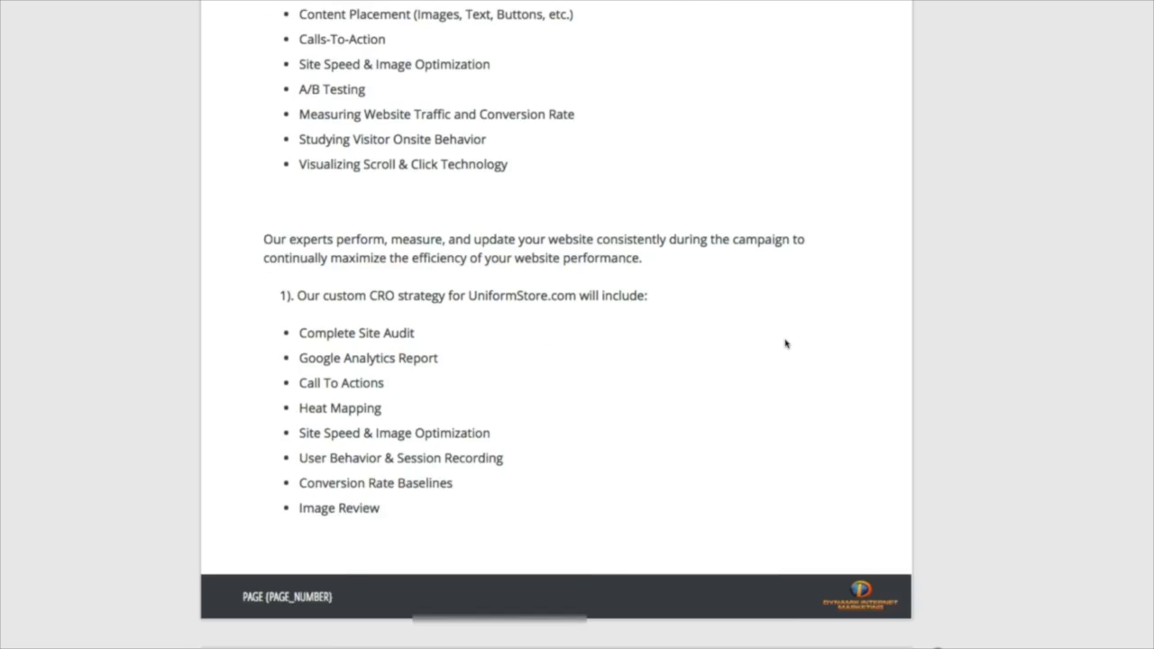
scroll("down", 3)
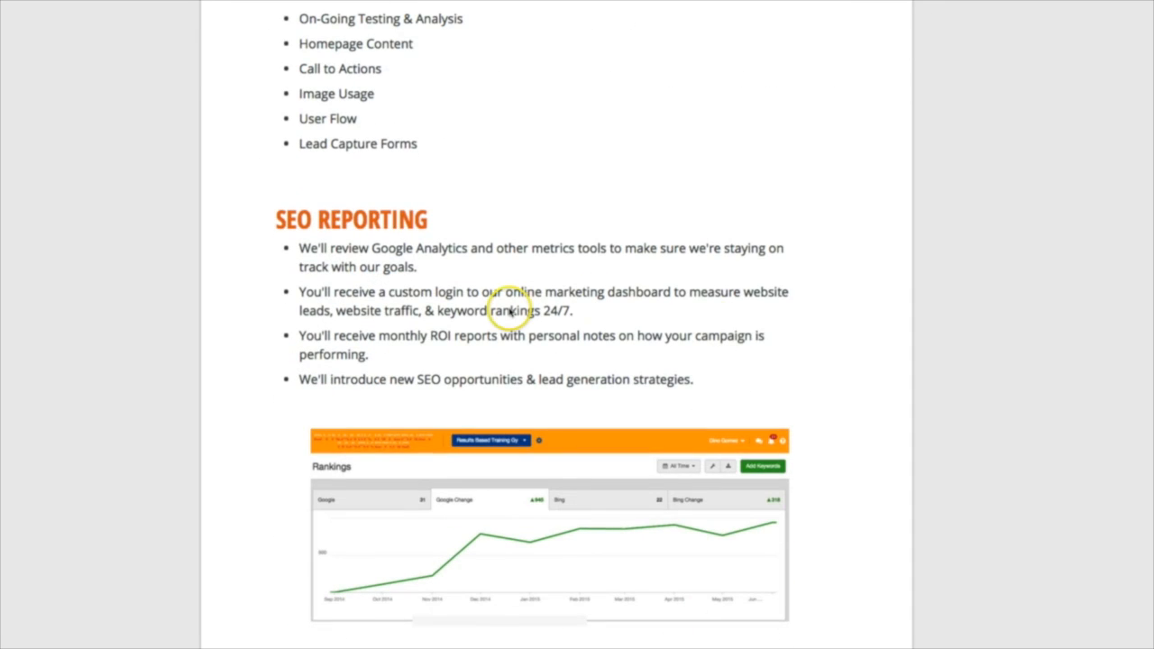
scroll("down", 3)
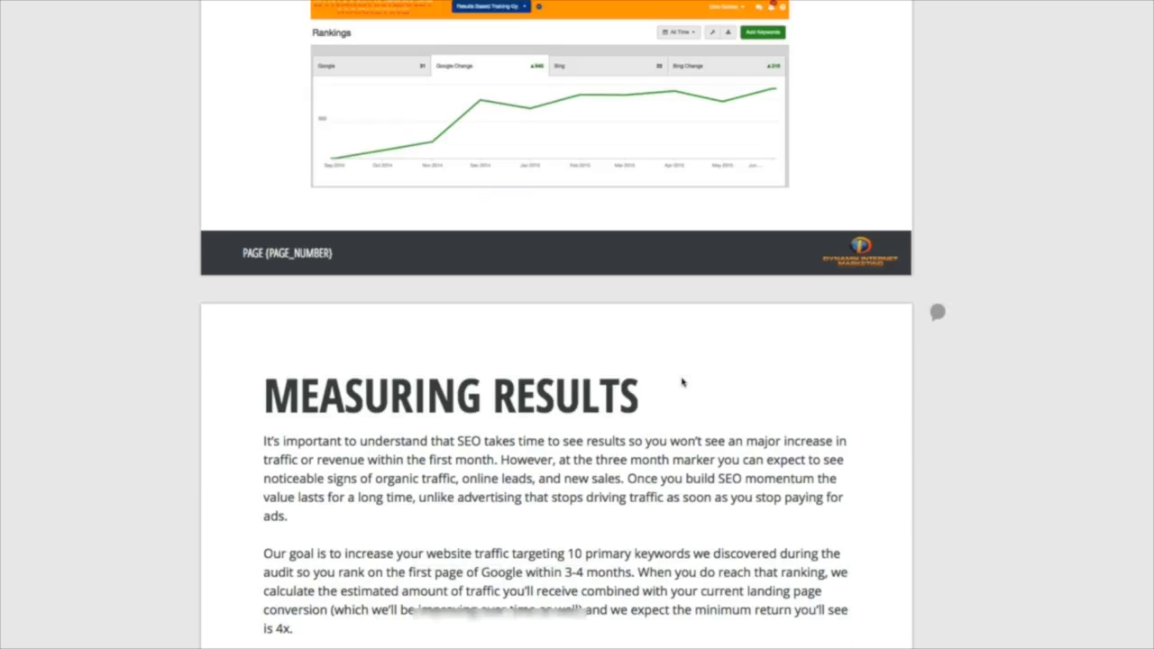
Scroll to the Calculated ROI figures: 478 monthly web leads and 44 new customers
scroll("down", 3)
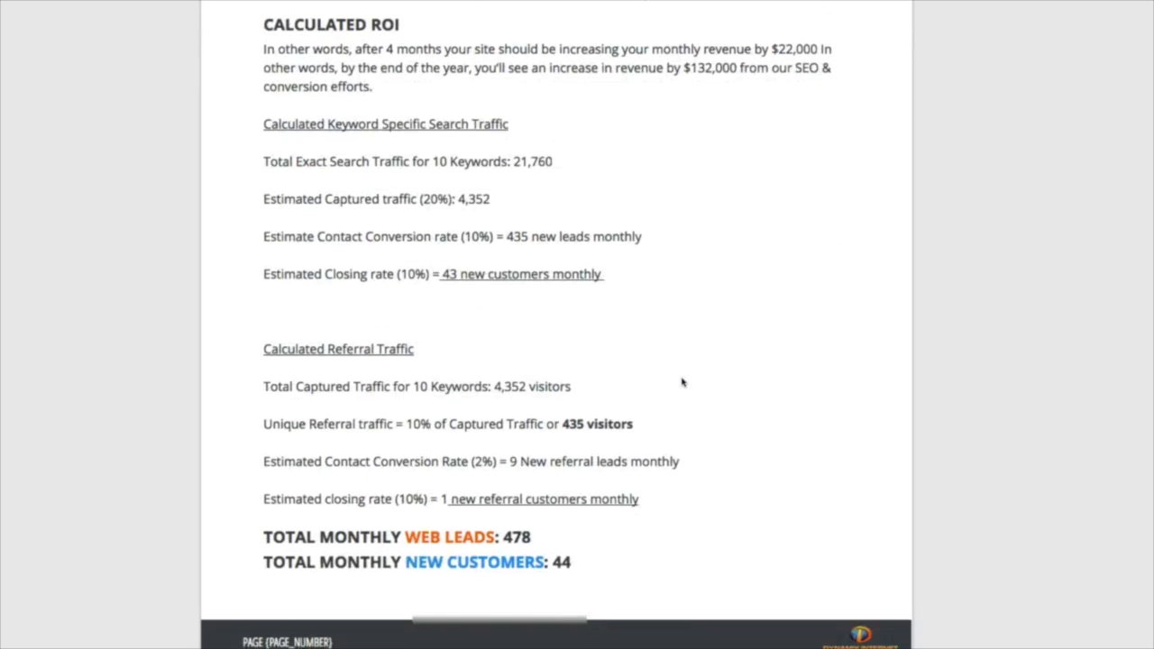
scroll("down", 3)
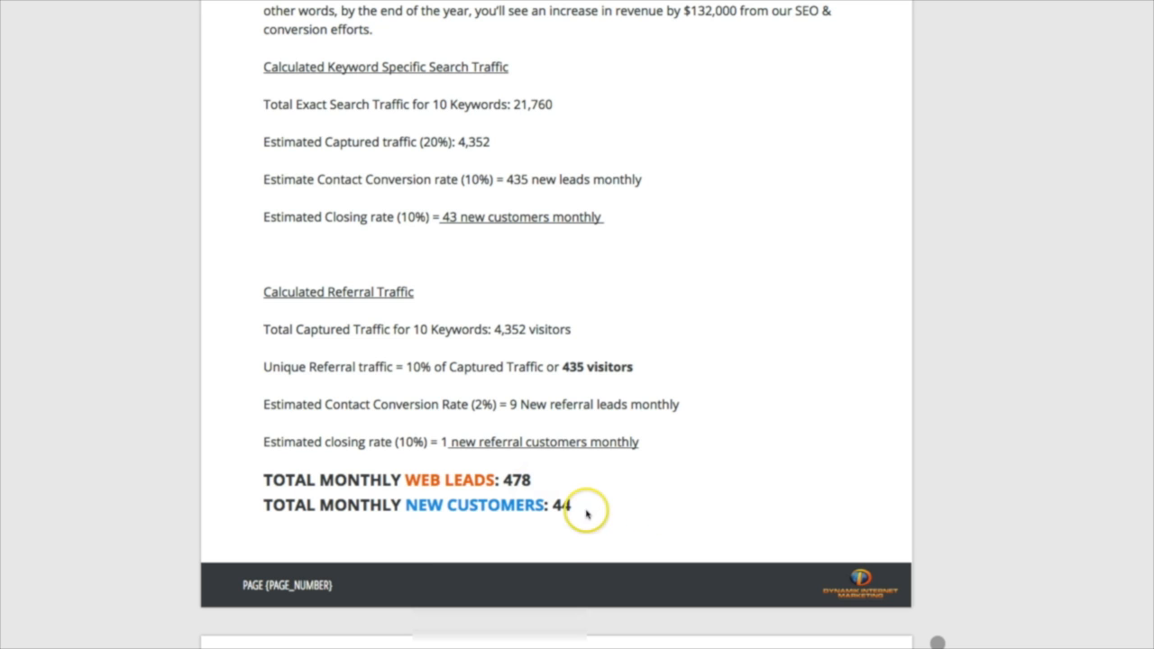
mouse_move(516, 523)
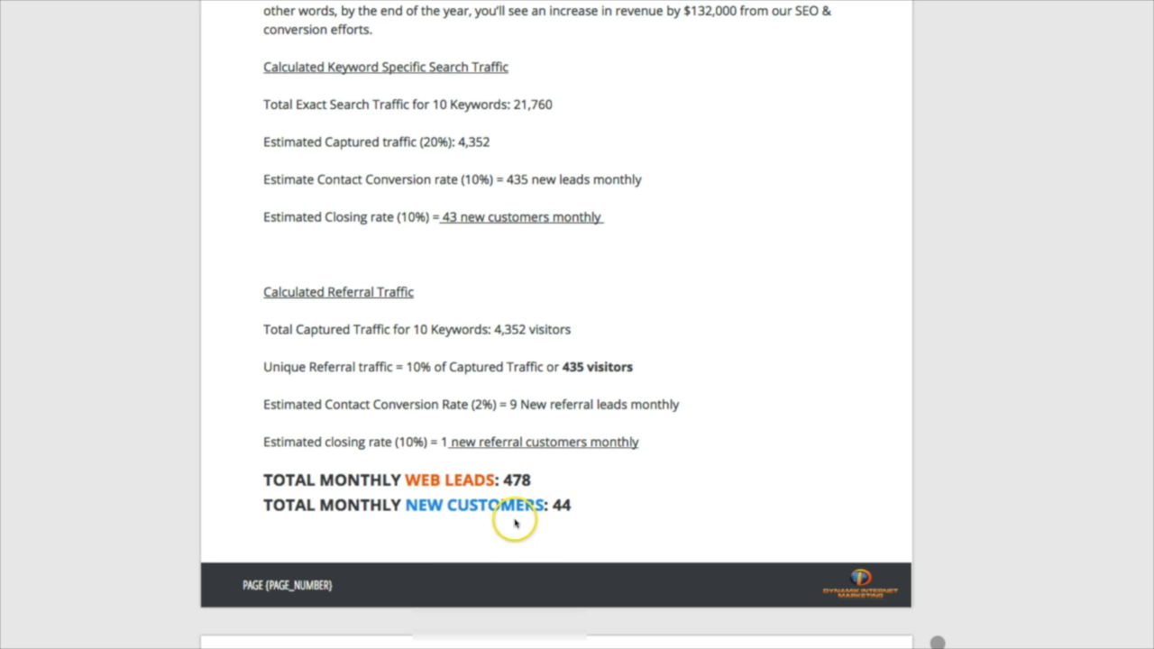
mouse_move(762, 475)
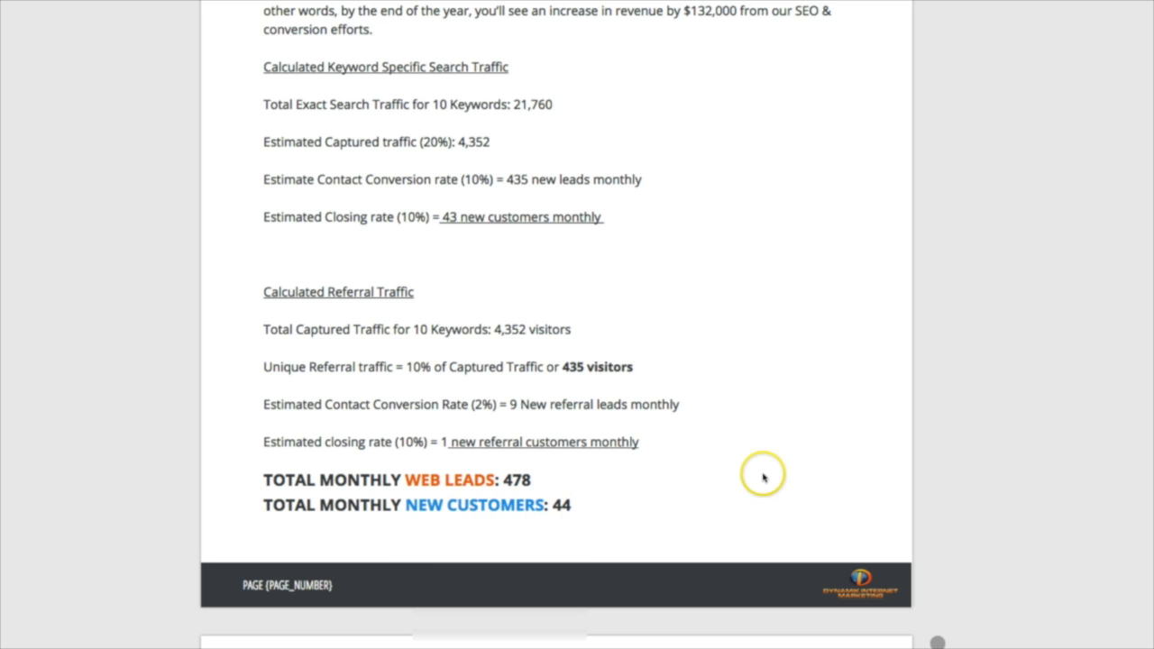
Scroll to the Your Investment page: SEO Retainer $3,100, Conversion Rate Optimization $1,800, $4,900 monthly total
scroll("down", 3)
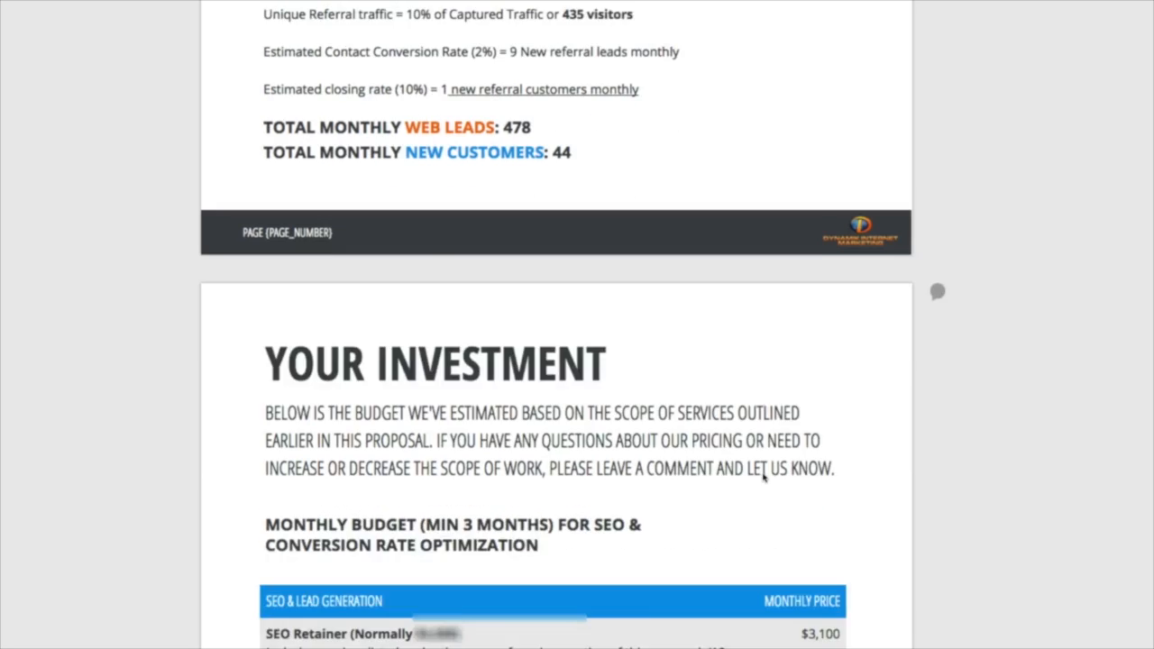
scroll("down", 3)
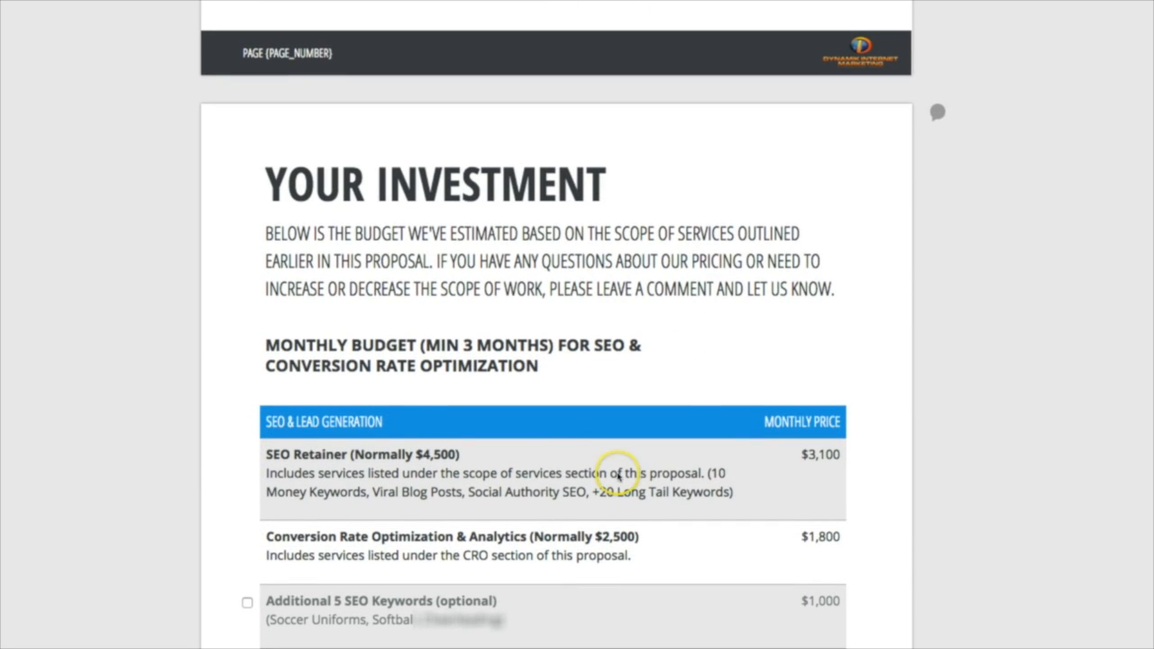
scroll("down", 3)
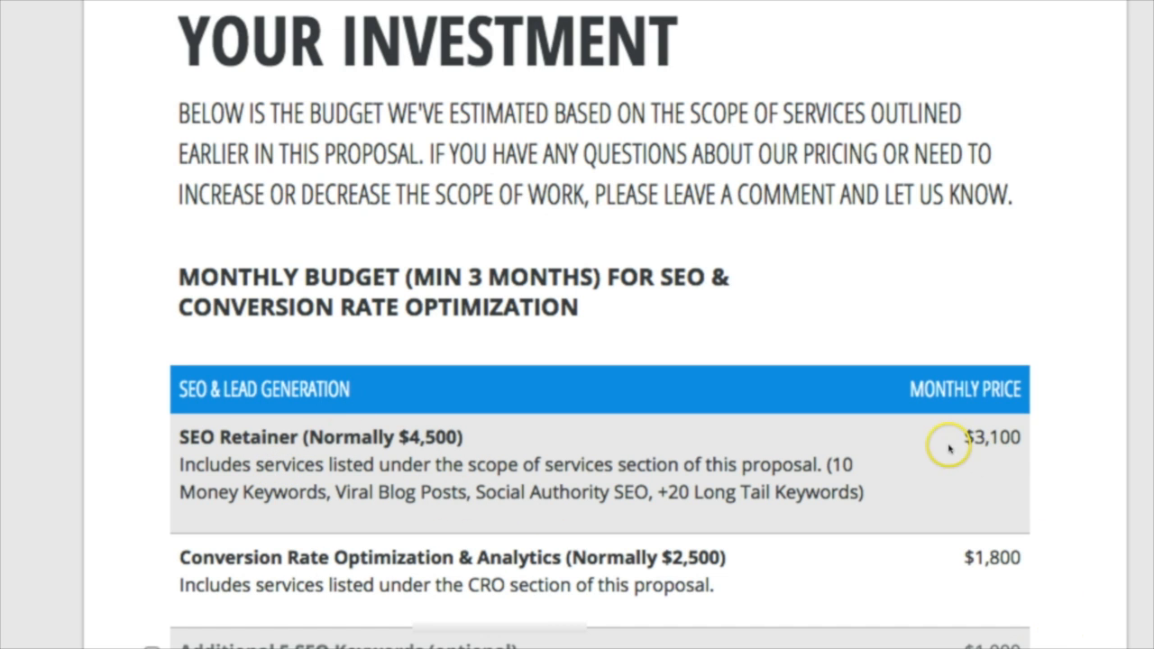
scroll("down", 3)
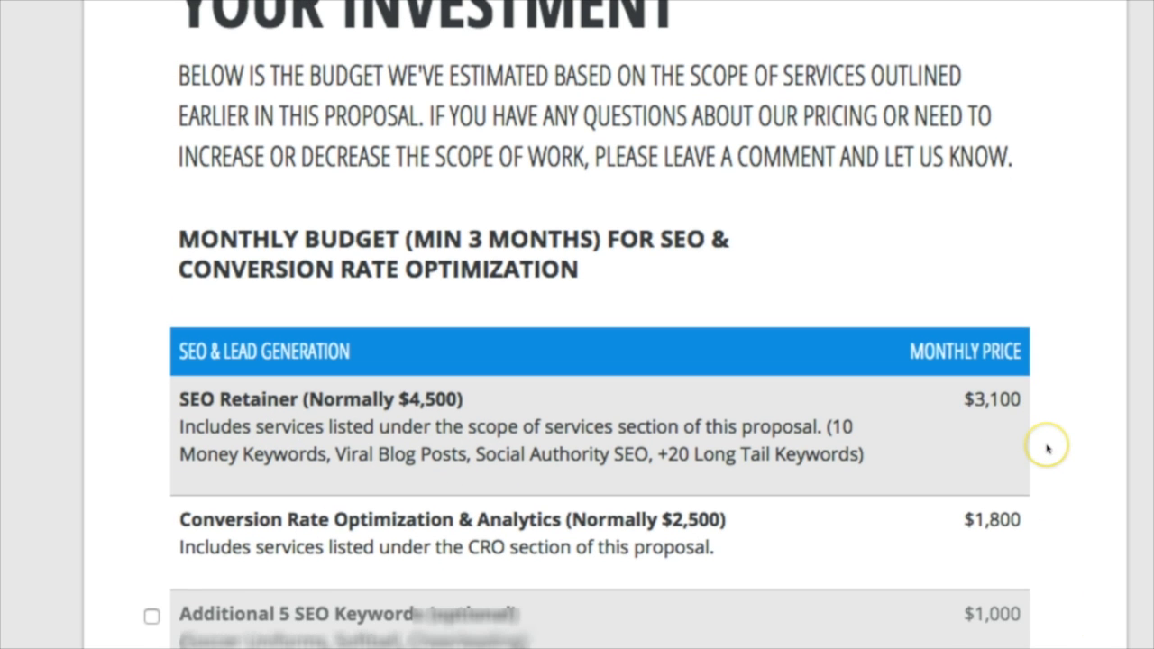
mouse_move(929, 458)
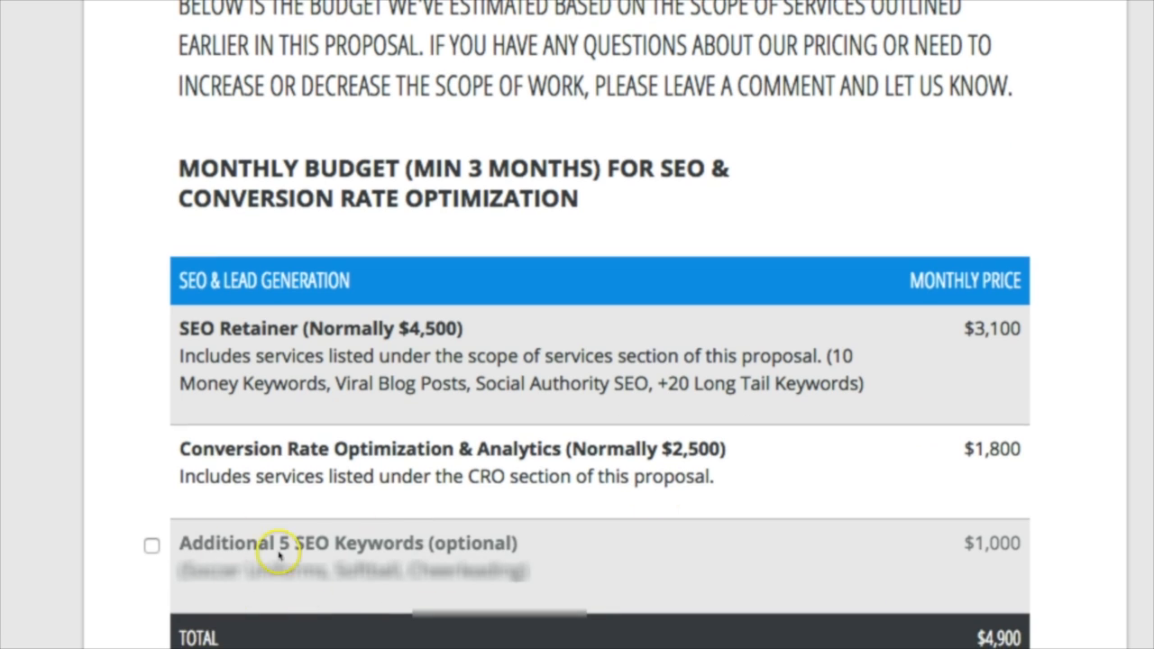
mouse_move(152, 547)
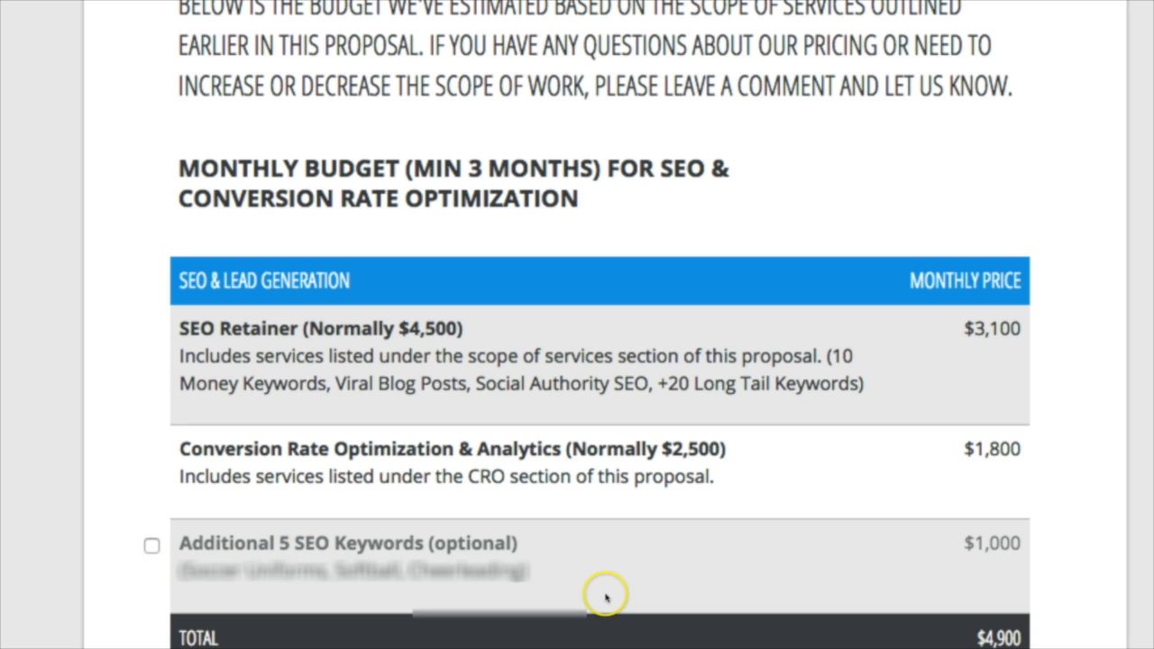
mouse_move(987, 552)
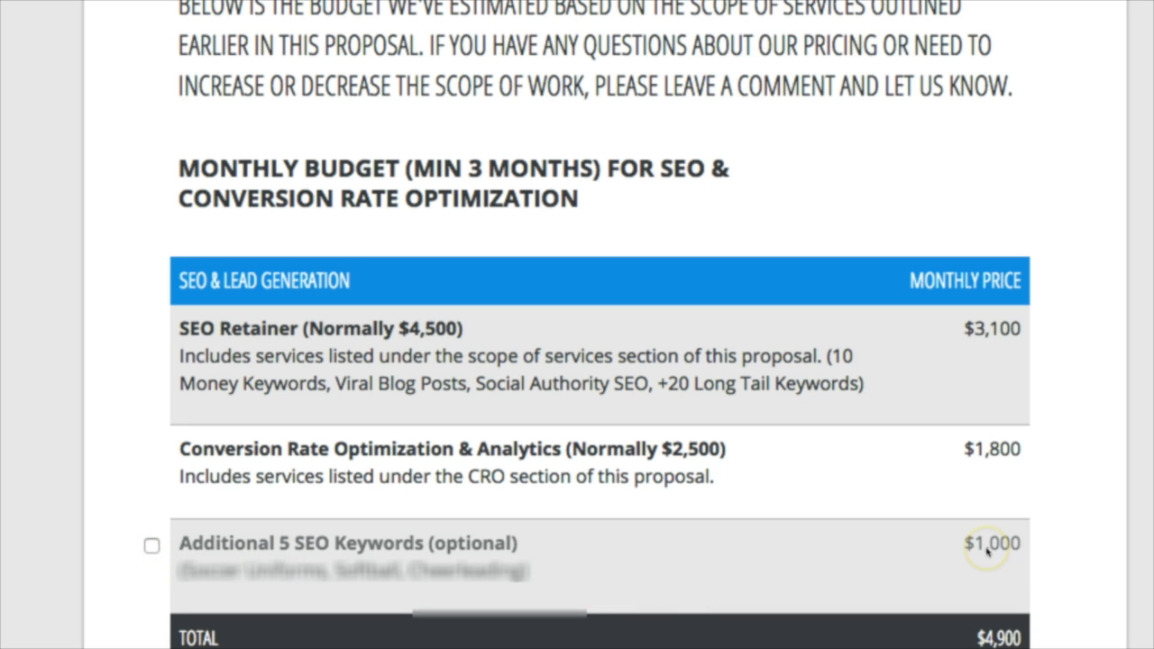
Scroll past the $4,900 total, client logos and Why Dynamik page to the Our Team profiles
scroll("down", 3)
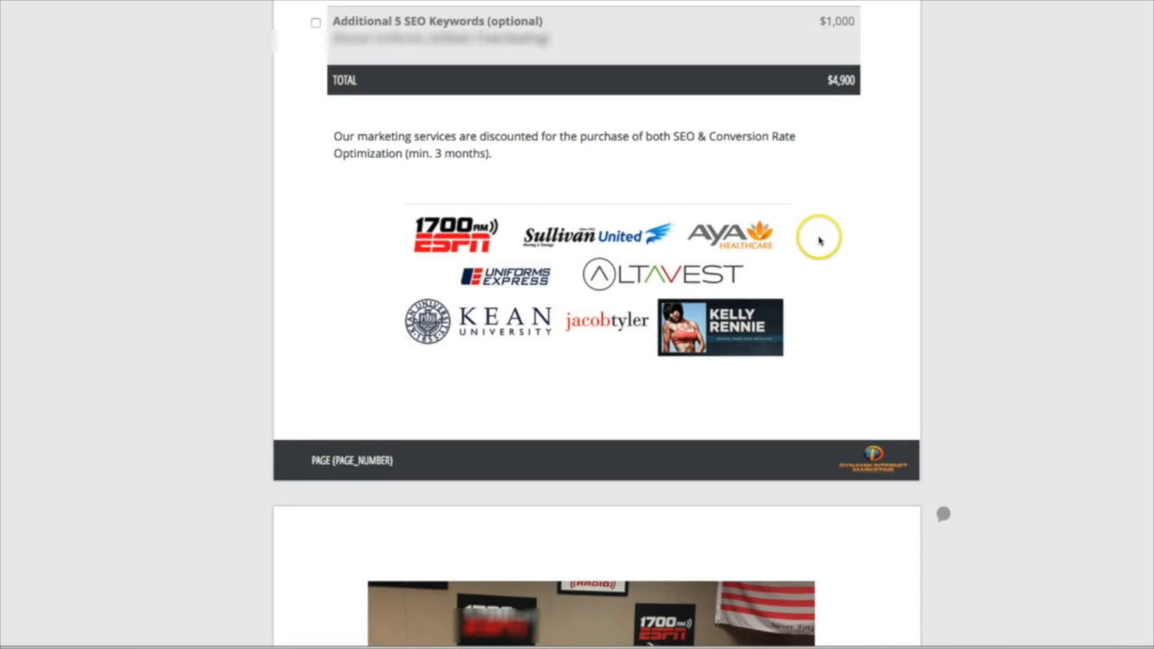
scroll("down", 3)
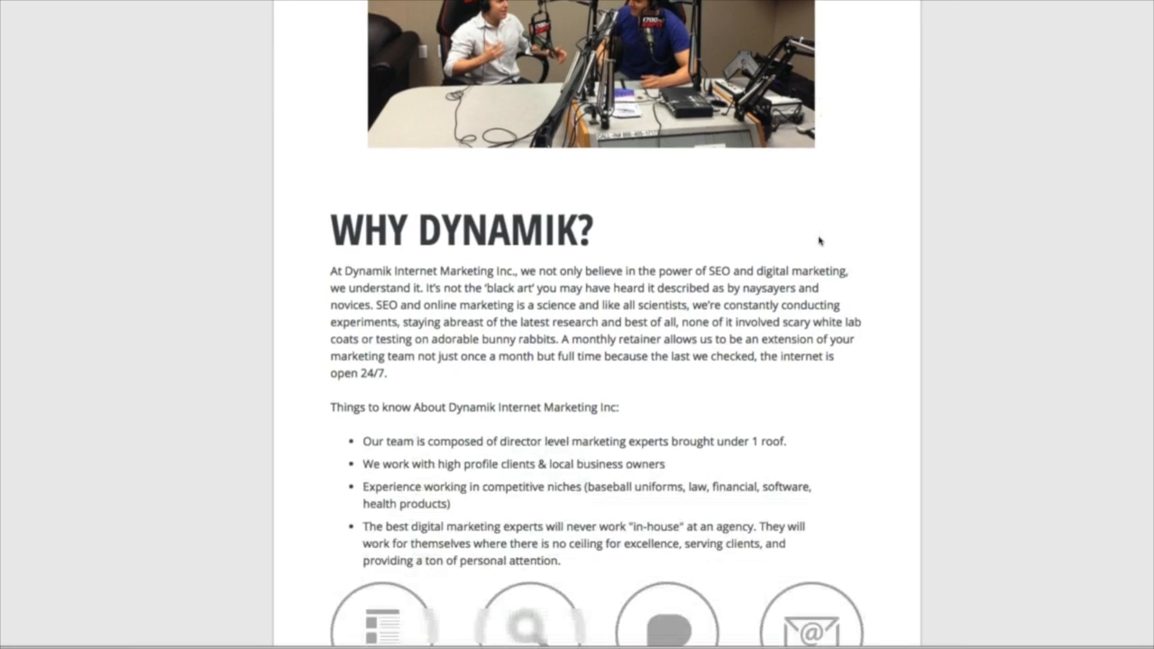
scroll("down", 3)
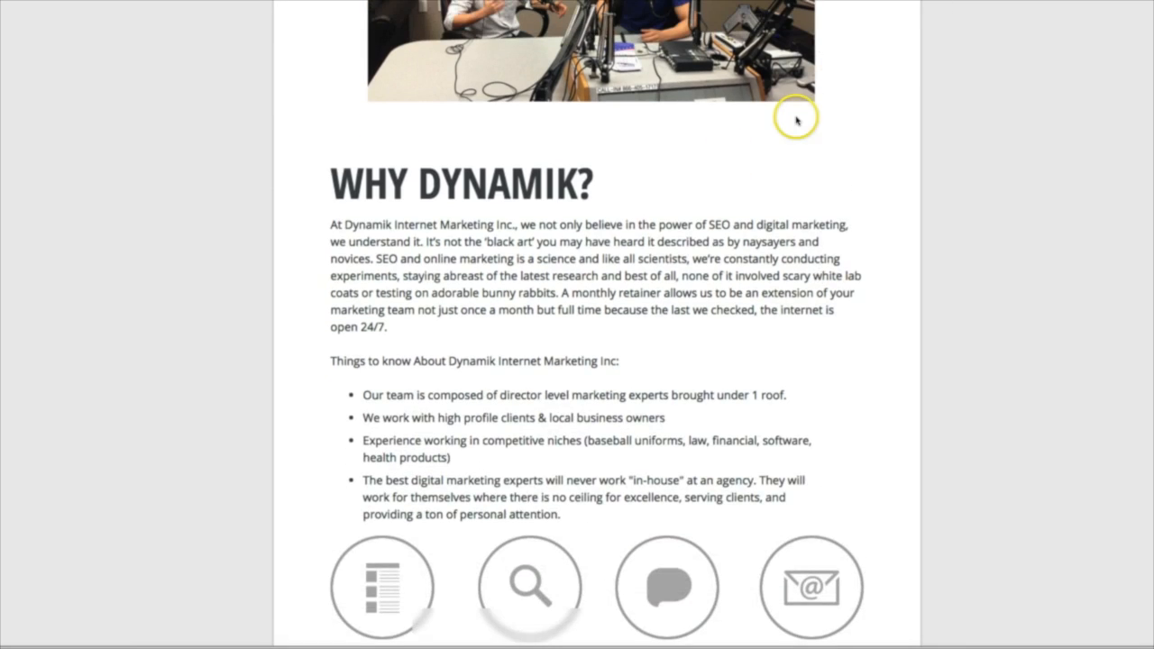
scroll("down", 3)
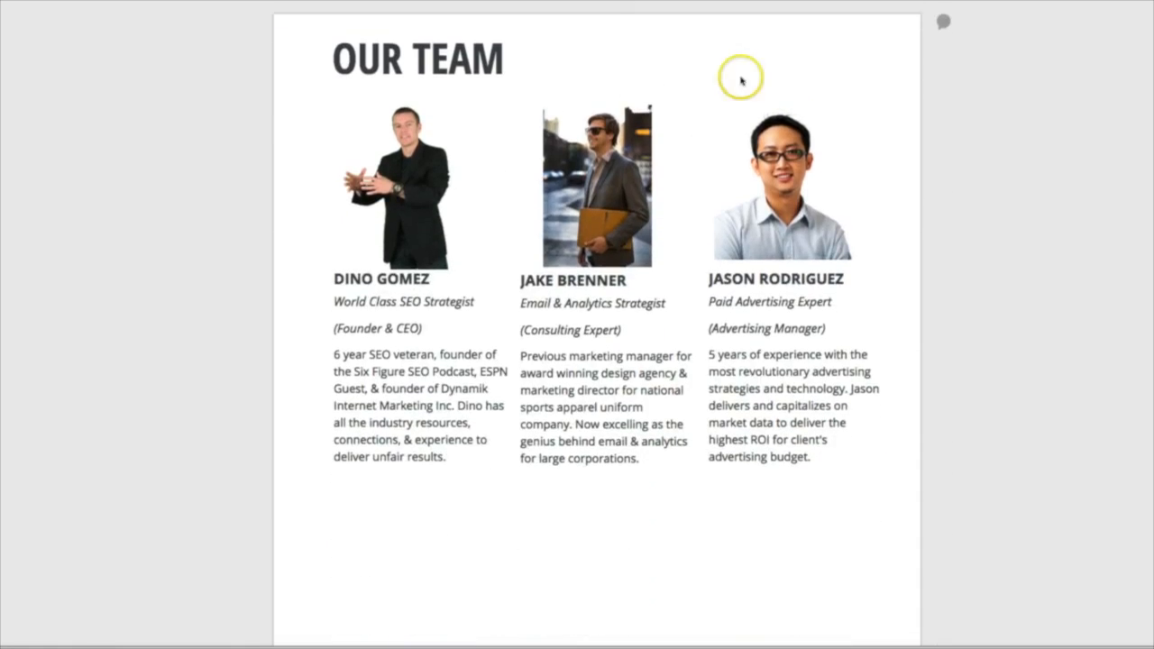
scroll("down", 3)
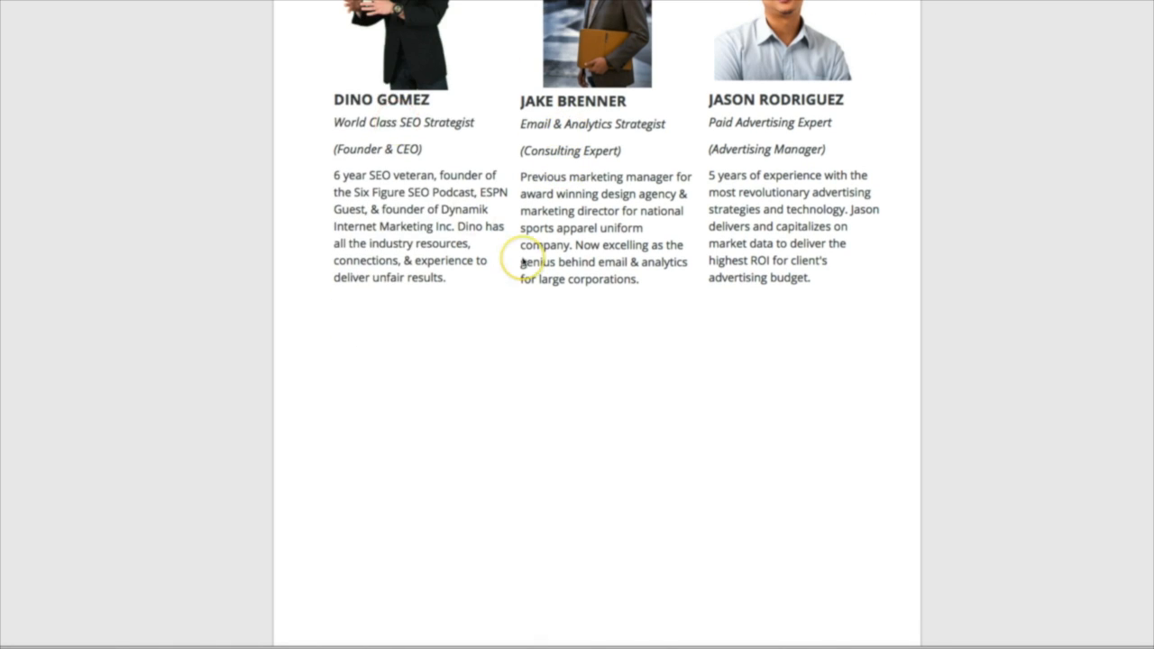
Scroll through the contract from Services Rendered to Services & Guarantees and reach Next Steps
scroll("down", 3)
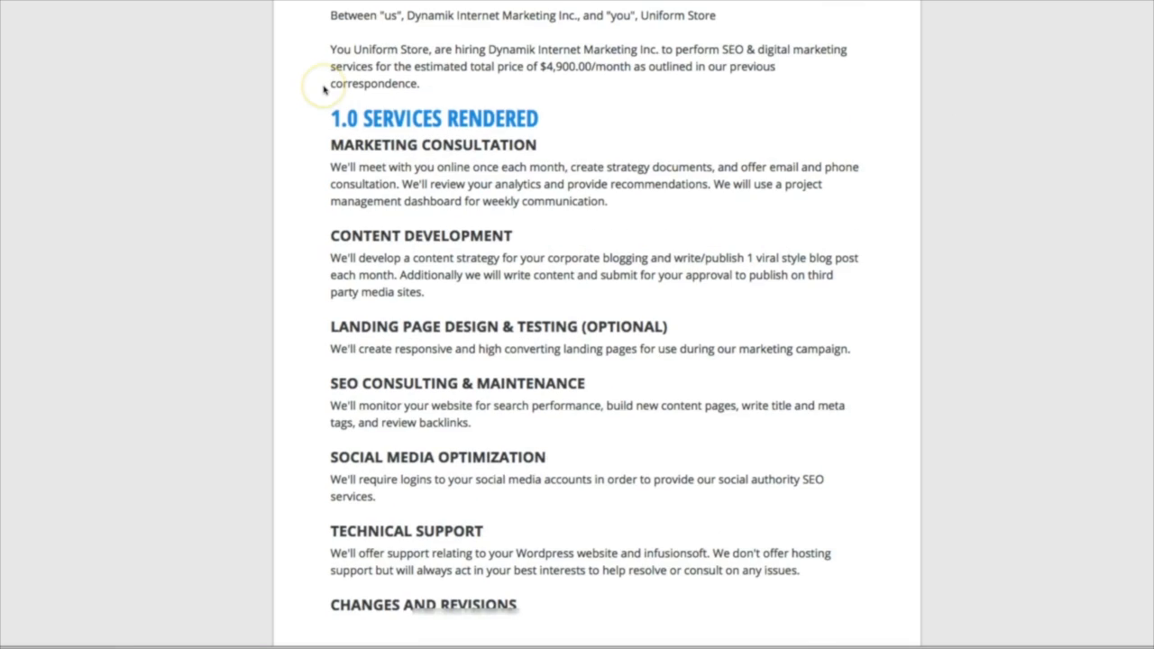
scroll("down", 3)
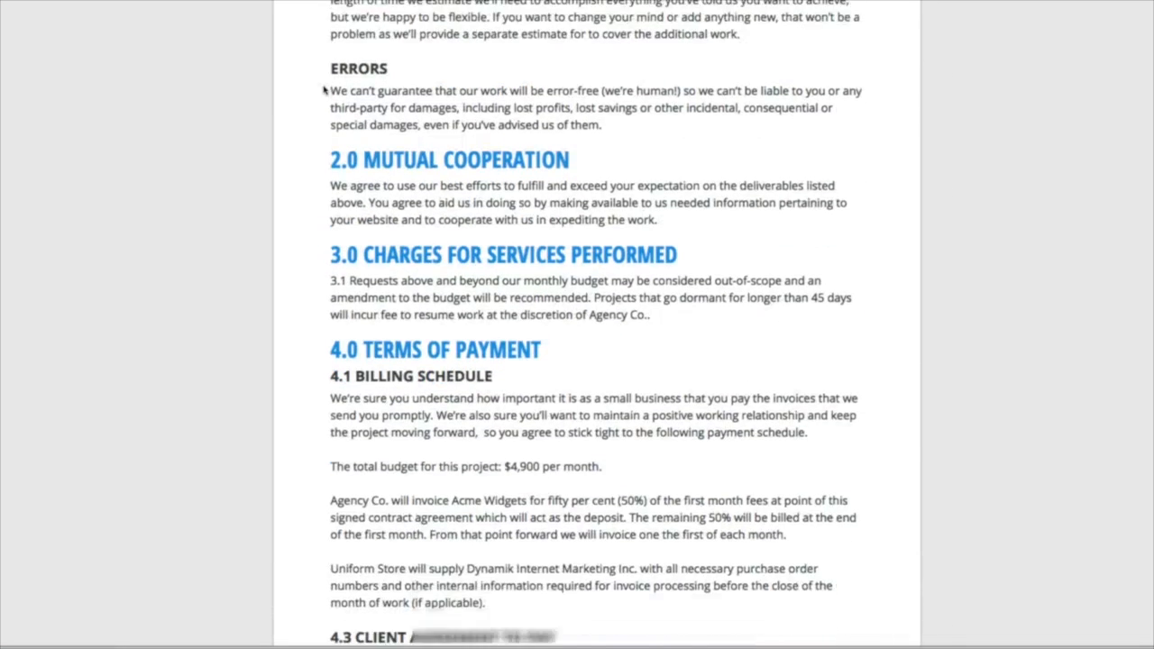
scroll("down", 3)
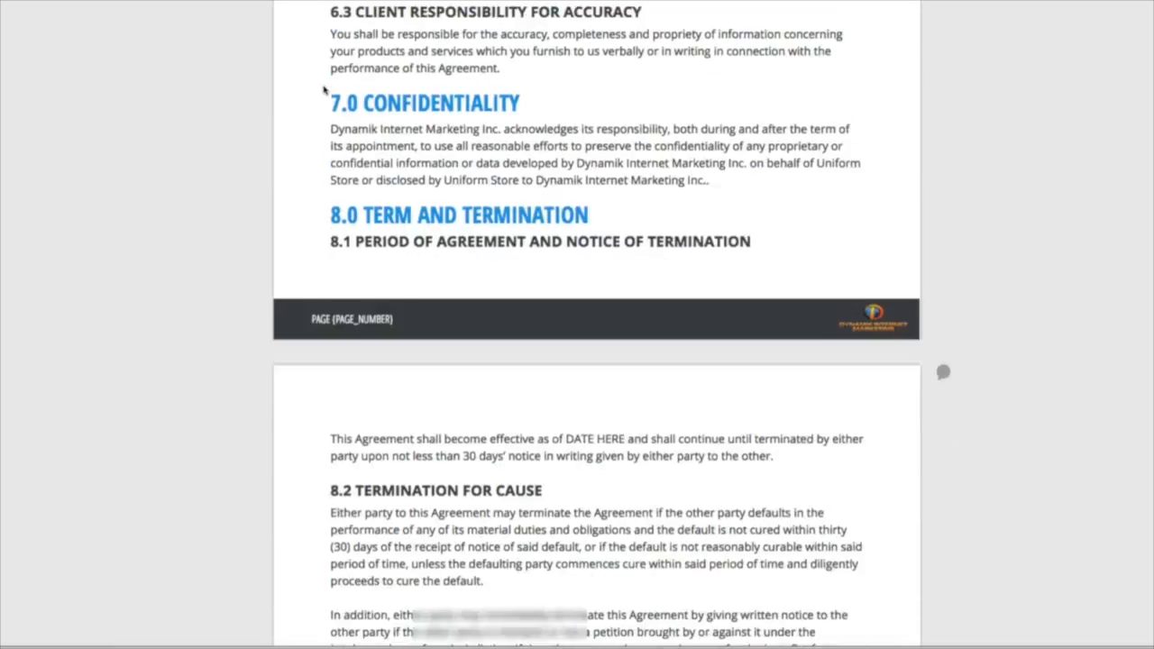
scroll("down", 3)
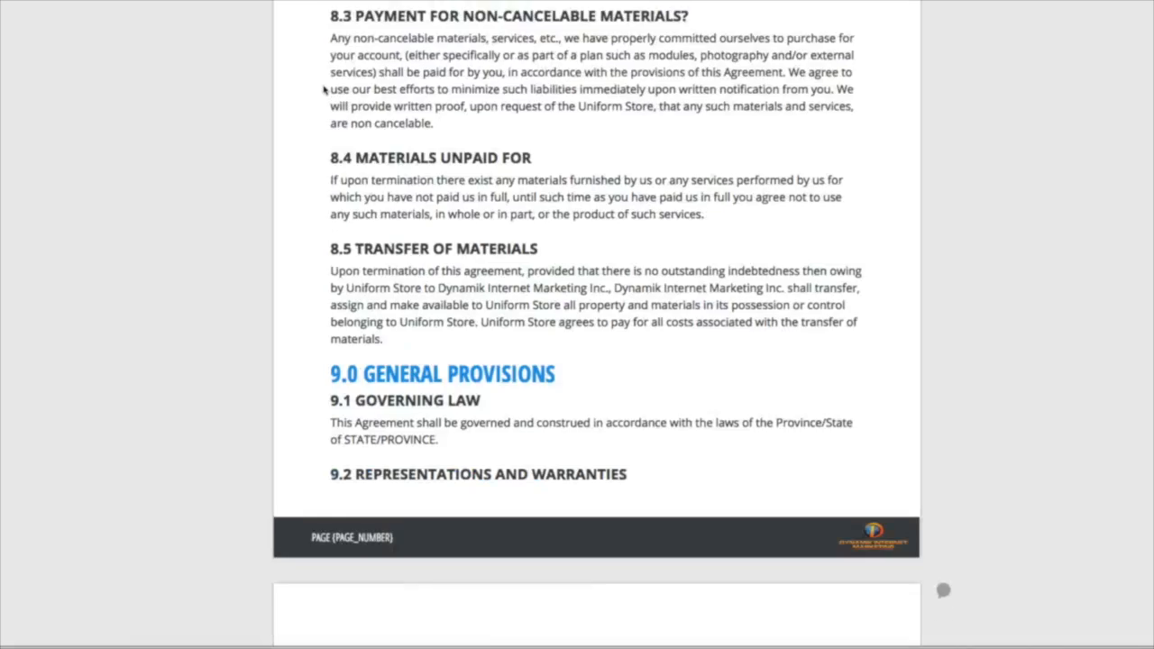
scroll("down", 3)
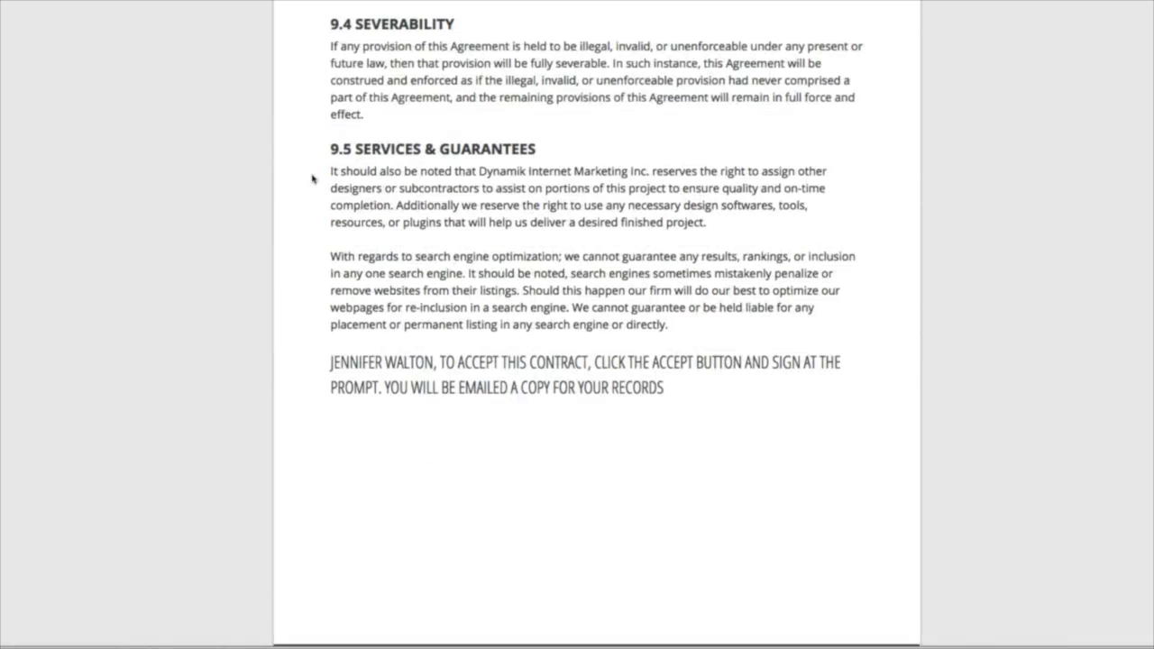
scroll("down", 3)
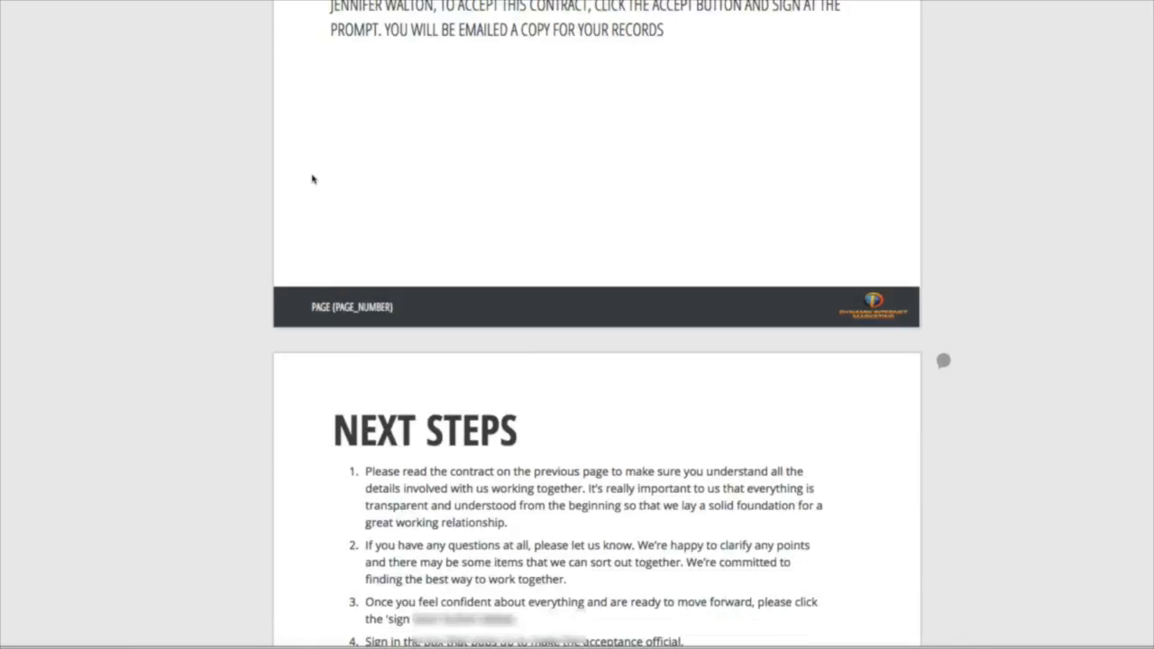
Scroll to the Sign Here signature block, then return to section 8.0 Term and Termination
scroll("down", 3)
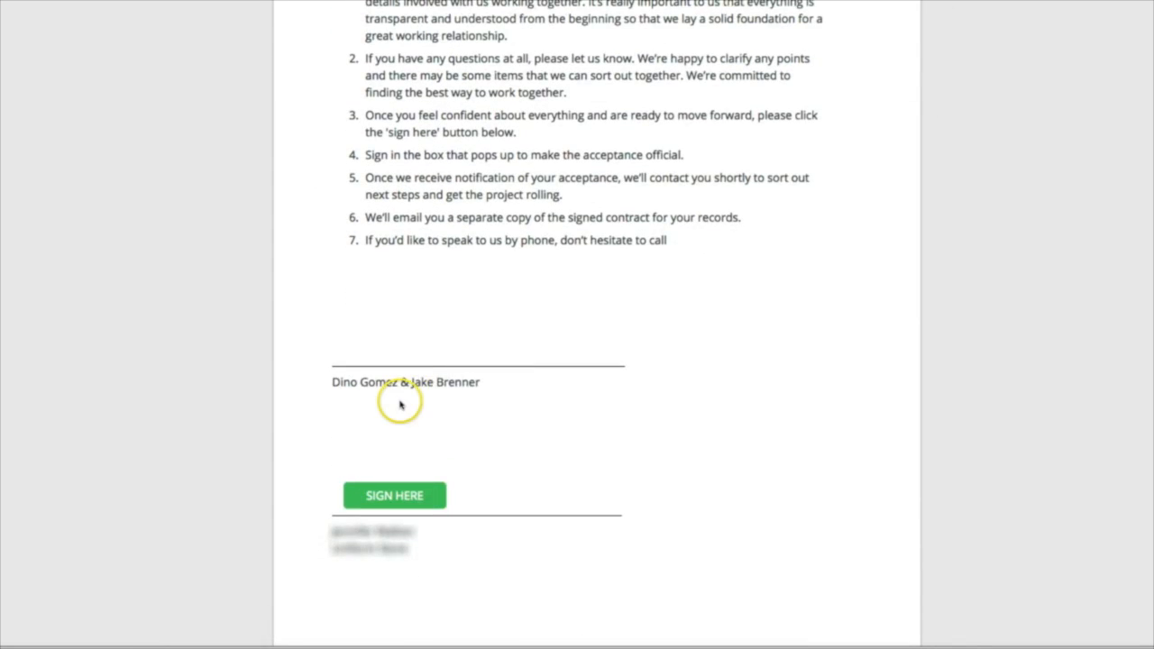
scroll("down", 3)
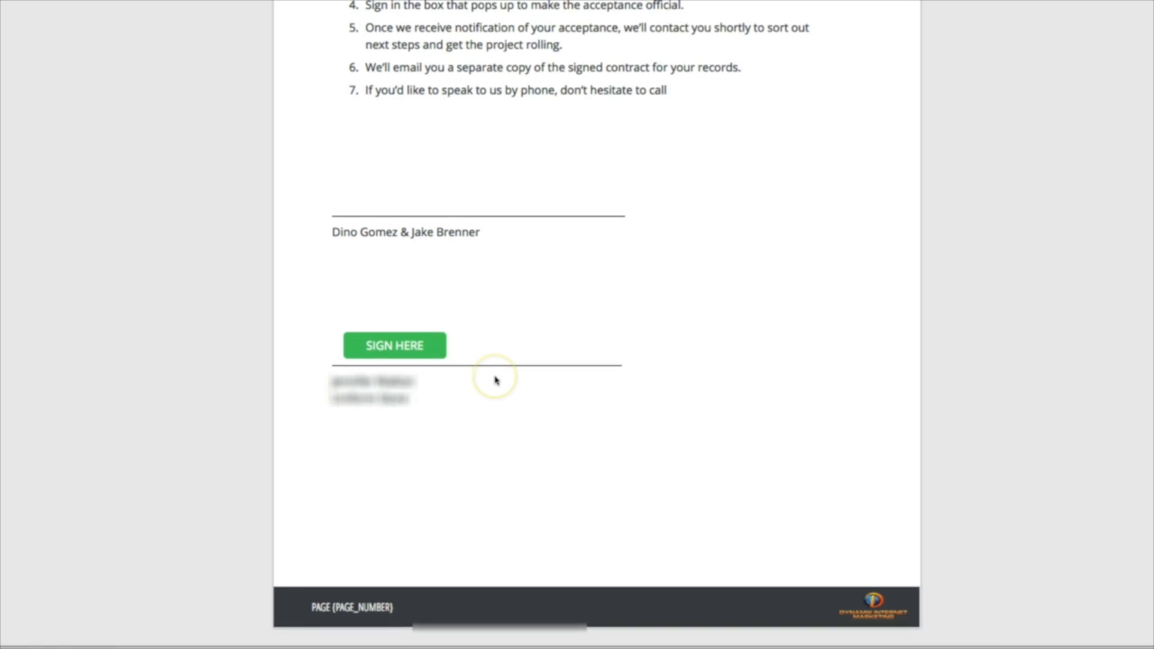
mouse_move(730, 276)
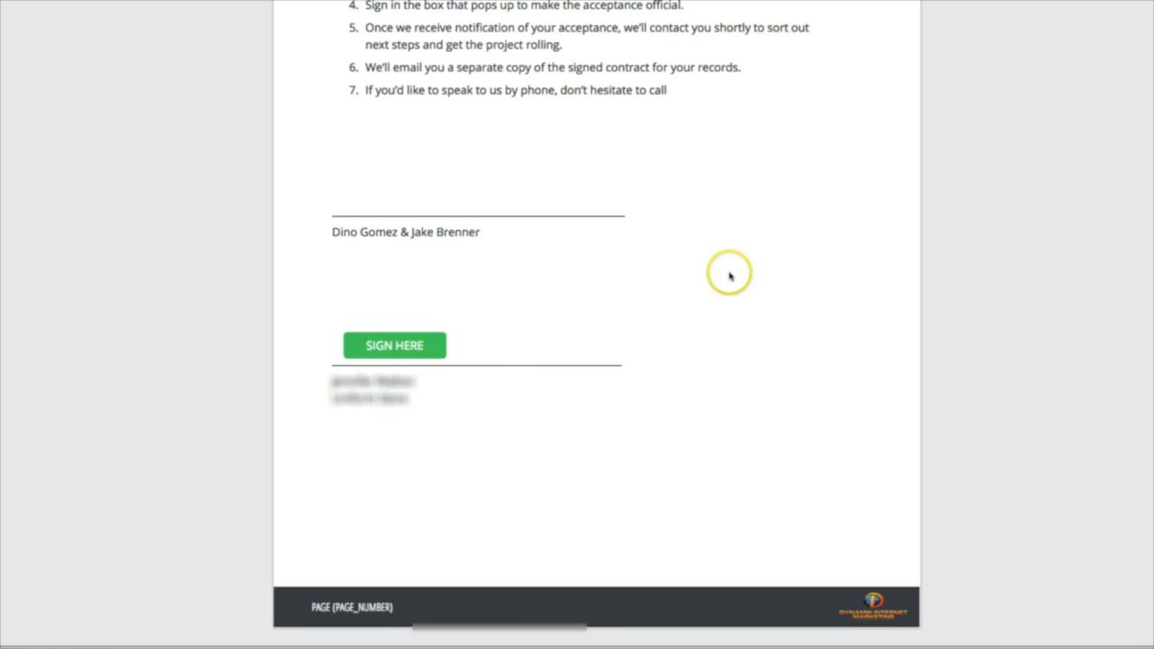
mouse_move(737, 367)
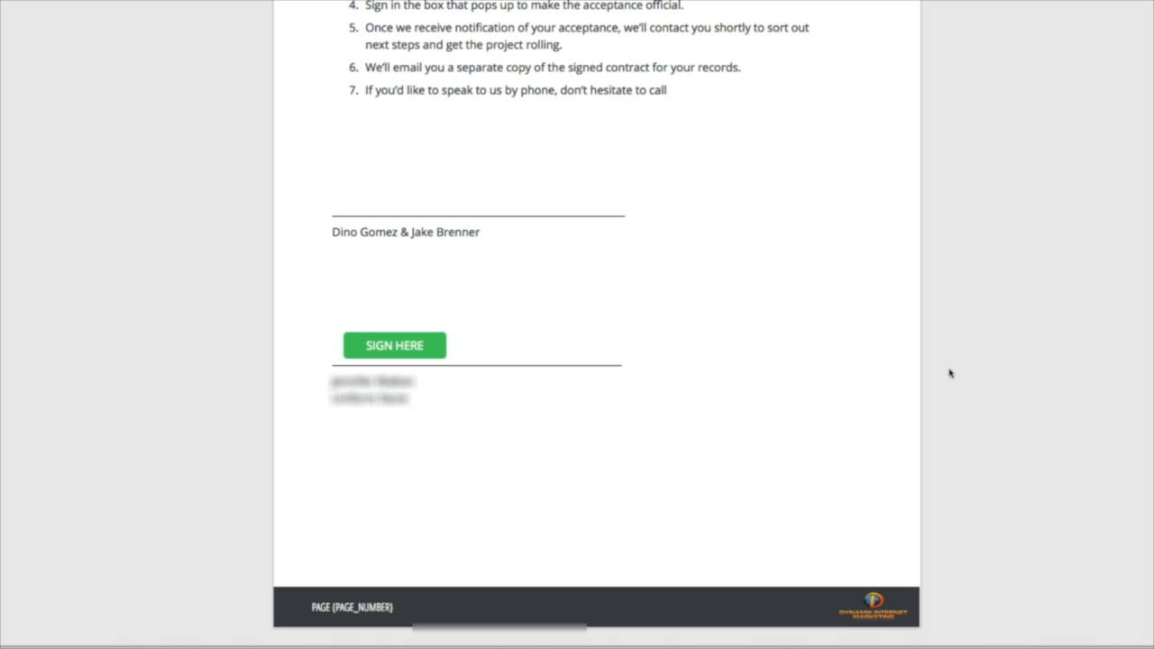
scroll("down", 3)
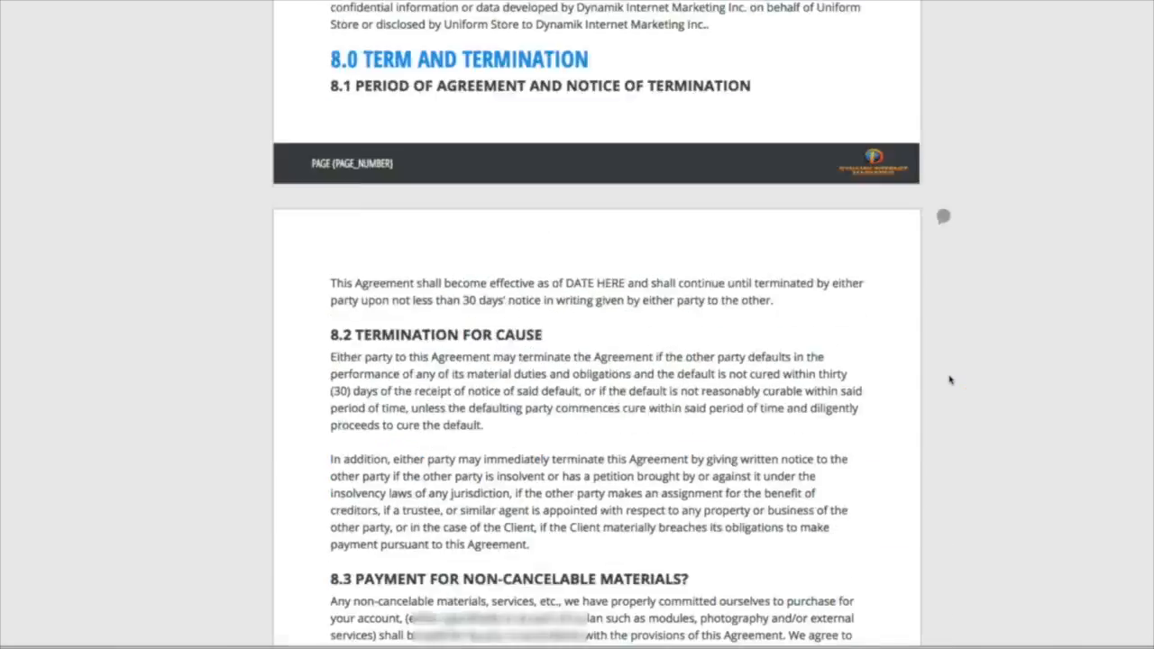
Scroll past Why Dynamik, SEO Reporting, Conversion Rate Optimization and Results to the Social Authority SEO video
scroll("up", 3)
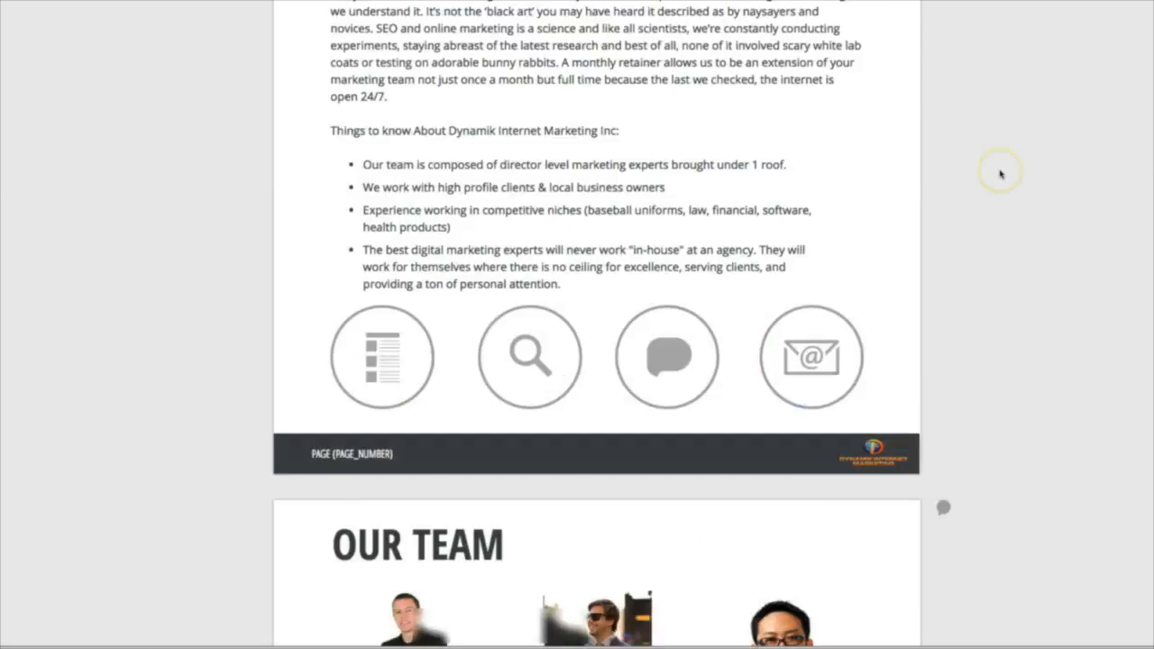
scroll("down", 3)
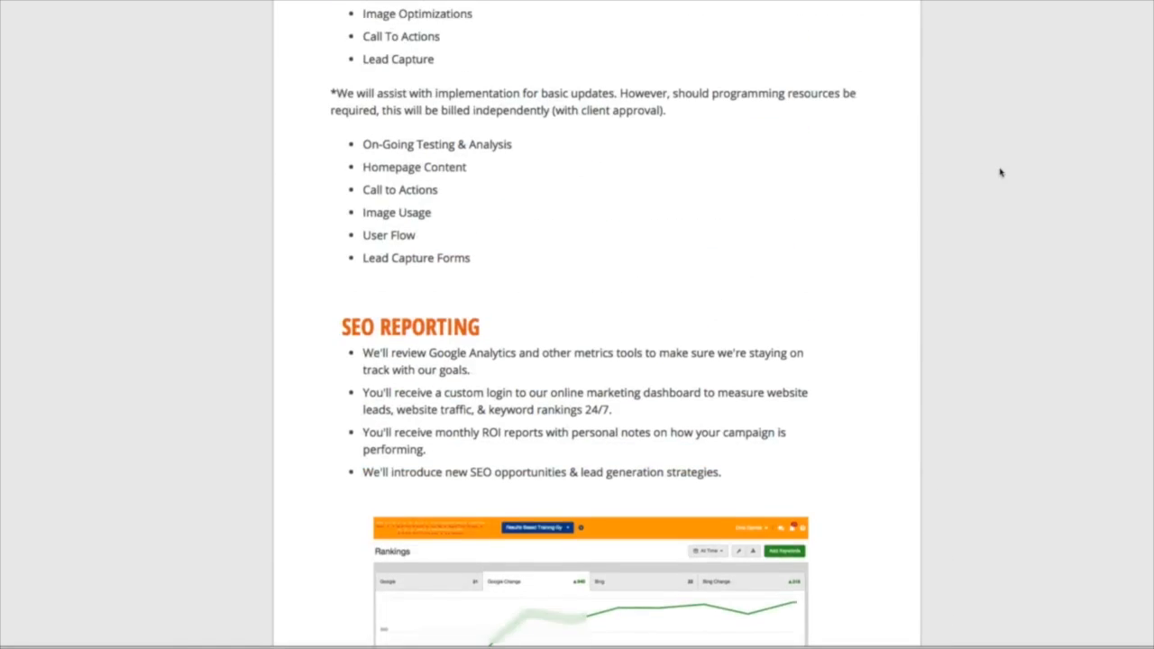
scroll("down", 3)
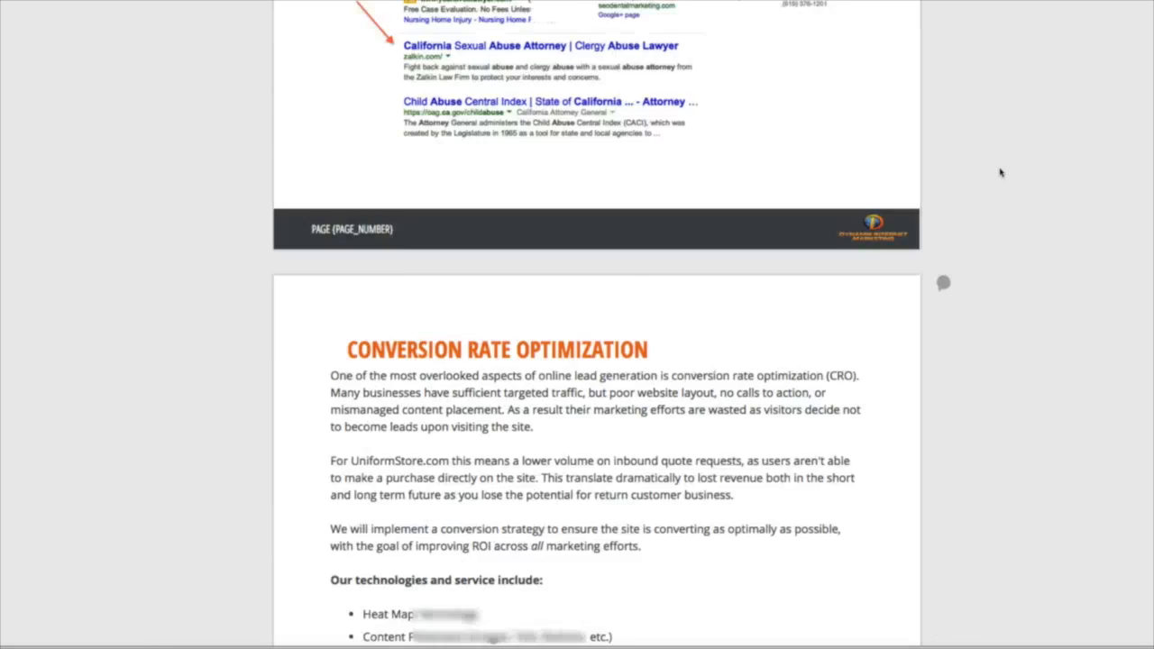
scroll("down", 3)
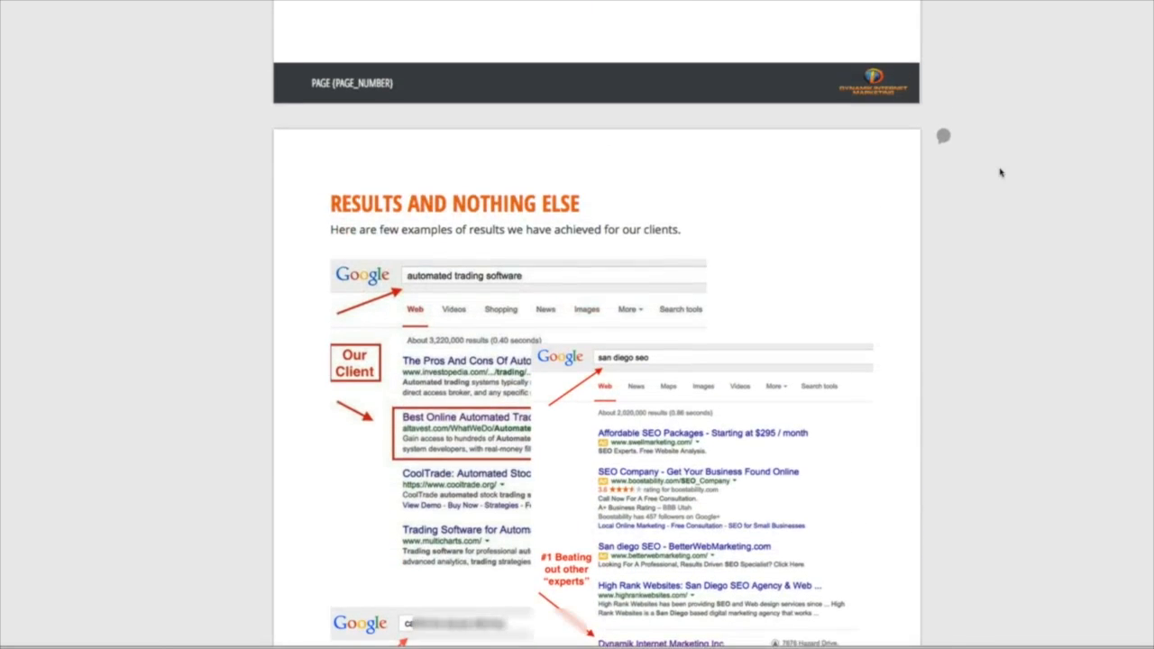
scroll("down", 3)
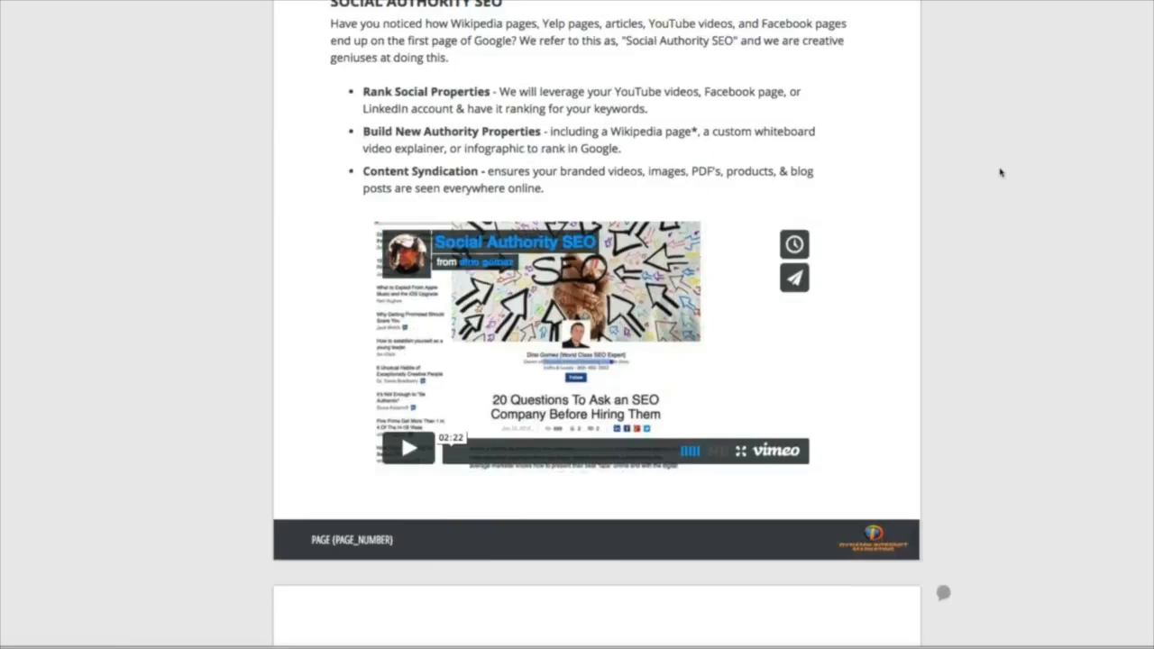
scroll("down", 3)
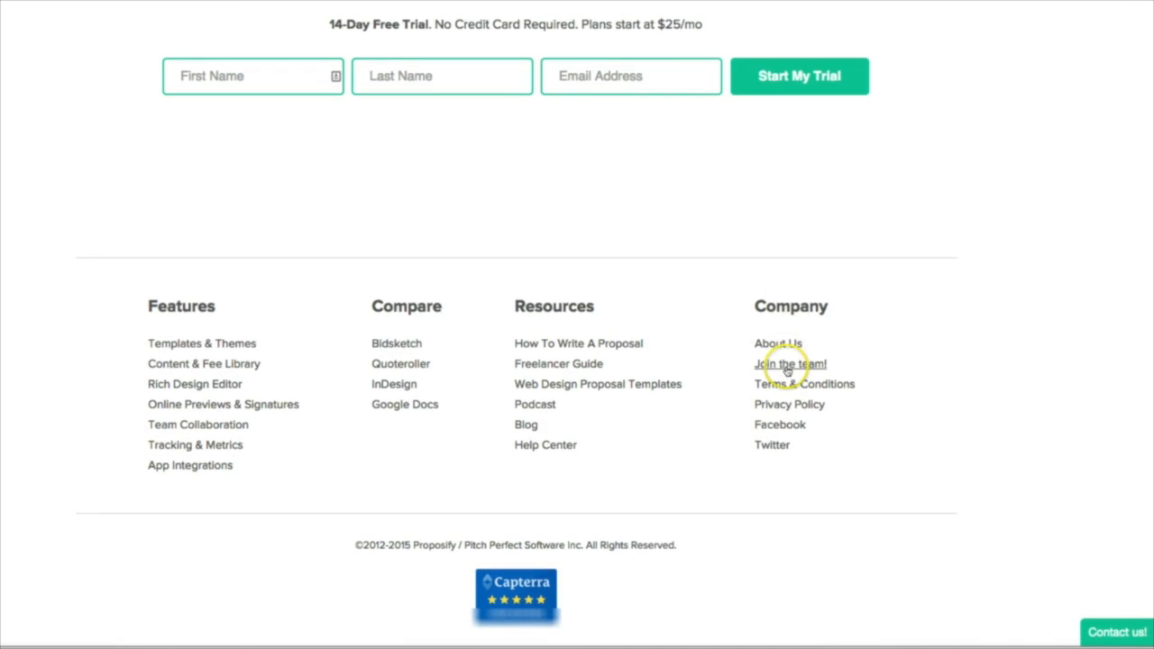
mouse_move(768, 436)
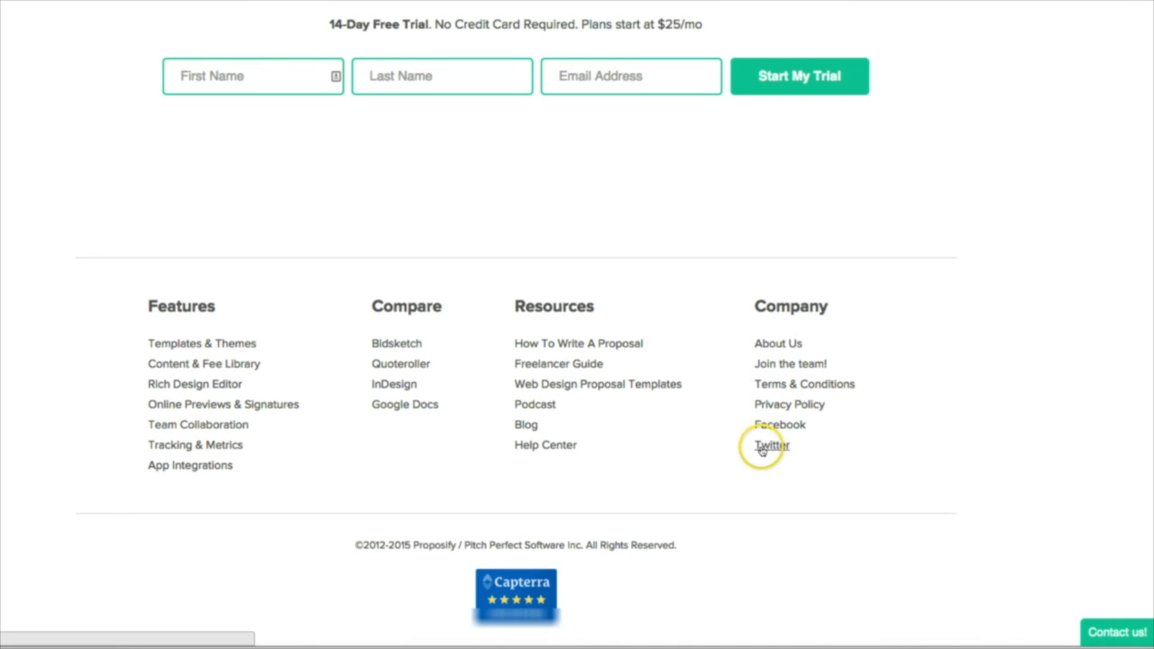
mouse_move(875, 397)
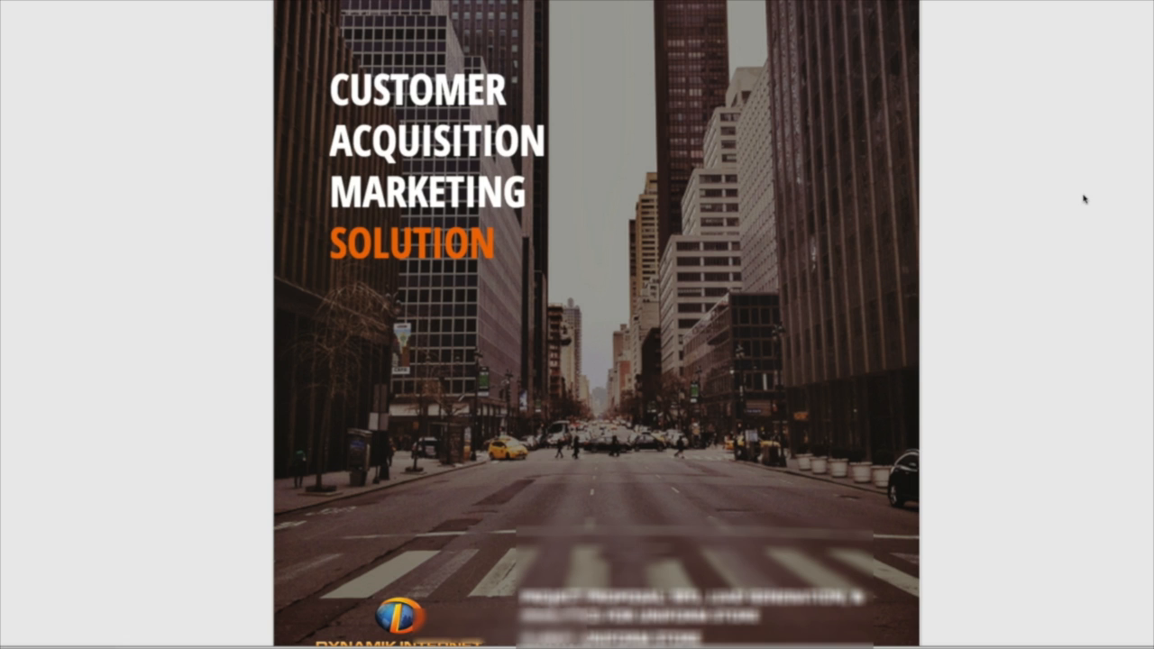
scroll("down", 3)
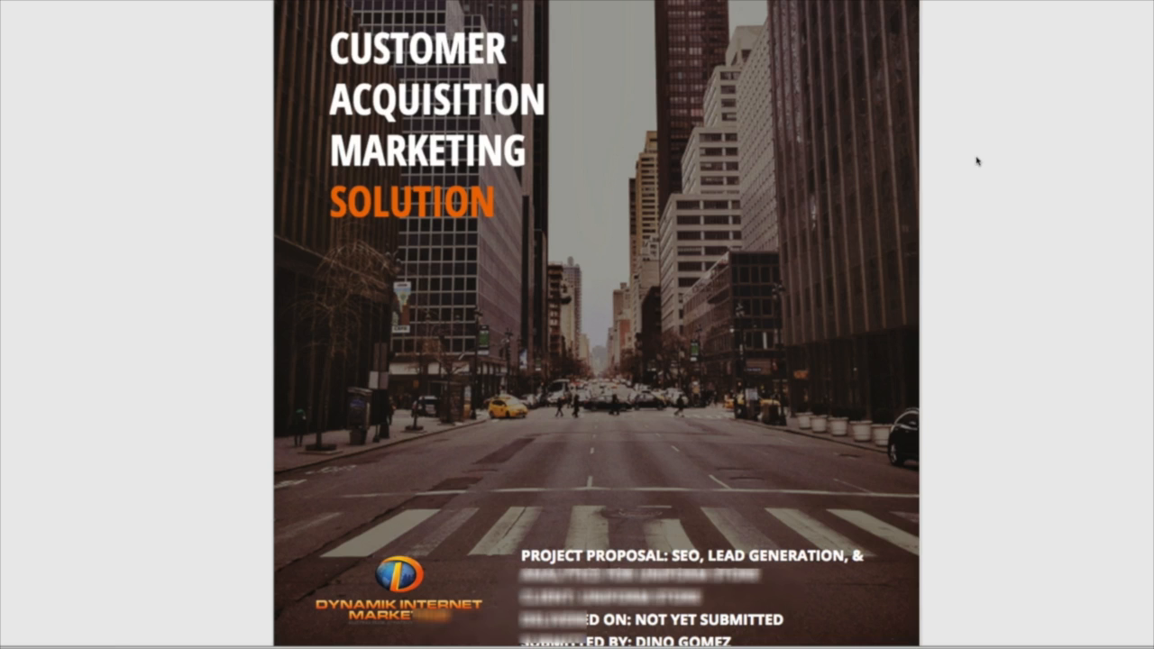
scroll("down", 3)
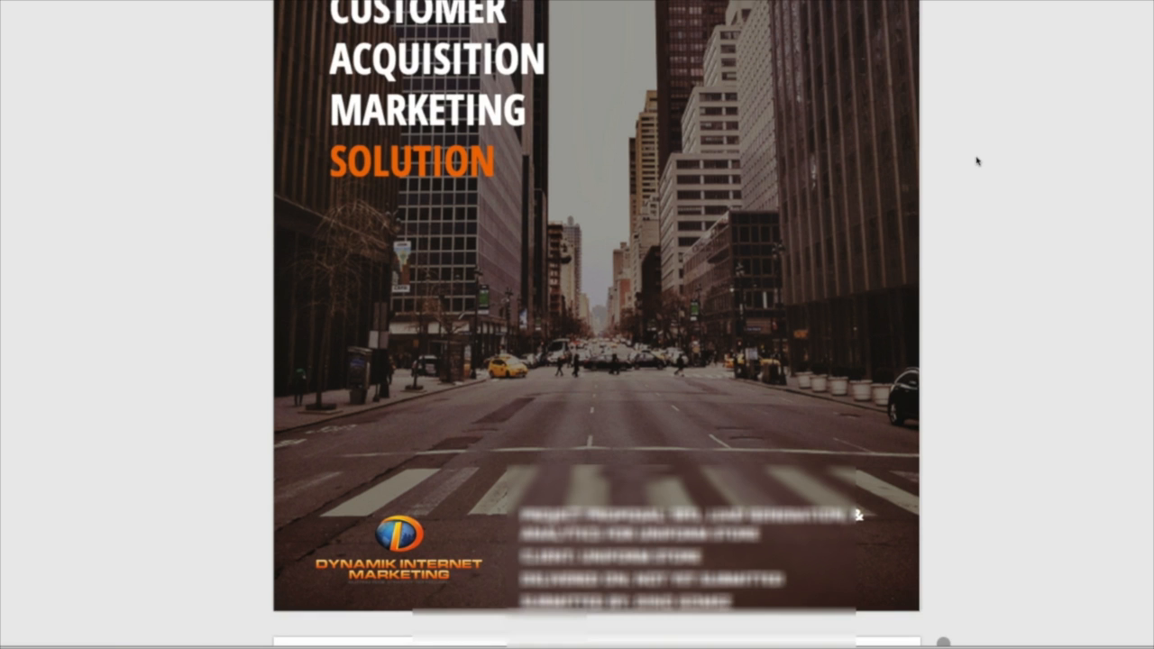
scroll("down", 3)
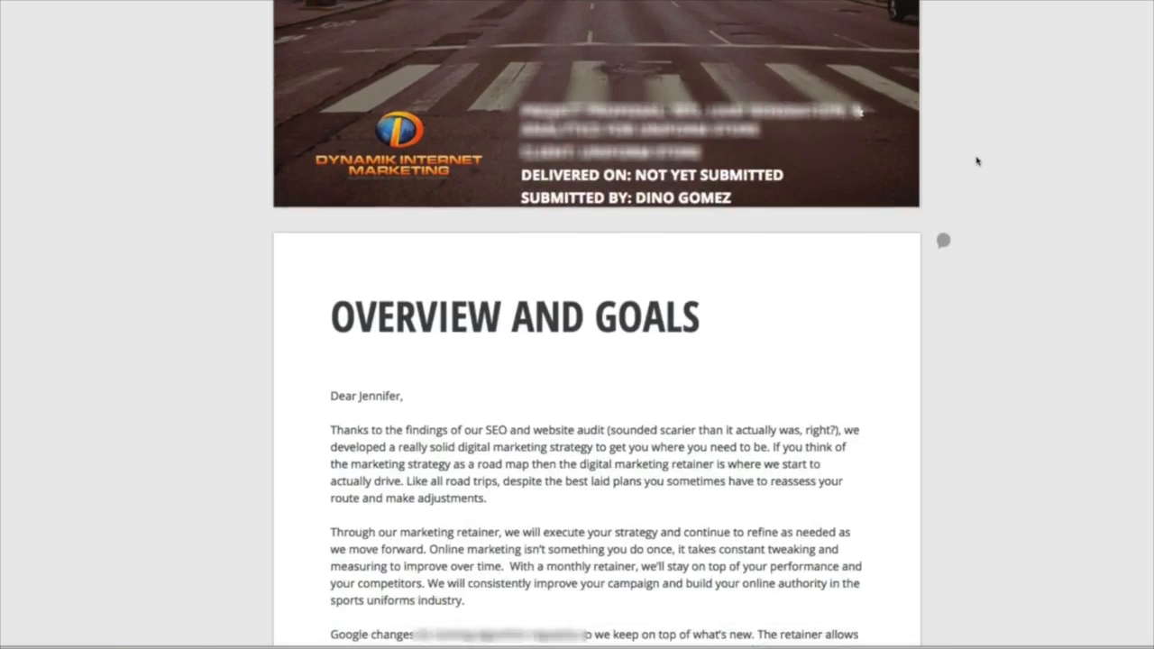
scroll("down", 3)
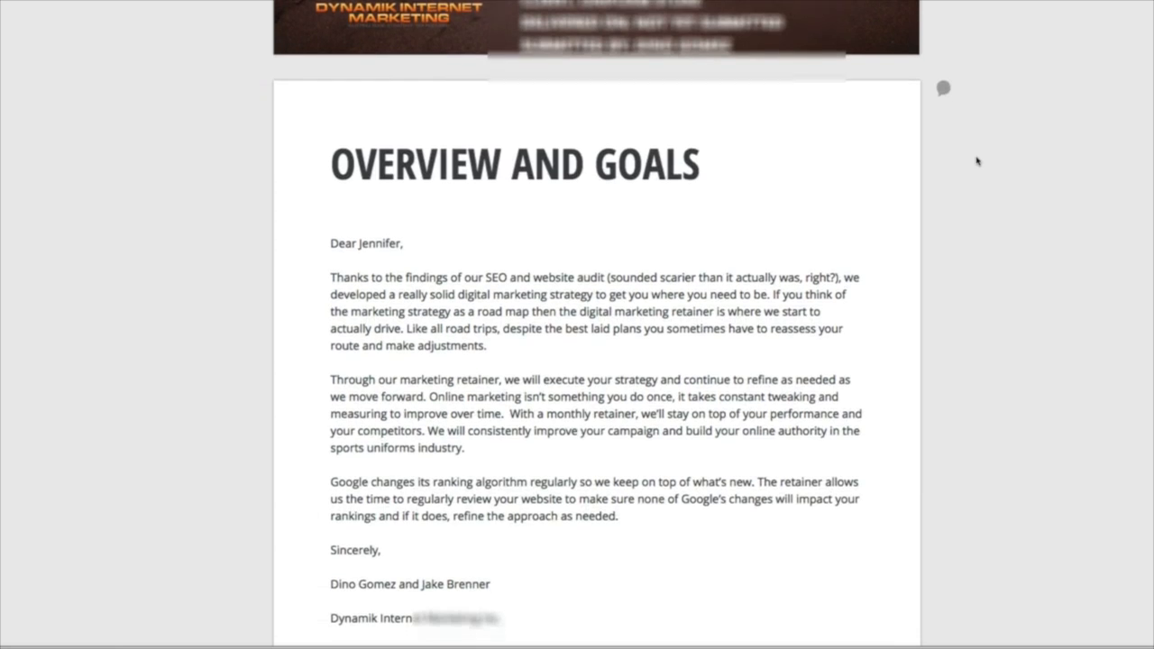
scroll("down", 3)
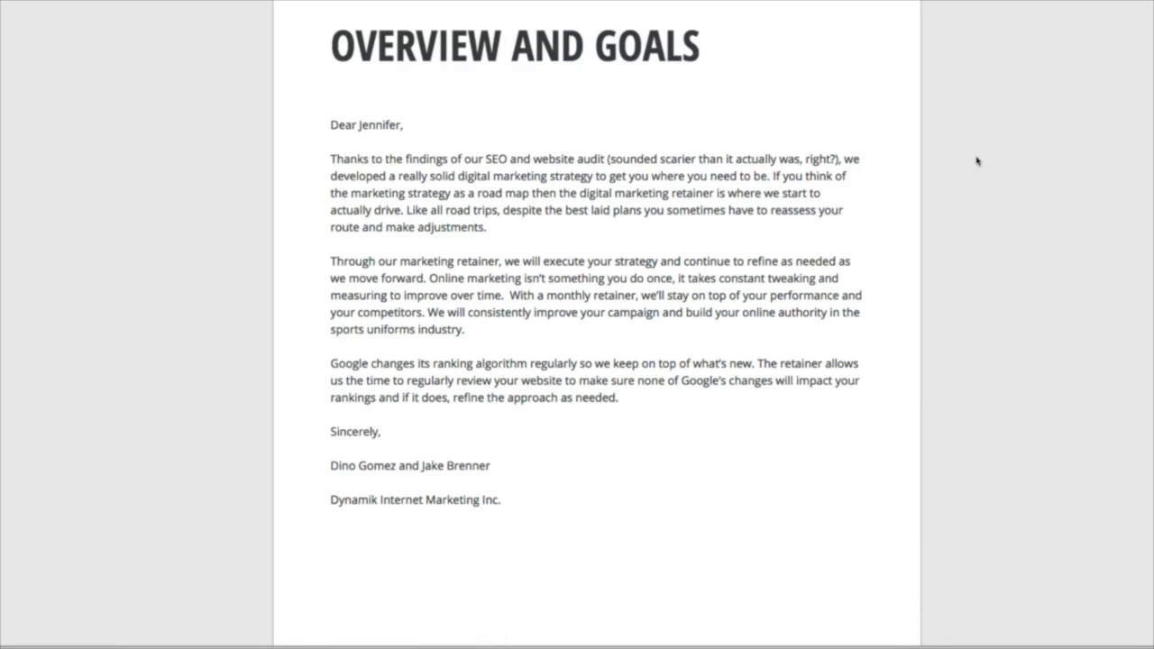